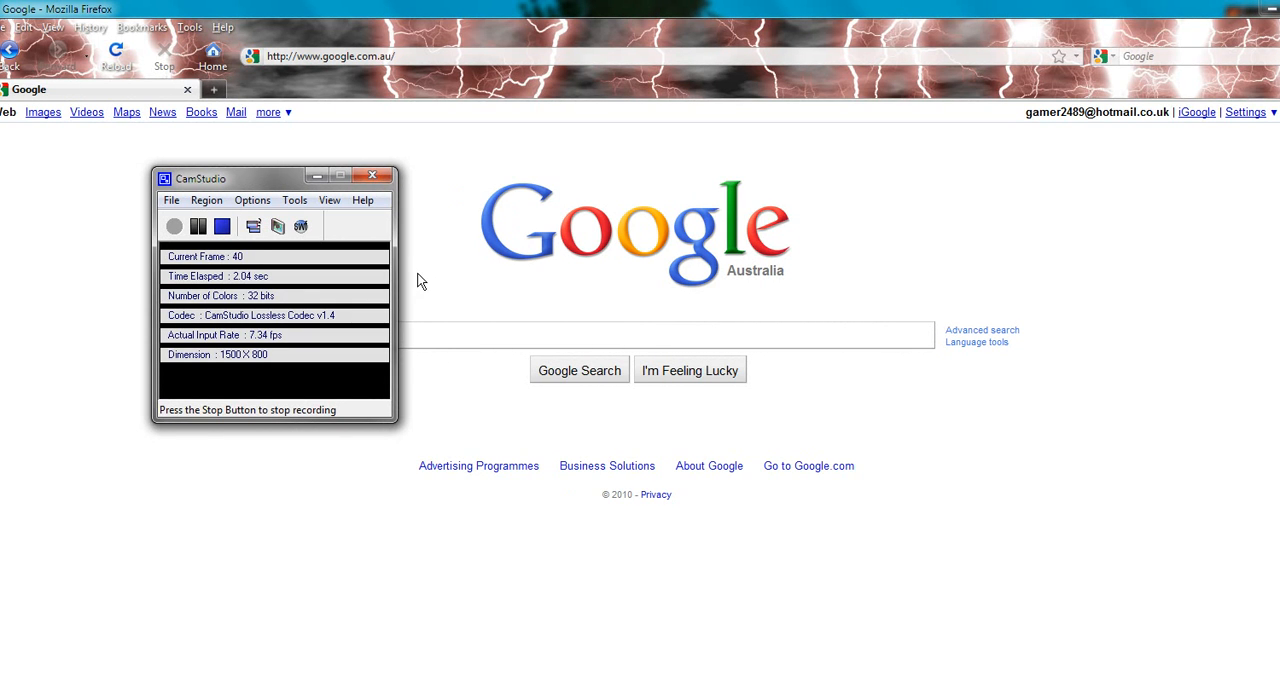
{"action": "mouse_move", "coordinate": [316, 176]}
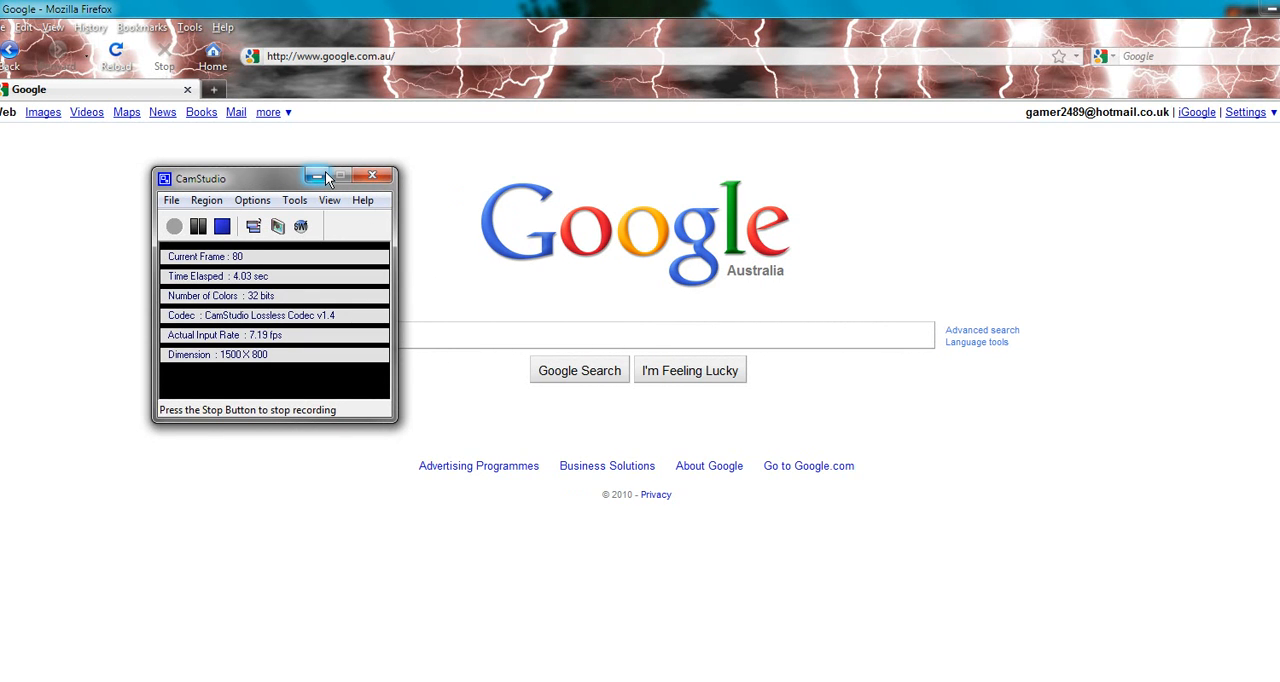
{"action": "mouse_move", "coordinate": [316, 176]}
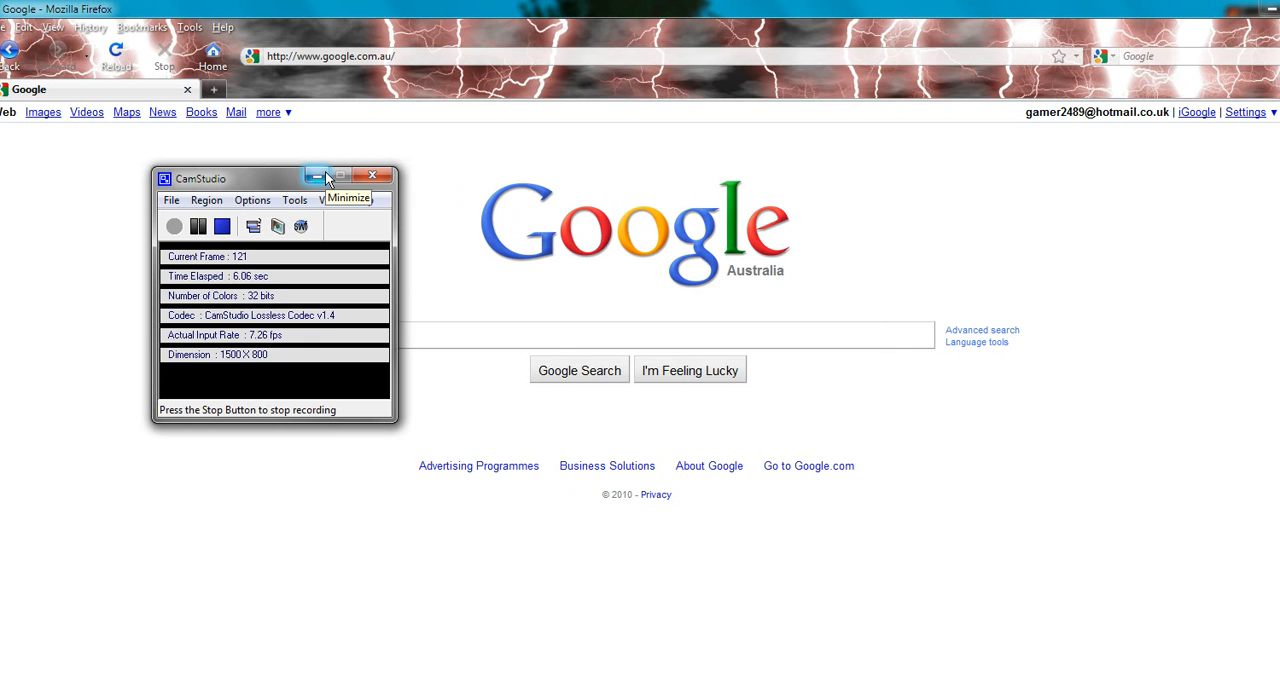
Replace the Google address with blender.org in the address bar to load the Blender site.
{"action": "left_click", "coordinate": [316, 176]}
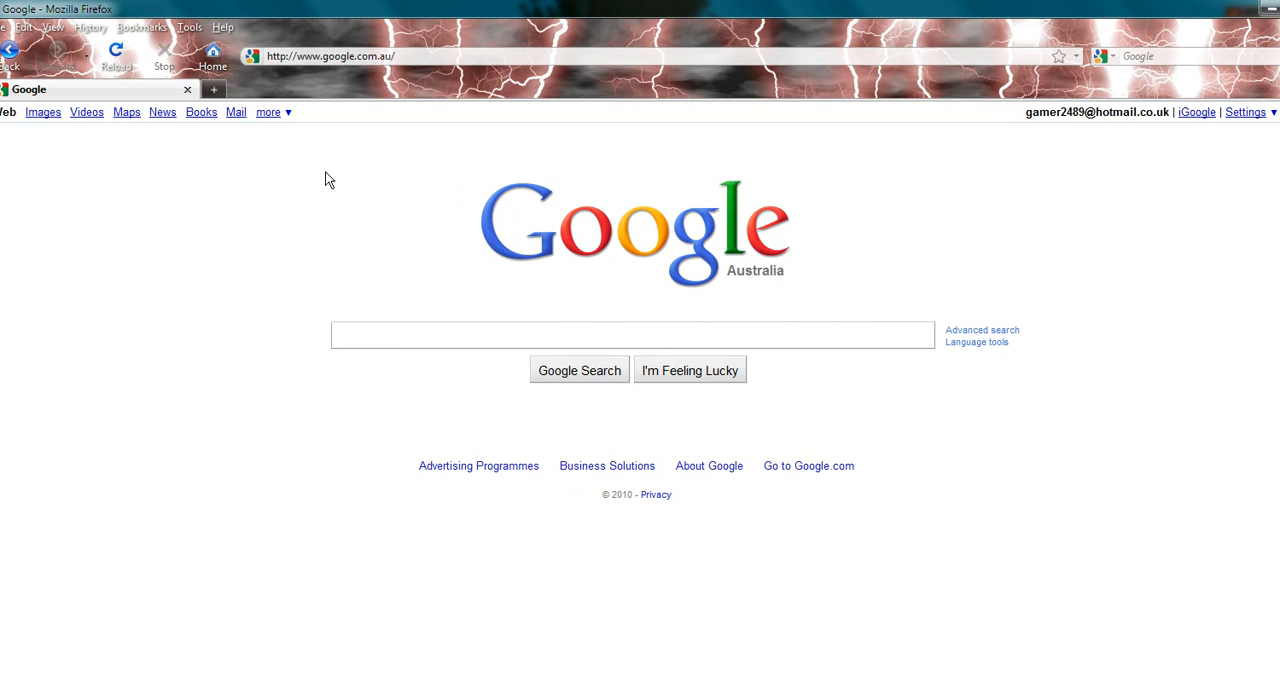
{"action": "left_click", "coordinate": [632, 336]}
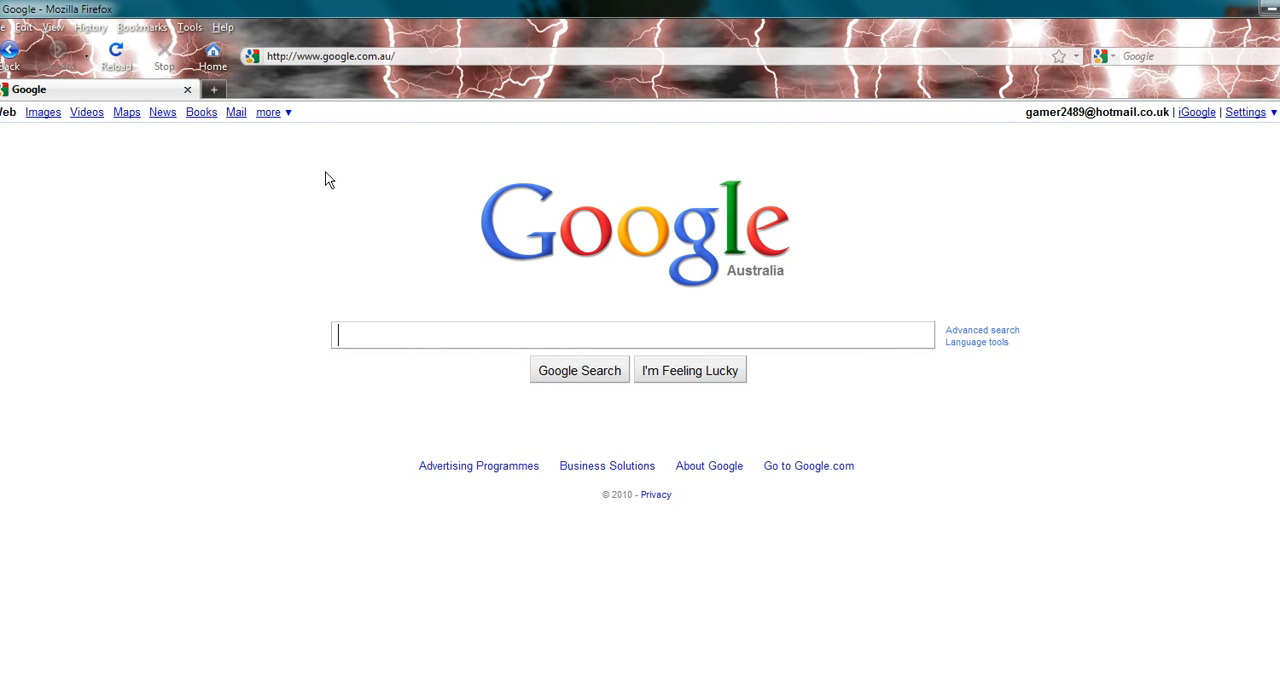
{"action": "left_click", "coordinate": [330, 56]}
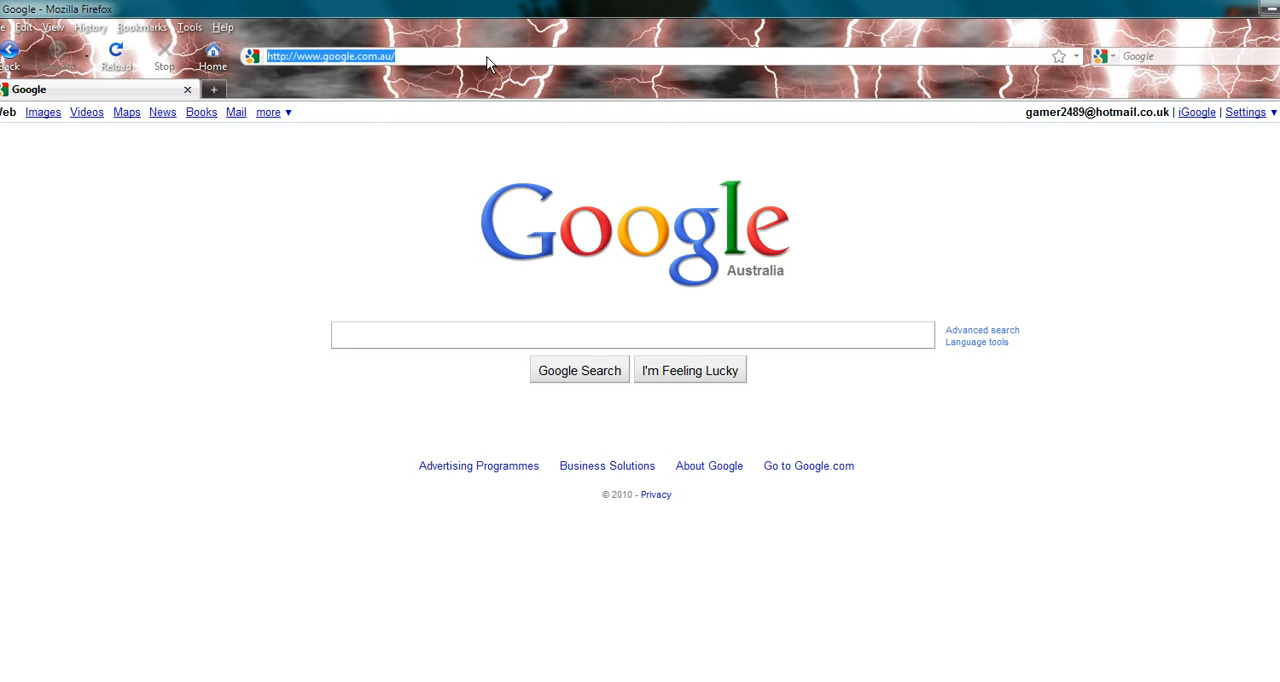
{"action": "mouse_move", "coordinate": [492, 28]}
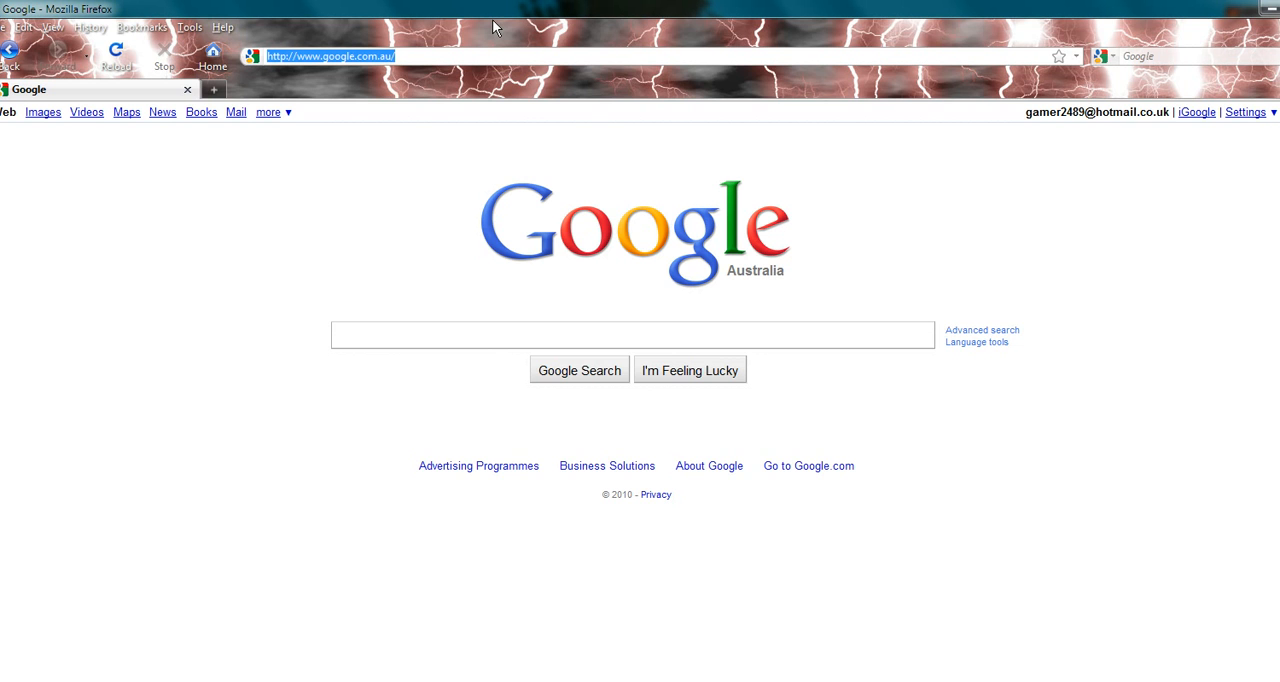
{"action": "type", "text": "blender.org"}
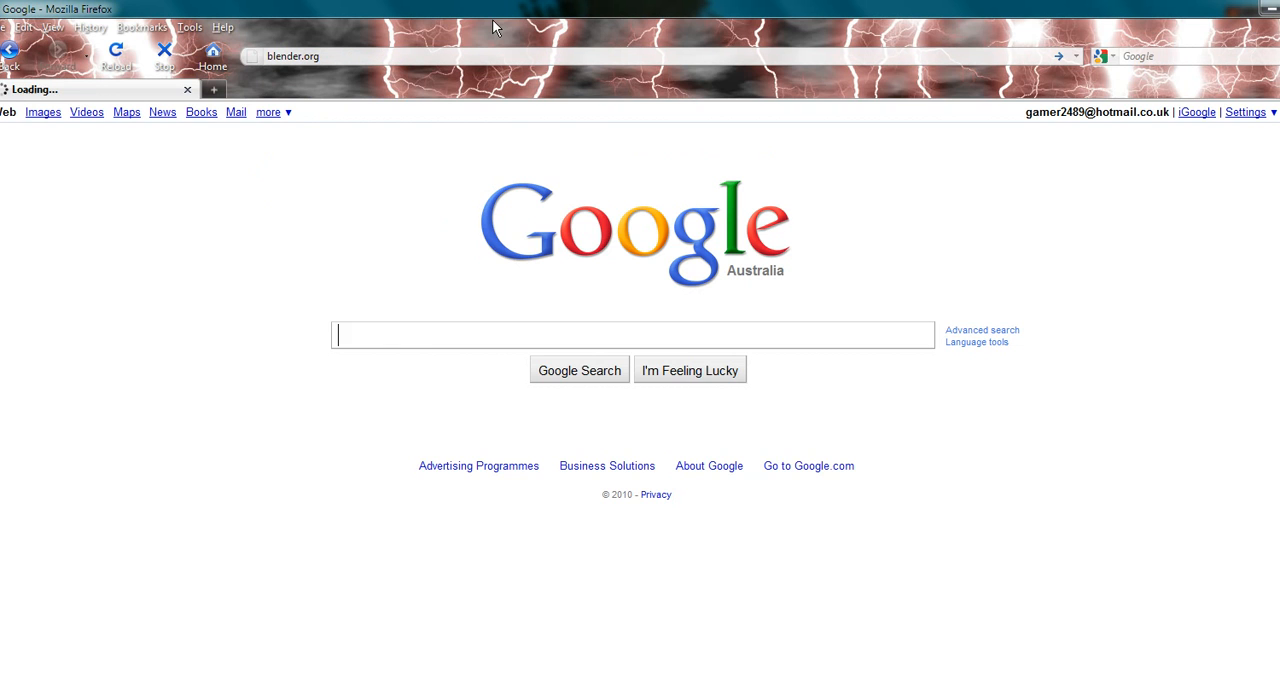
{"action": "mouse_move", "coordinate": [390, 216]}
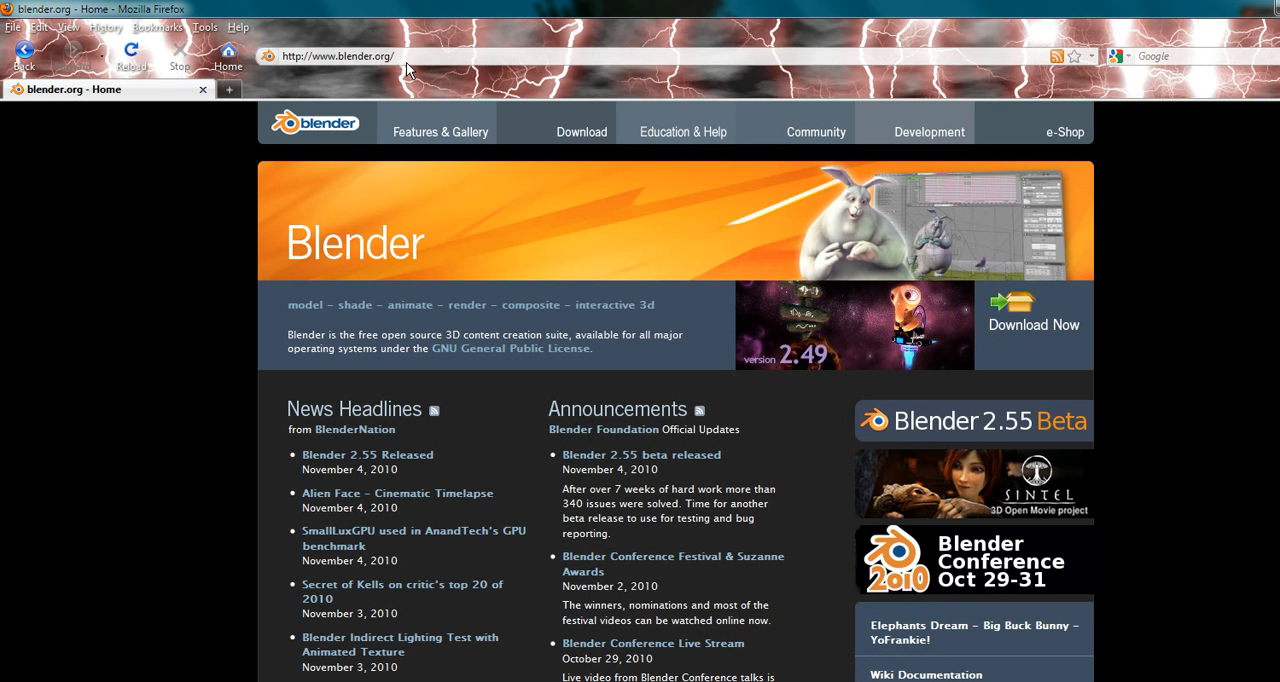
{"action": "mouse_move", "coordinate": [588, 136]}
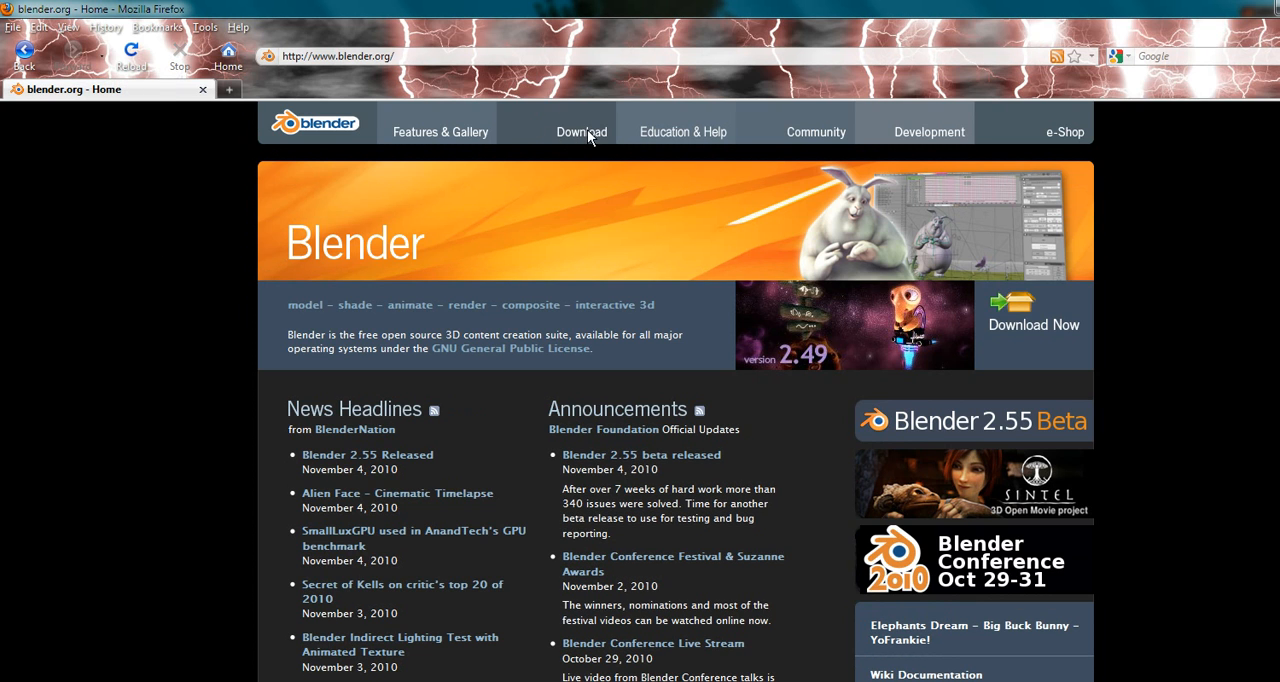
Go from the Download section to the Blender 2.55 Beta download page.
{"action": "left_click", "coordinate": [580, 132]}
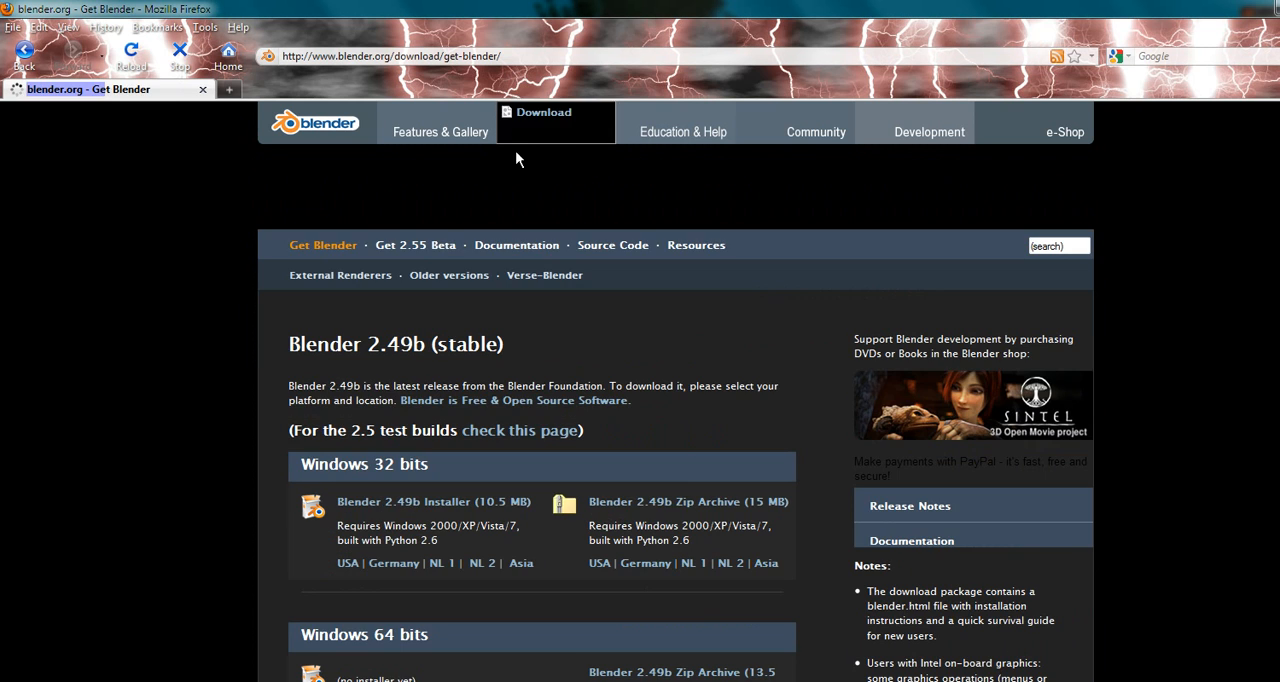
{"action": "left_click", "coordinate": [556, 122]}
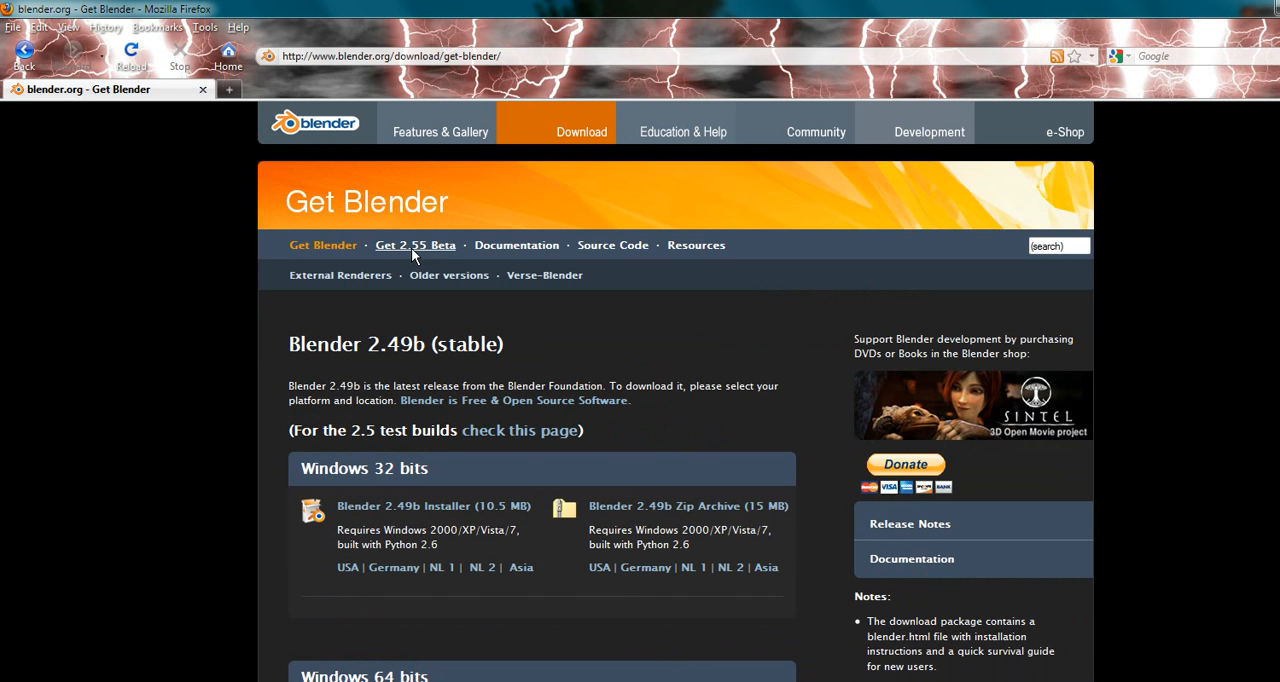
{"action": "left_click", "coordinate": [416, 244]}
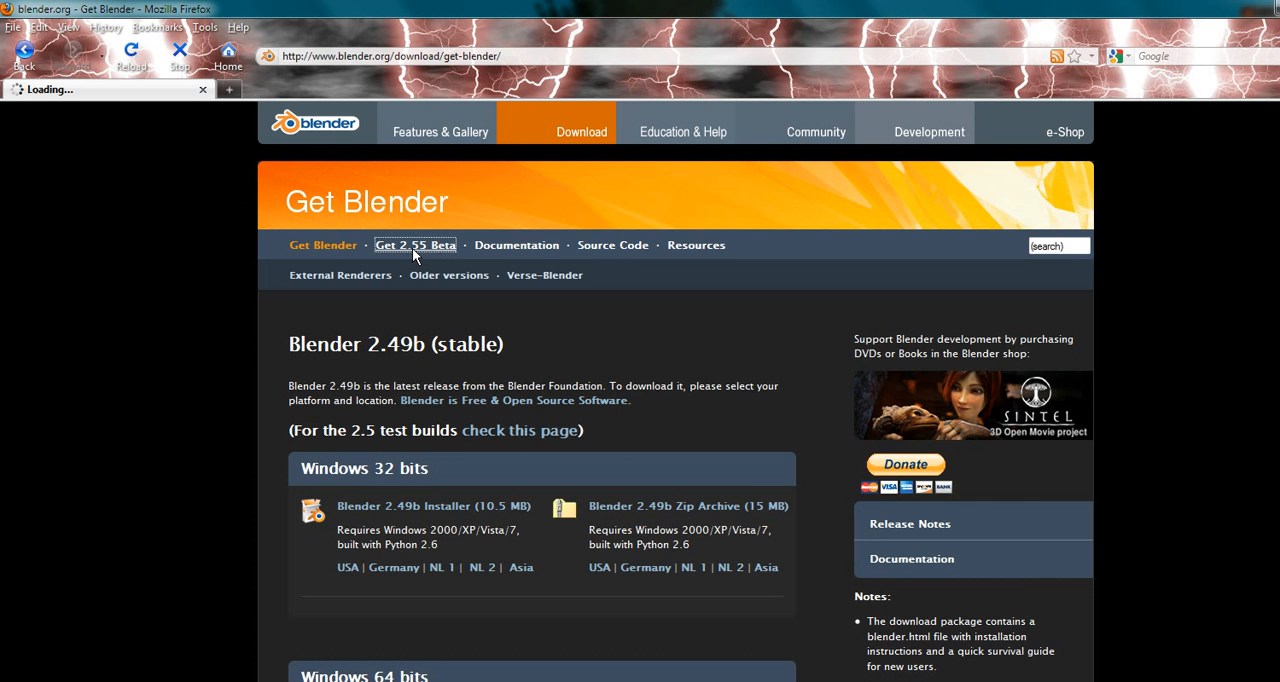
{"action": "left_click", "coordinate": [416, 244]}
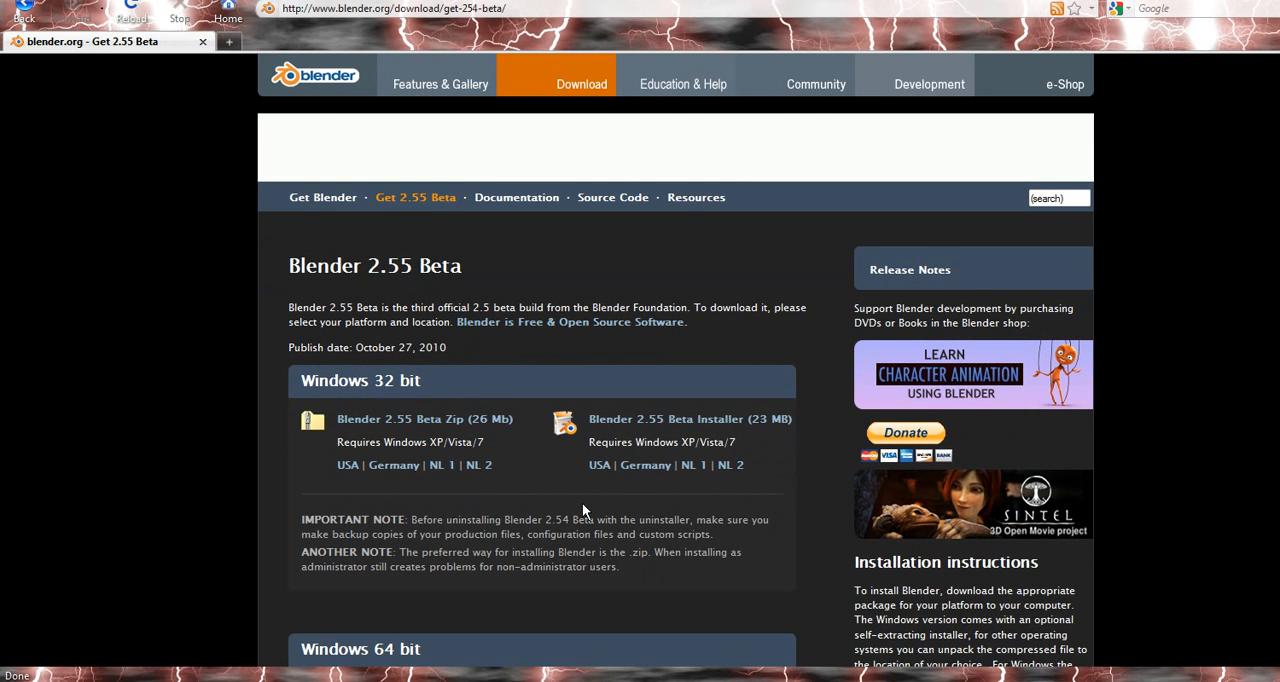
{"action": "mouse_move", "coordinate": [552, 492]}
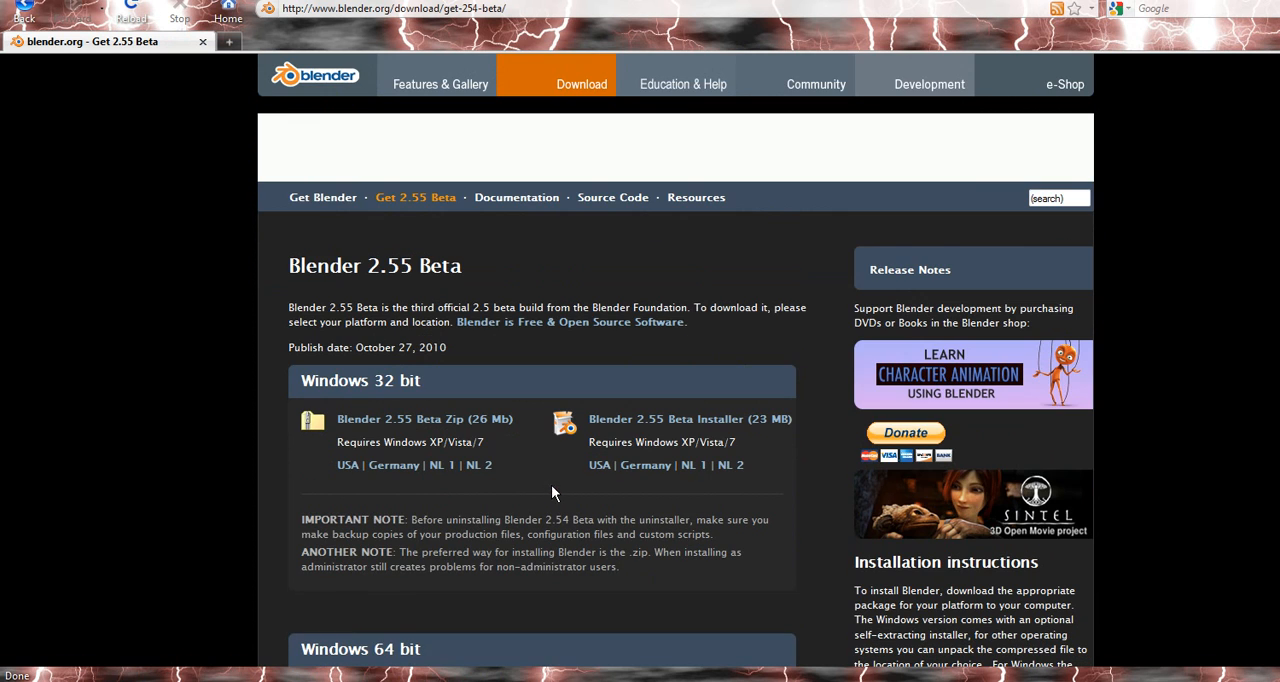
{"action": "mouse_move", "coordinate": [600, 464]}
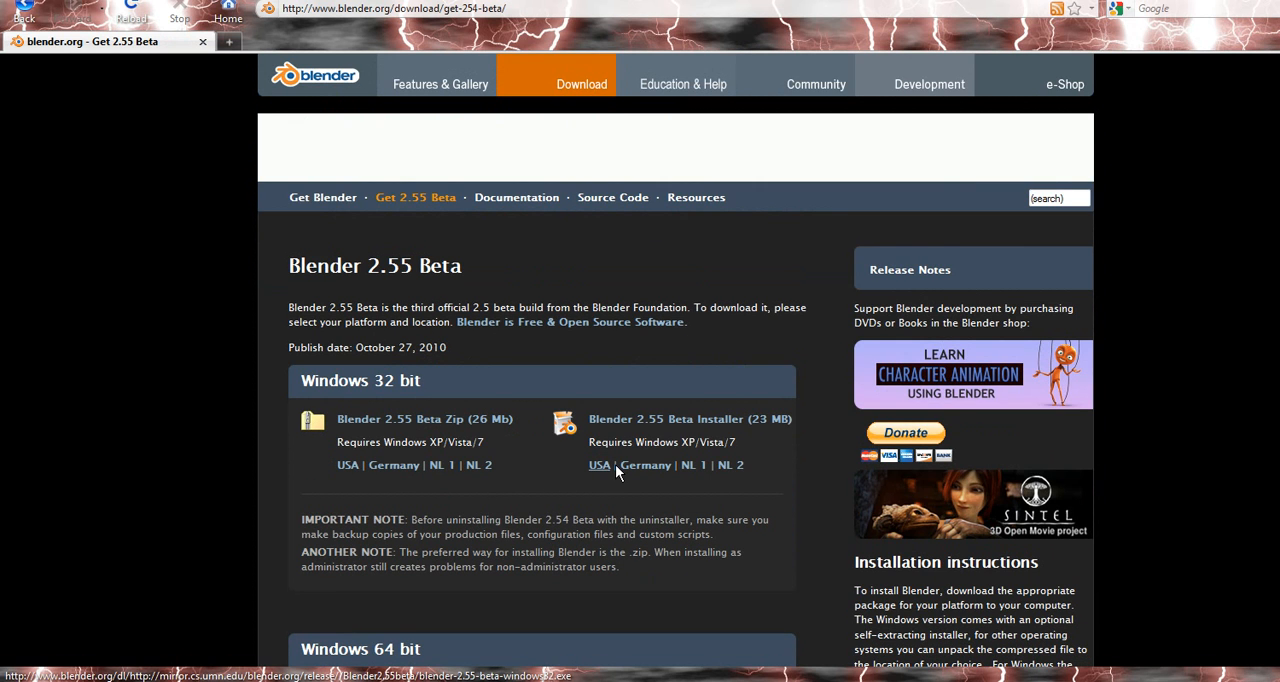
{"action": "mouse_move", "coordinate": [694, 464]}
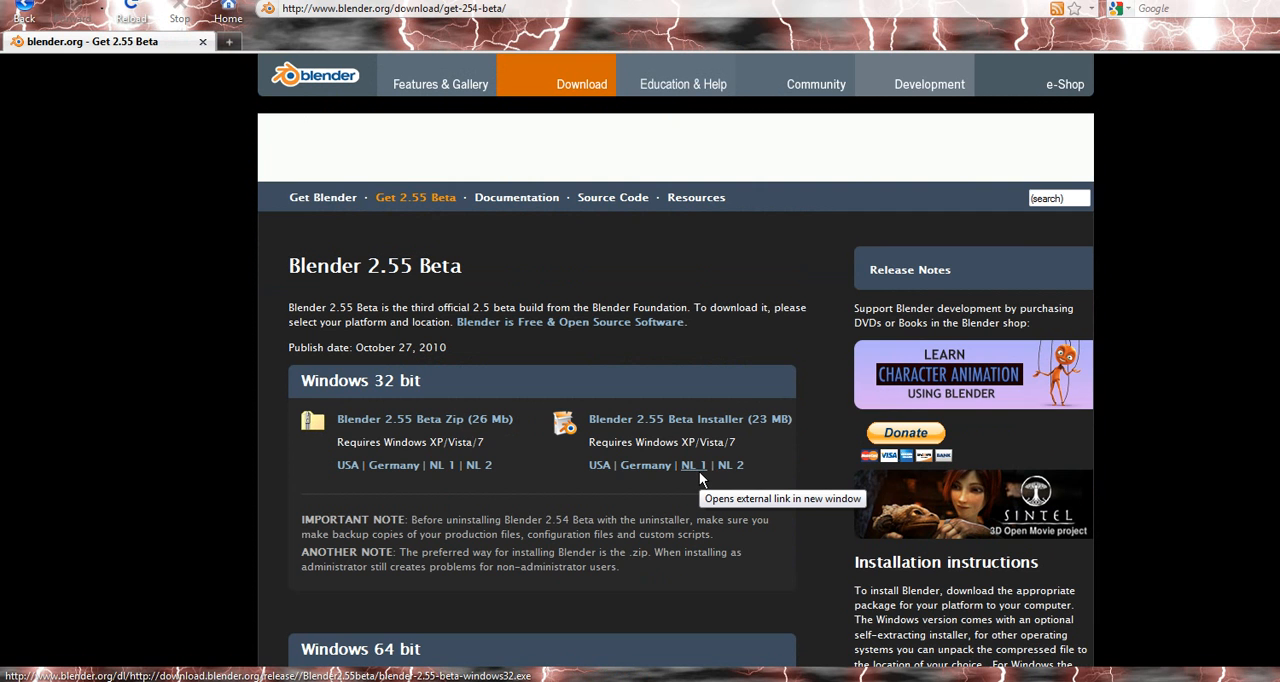
{"action": "mouse_move", "coordinate": [684, 492]}
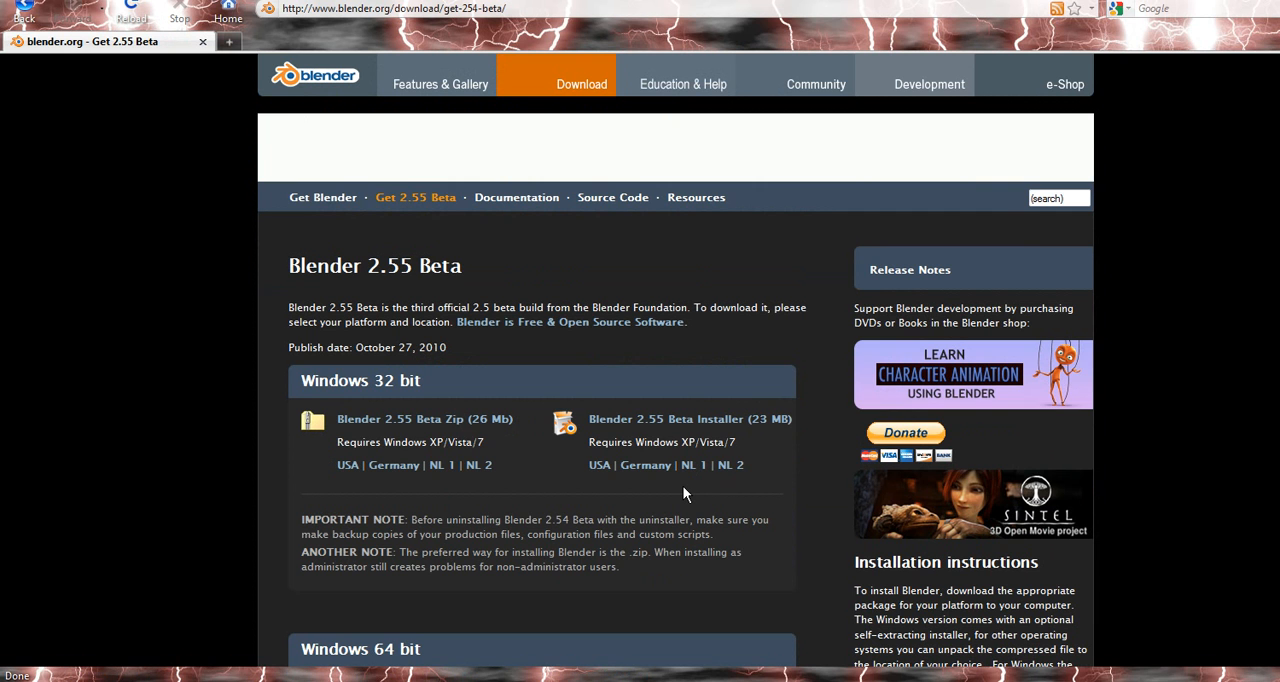
Scroll through the Windows, Linux, Mac OS X and FreeBSD build list.
{"action": "scroll", "scroll_direction": "down", "scroll_amount": 3}
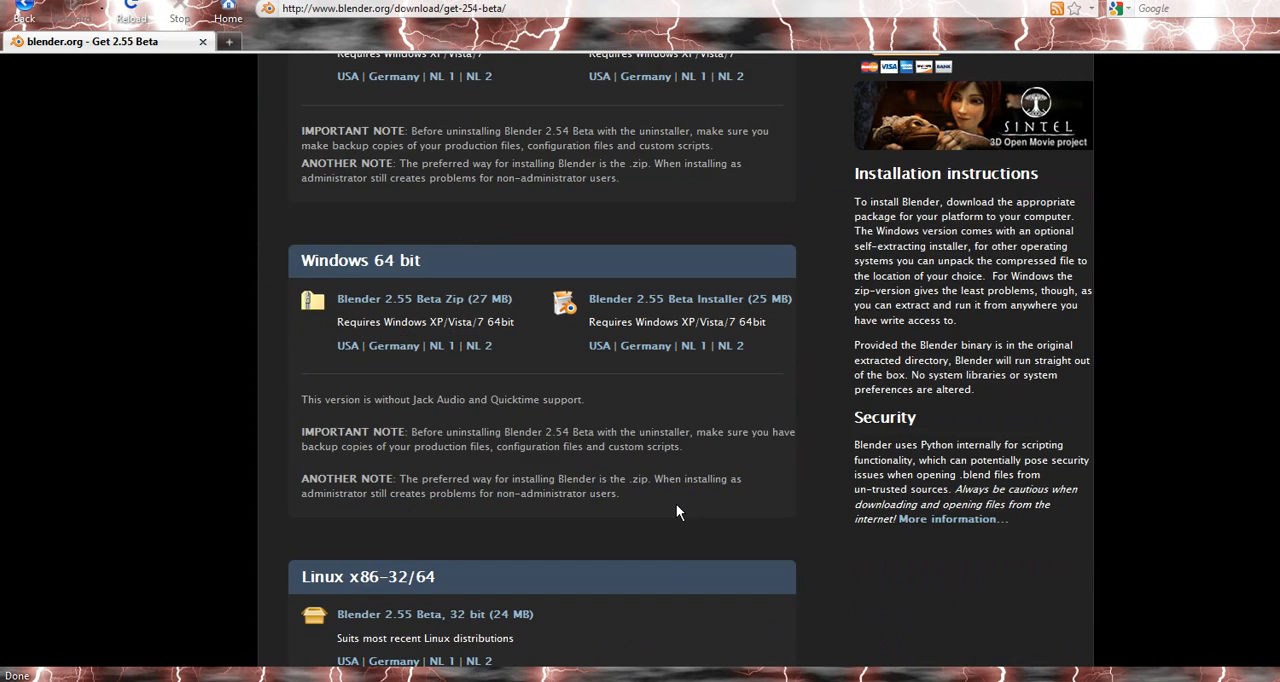
{"action": "scroll", "scroll_direction": "down", "scroll_amount": 3}
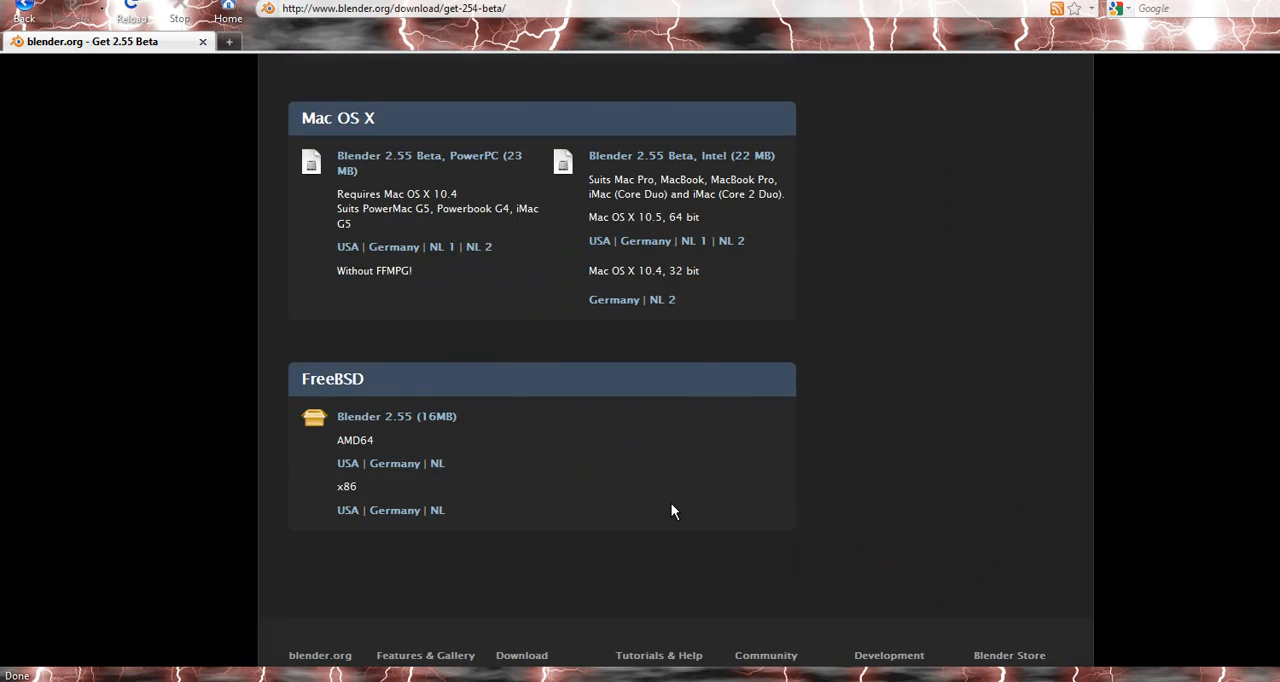
{"action": "scroll", "scroll_direction": "up", "scroll_amount": 3}
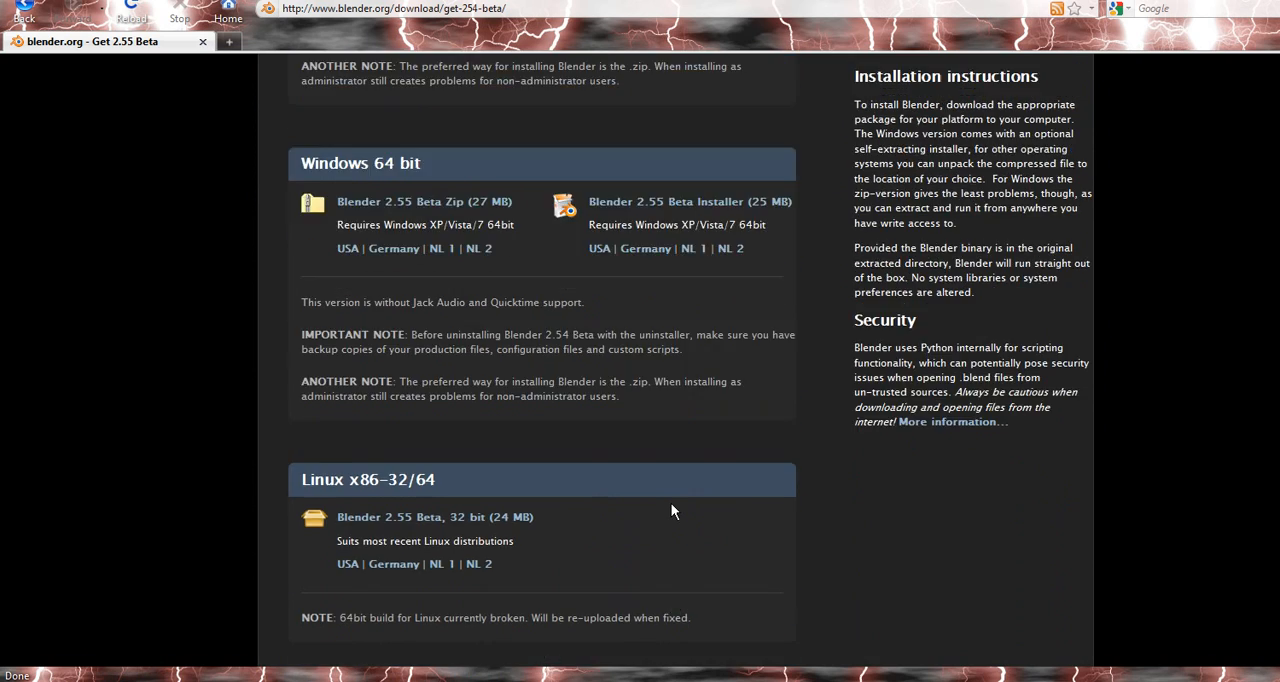
{"action": "scroll", "scroll_direction": "up", "scroll_amount": 3}
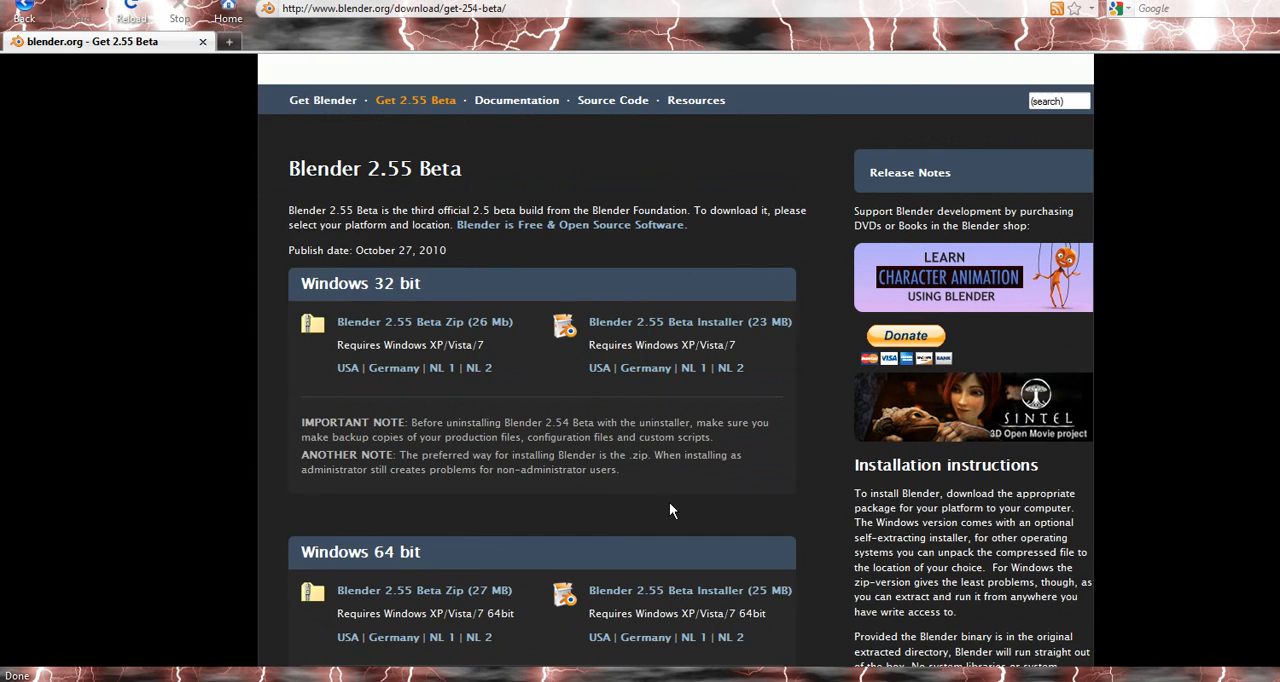
{"action": "scroll", "scroll_direction": "down", "scroll_amount": 3}
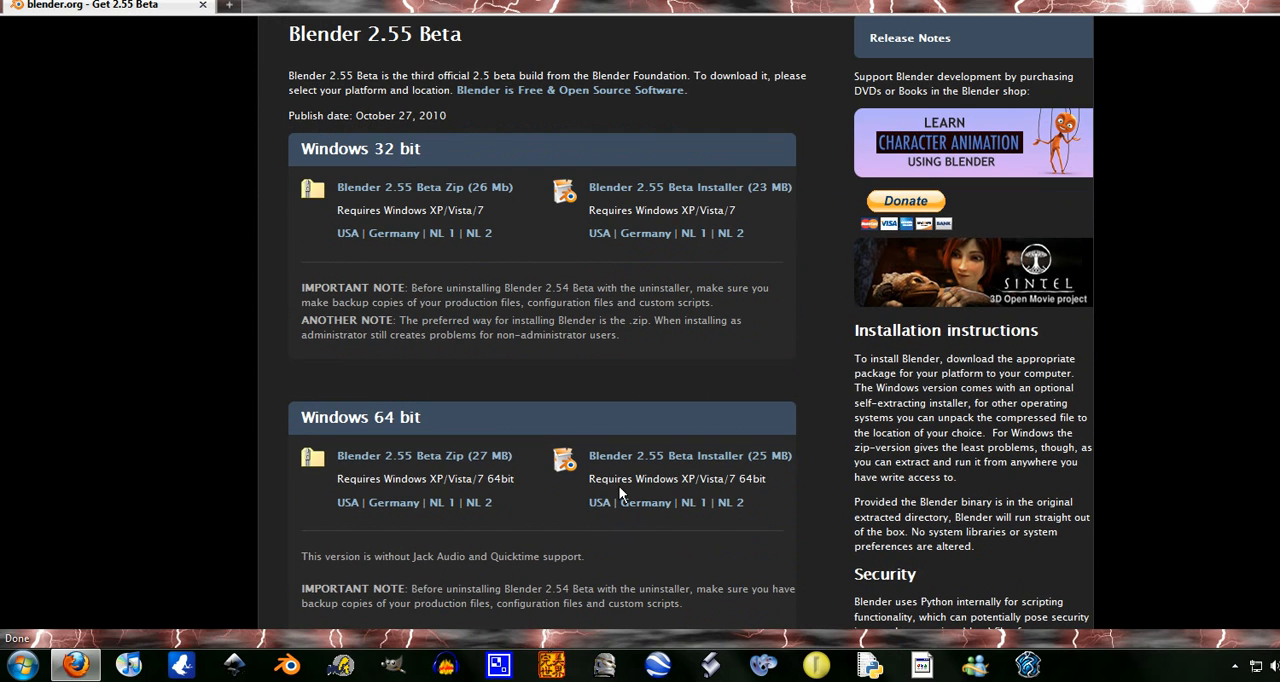
Start downloading the 64-bit Windows installer from the USA mirror and choose to save it.
{"action": "left_click", "coordinate": [600, 504]}
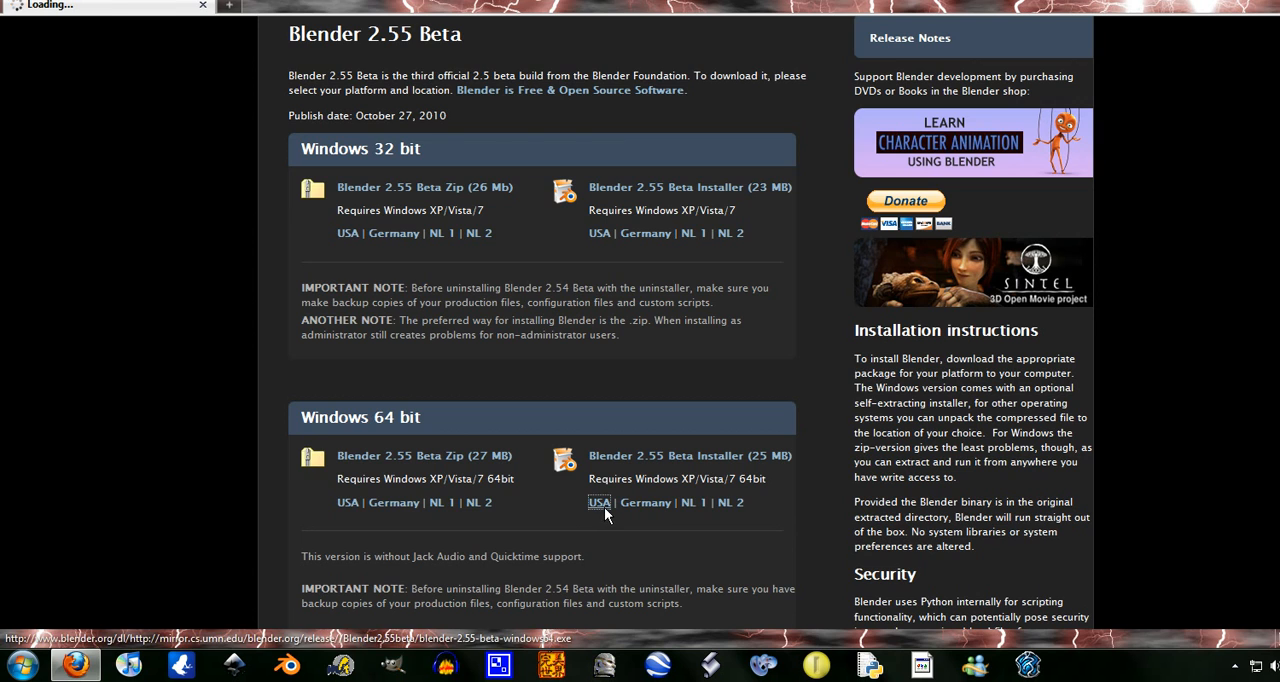
{"action": "left_click", "coordinate": [600, 502]}
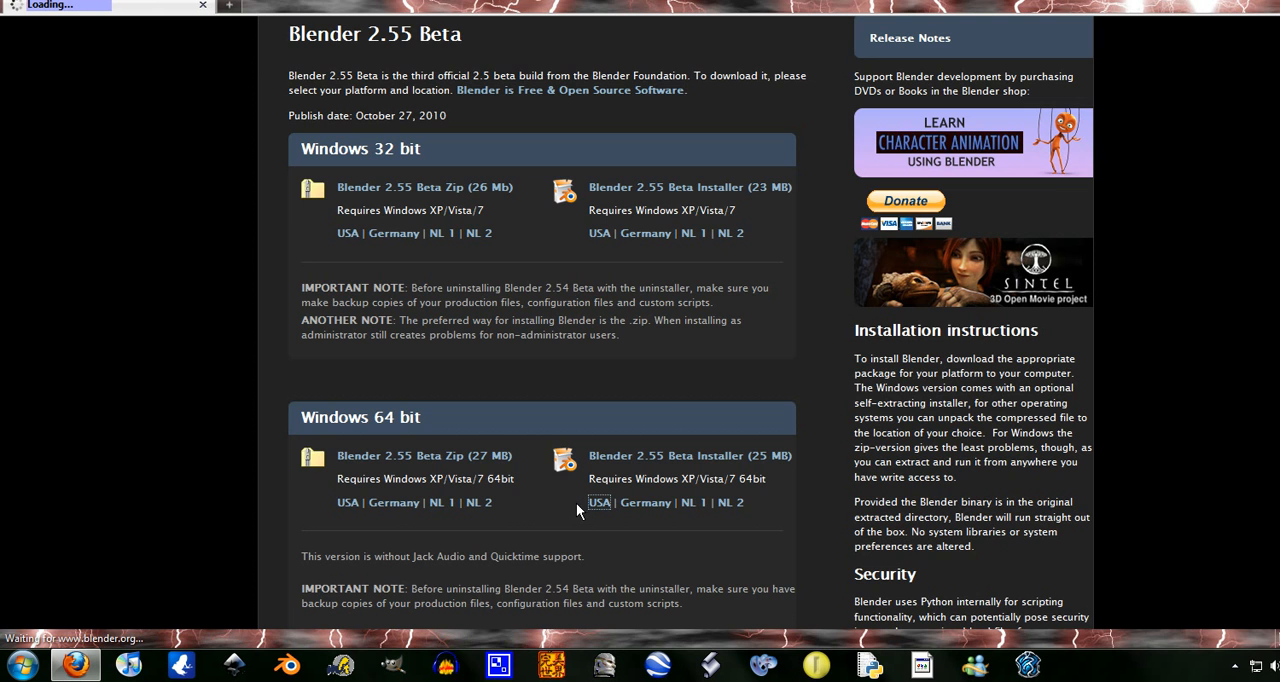
{"action": "left_click", "coordinate": [600, 502]}
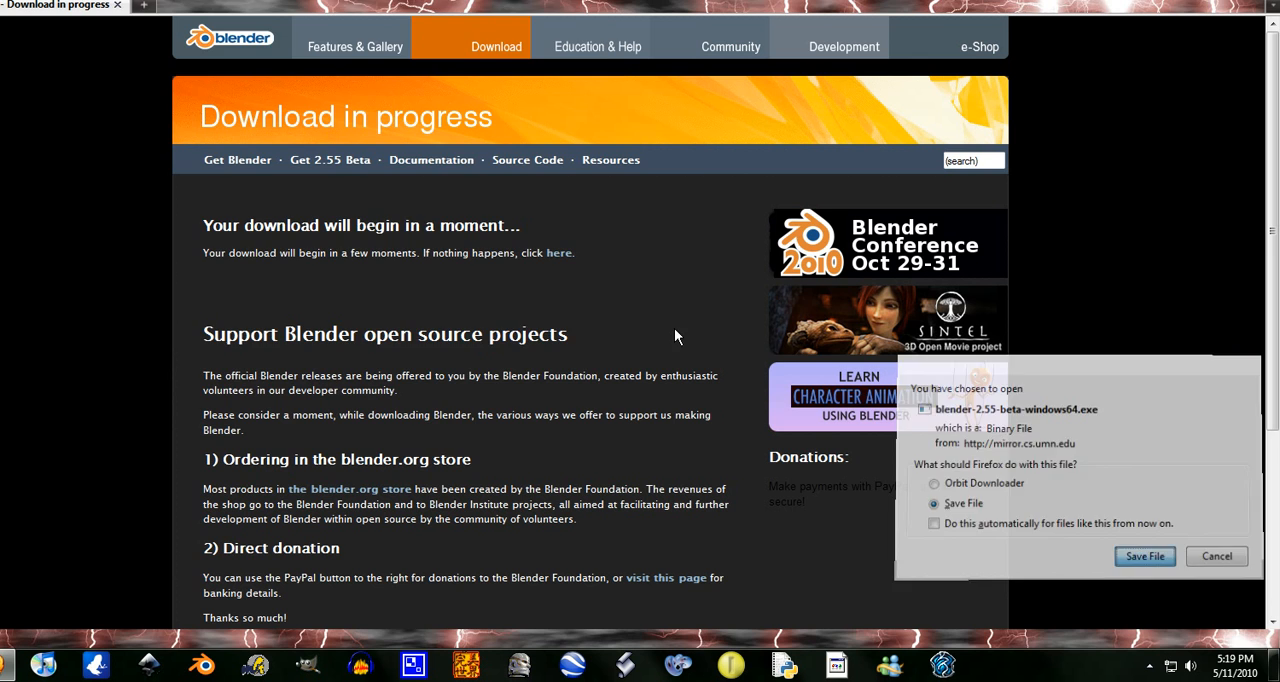
{"action": "left_click", "coordinate": [1144, 556]}
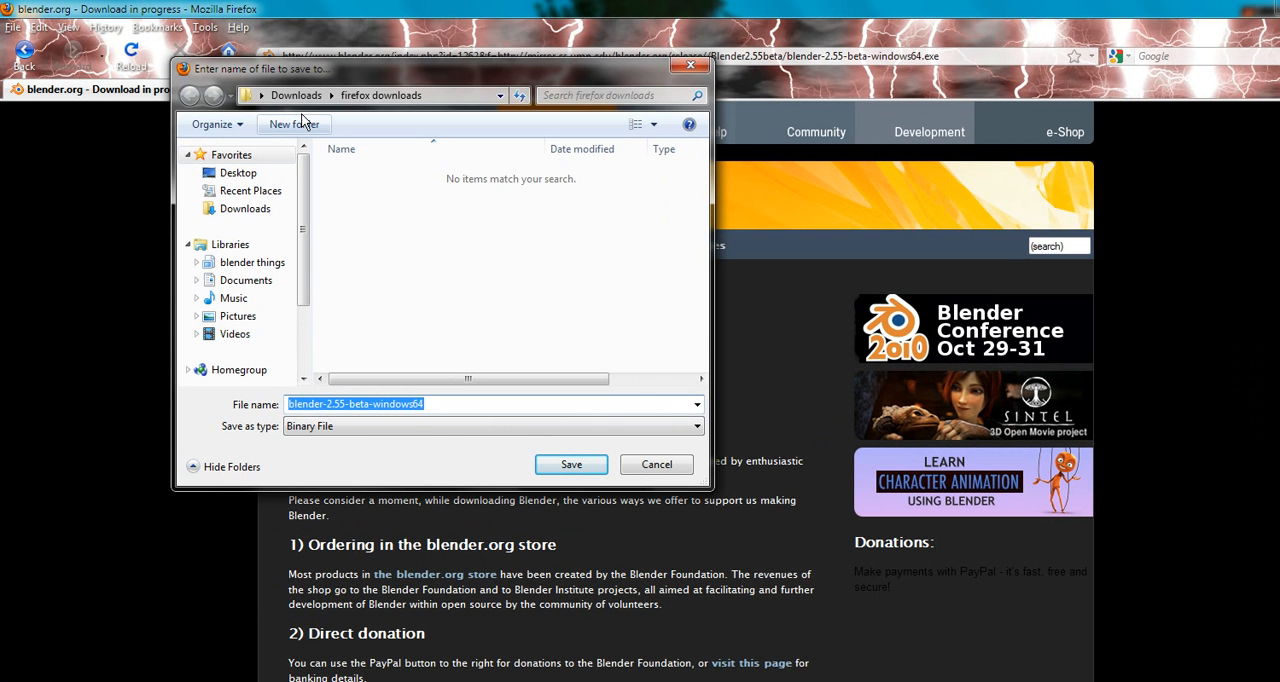
Save blender-2.55-beta-windows64 into the Downloads folder nested inside Downloads.
{"action": "left_click", "coordinate": [208, 94]}
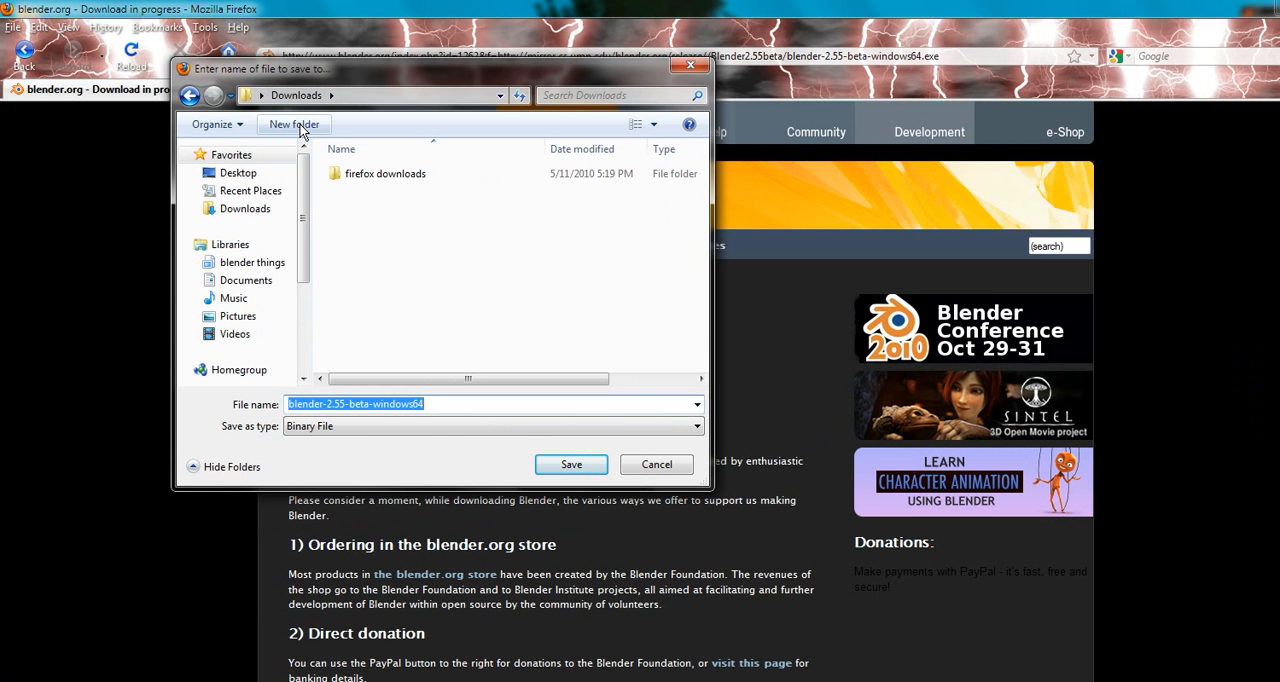
{"action": "left_click", "coordinate": [244, 208]}
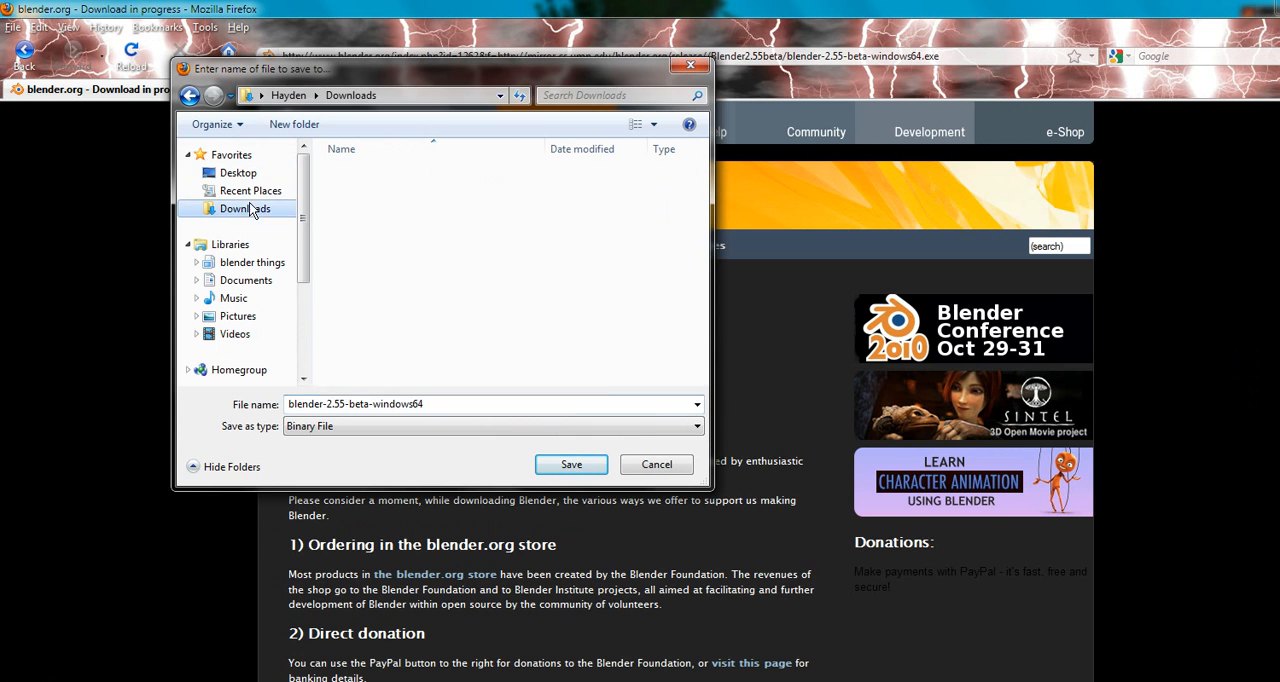
{"action": "left_click", "coordinate": [244, 208]}
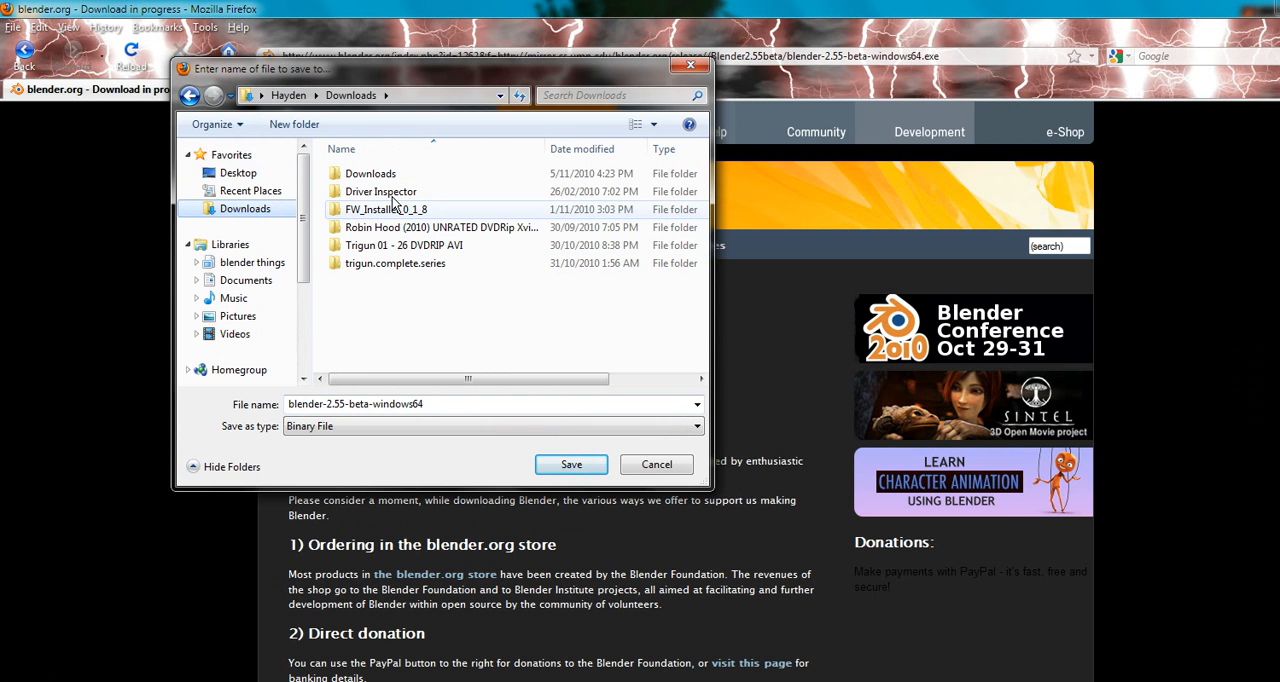
{"action": "double_click", "coordinate": [368, 172]}
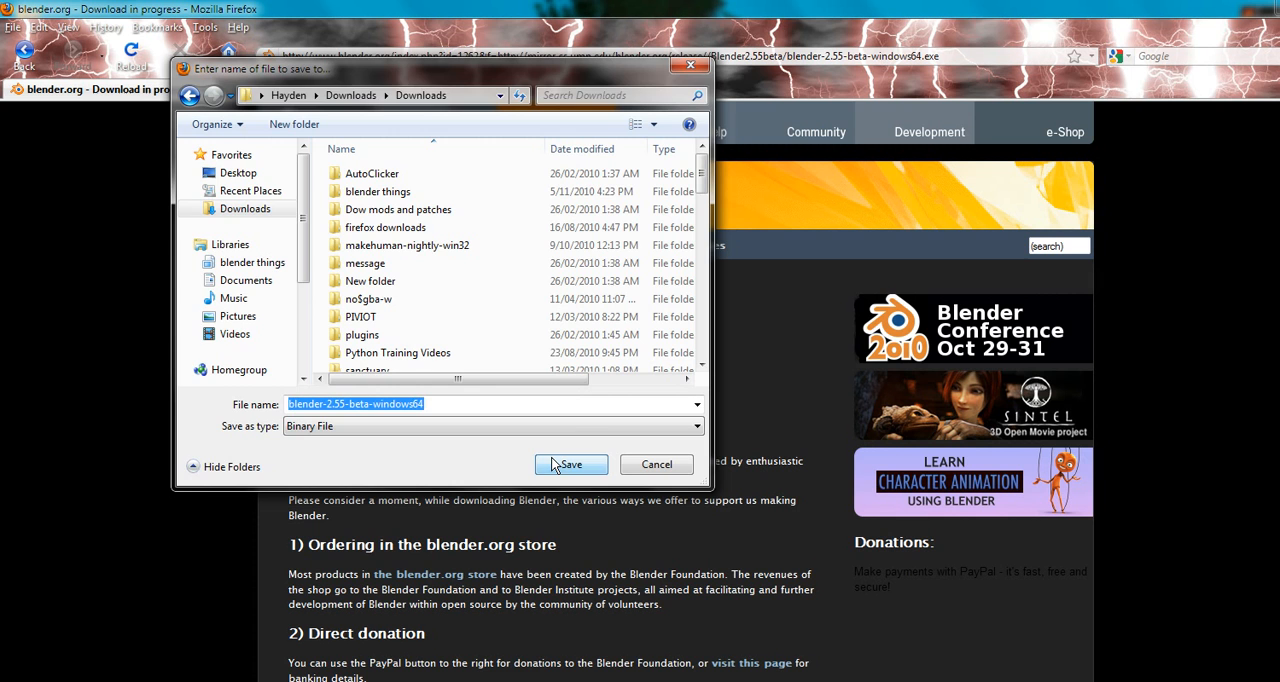
{"action": "left_click", "coordinate": [572, 464]}
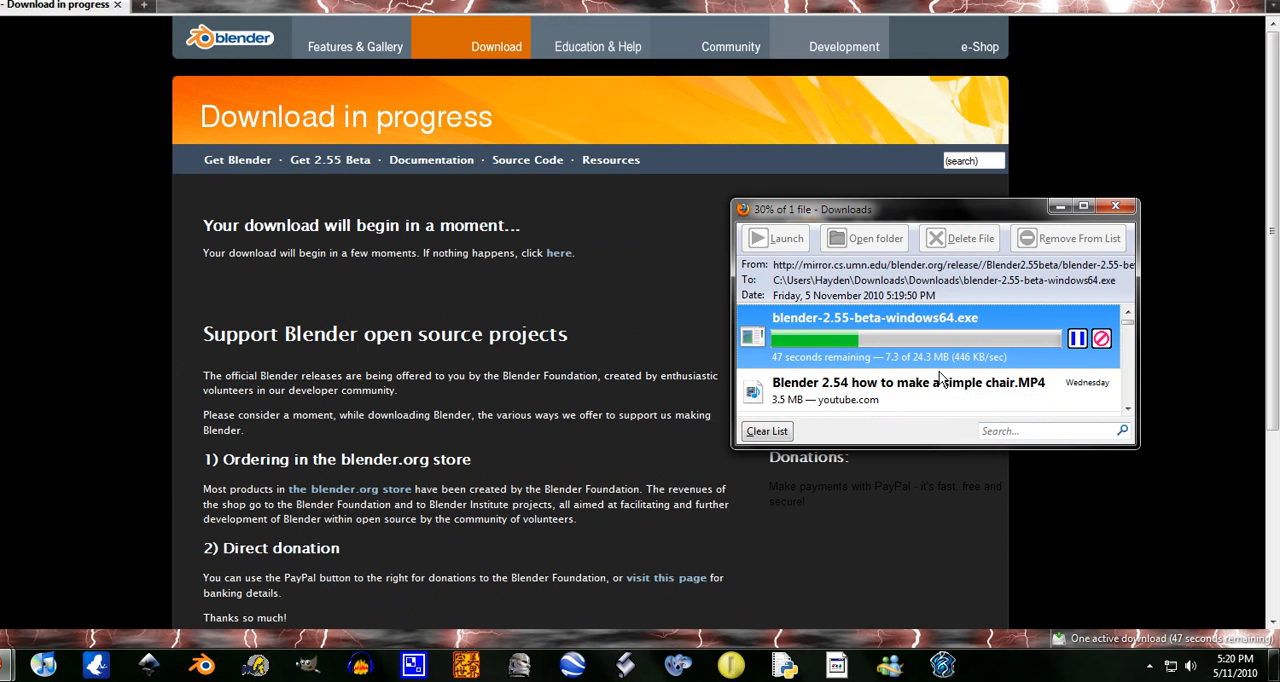
{"action": "mouse_move", "coordinate": [924, 364]}
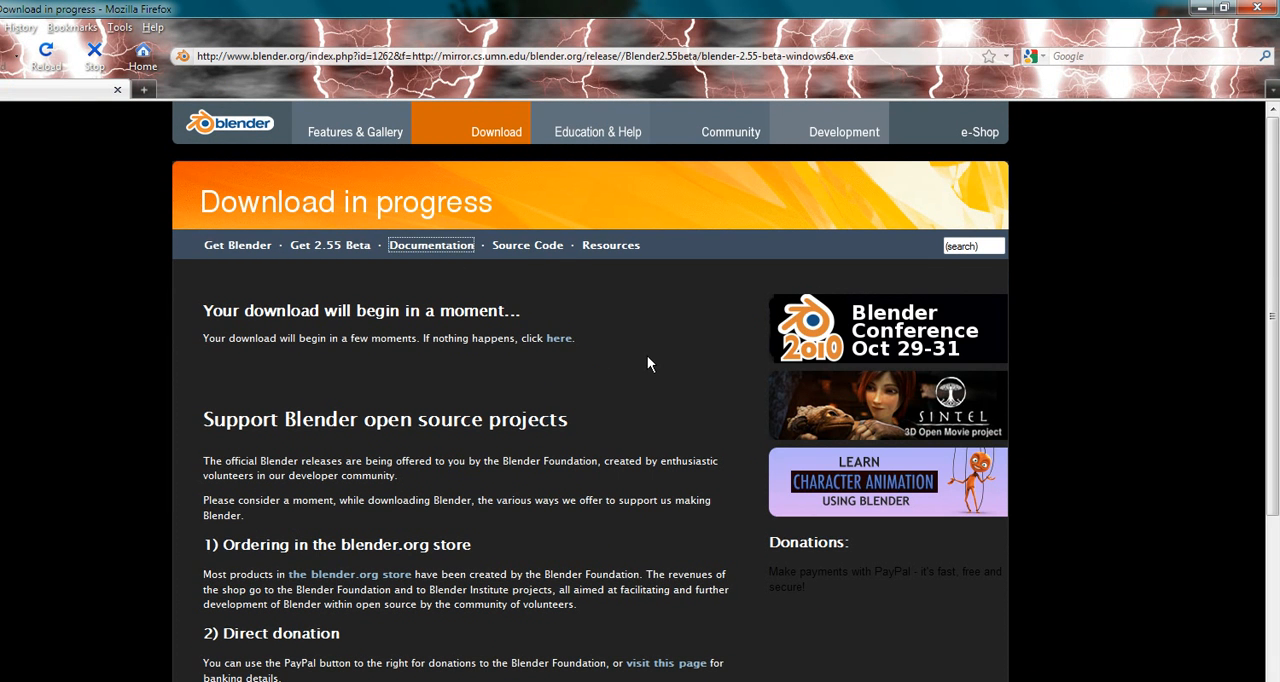
Go to the Documentation page and then the Education & Help section.
{"action": "left_click", "coordinate": [432, 244]}
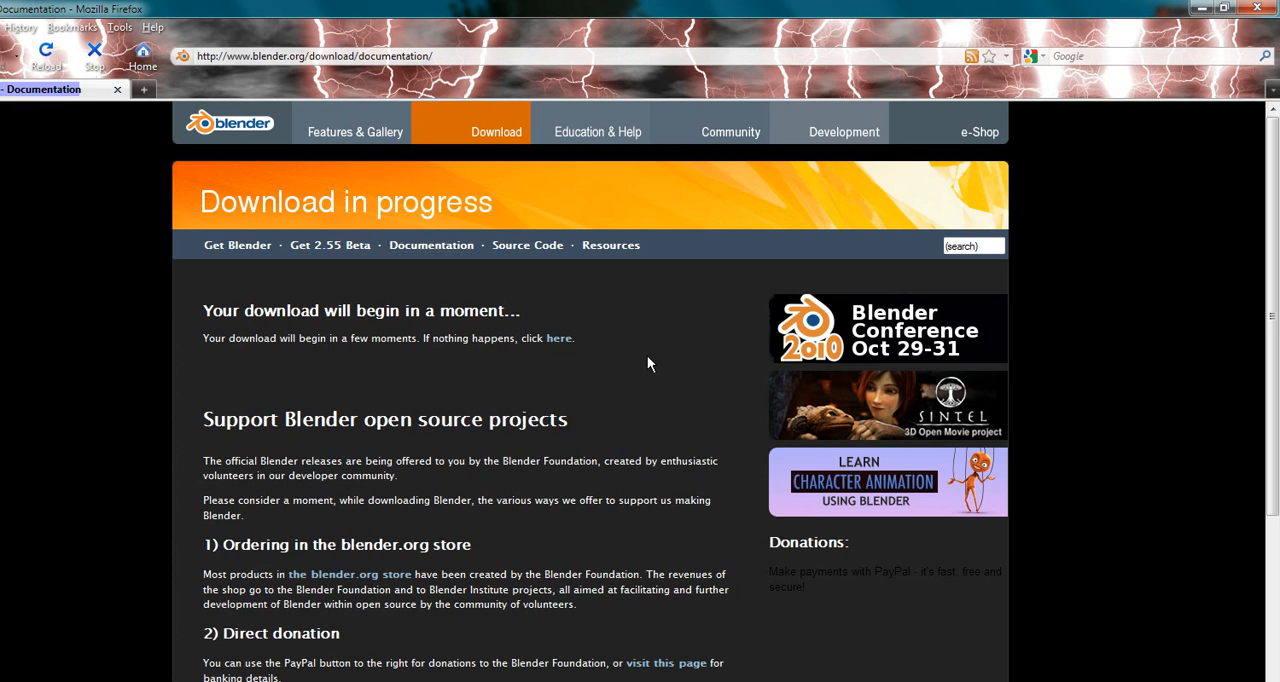
{"action": "left_click", "coordinate": [432, 244]}
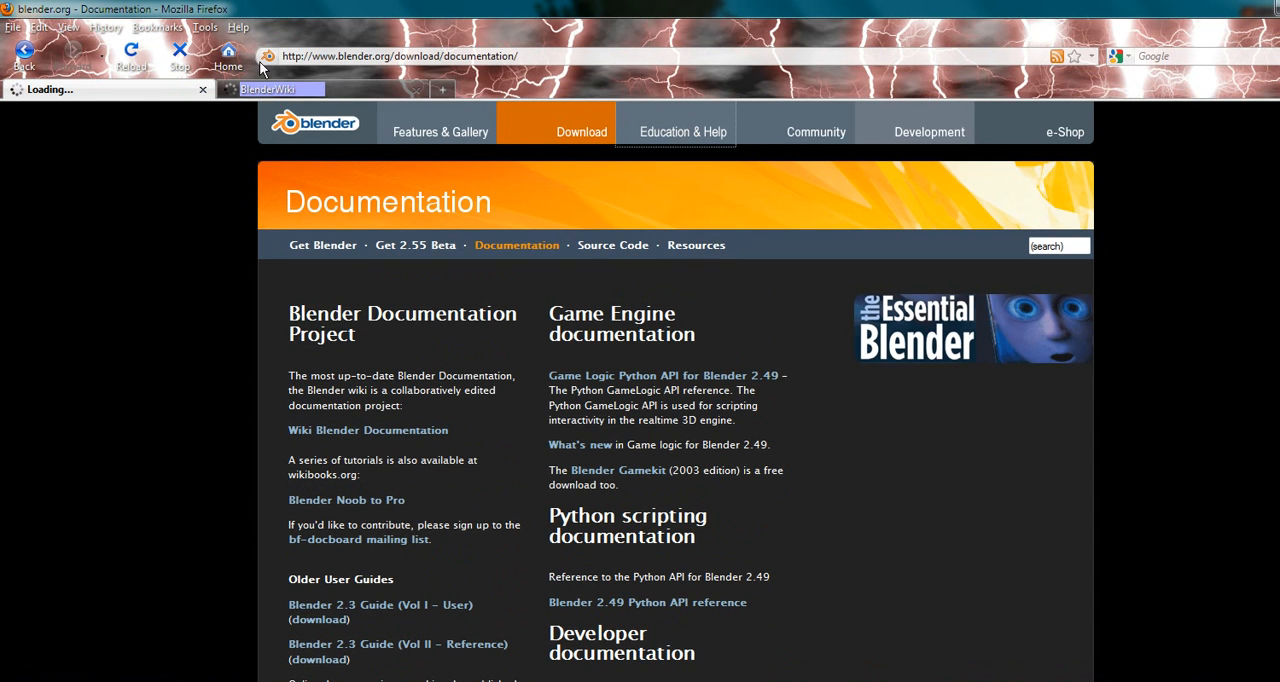
{"action": "left_click", "coordinate": [684, 132]}
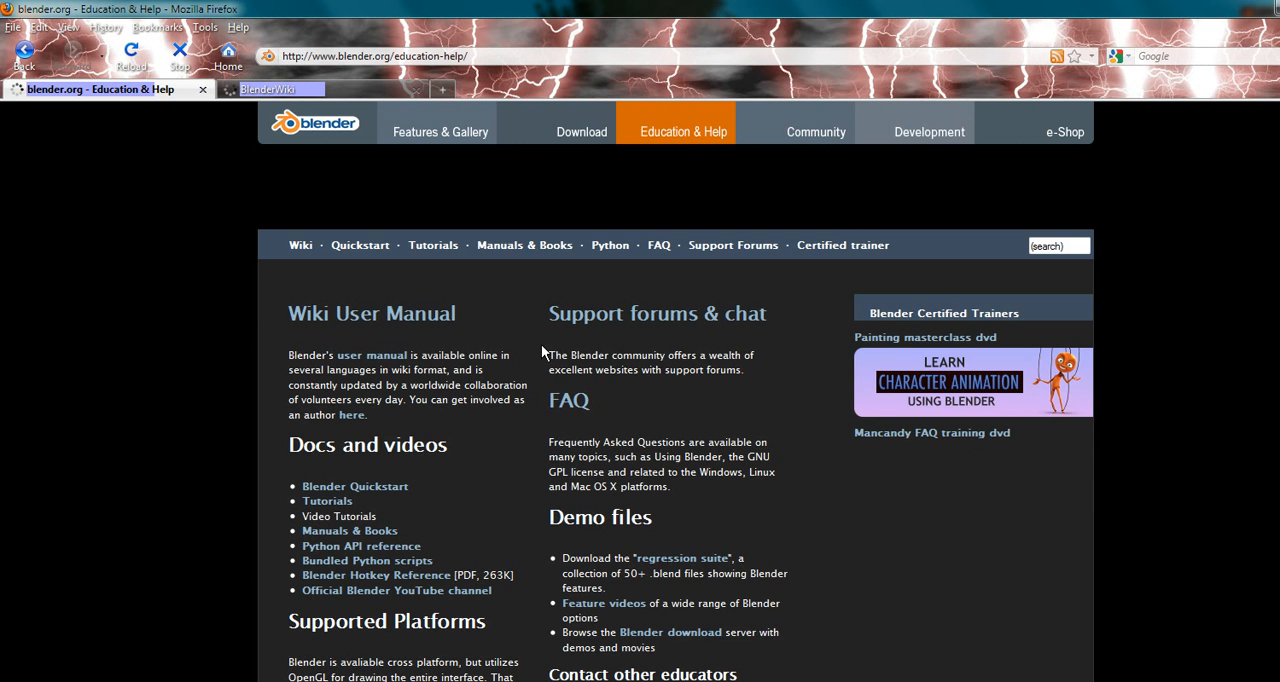
Scroll through the BlenderWiki Main Page's user, developer and organization documentation sections.
{"action": "scroll", "scroll_direction": "down", "scroll_amount": 3}
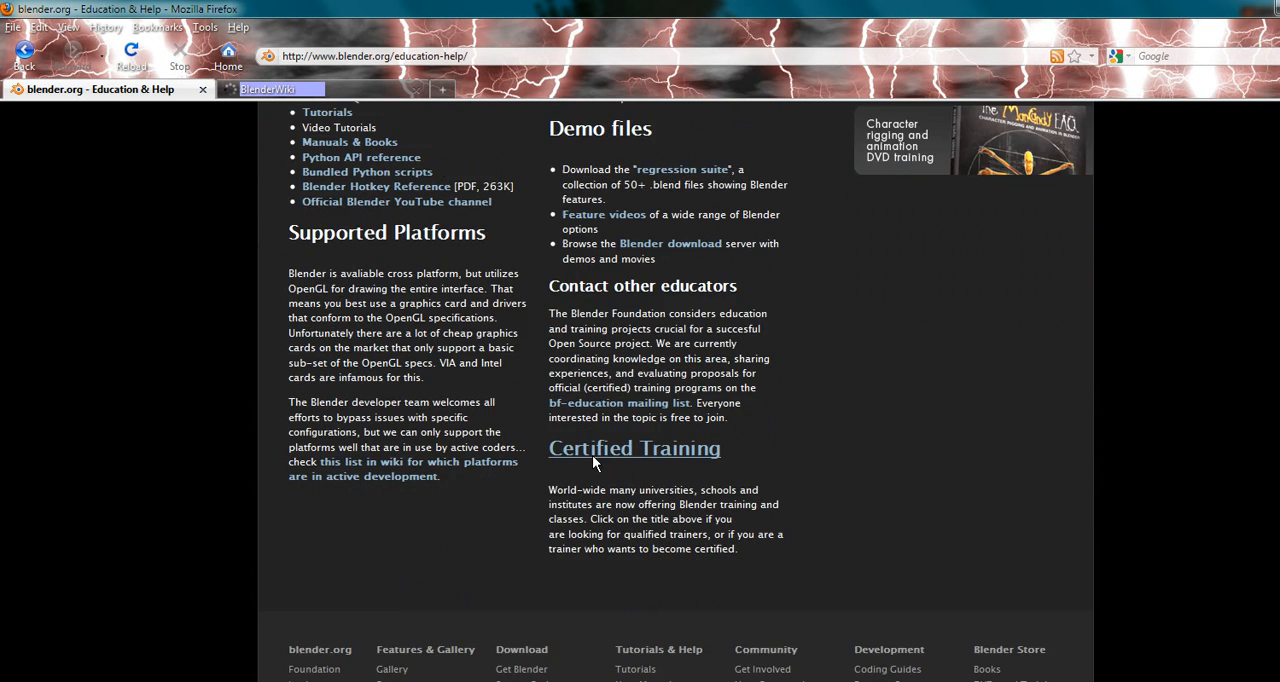
{"action": "scroll", "scroll_direction": "up", "scroll_amount": 3}
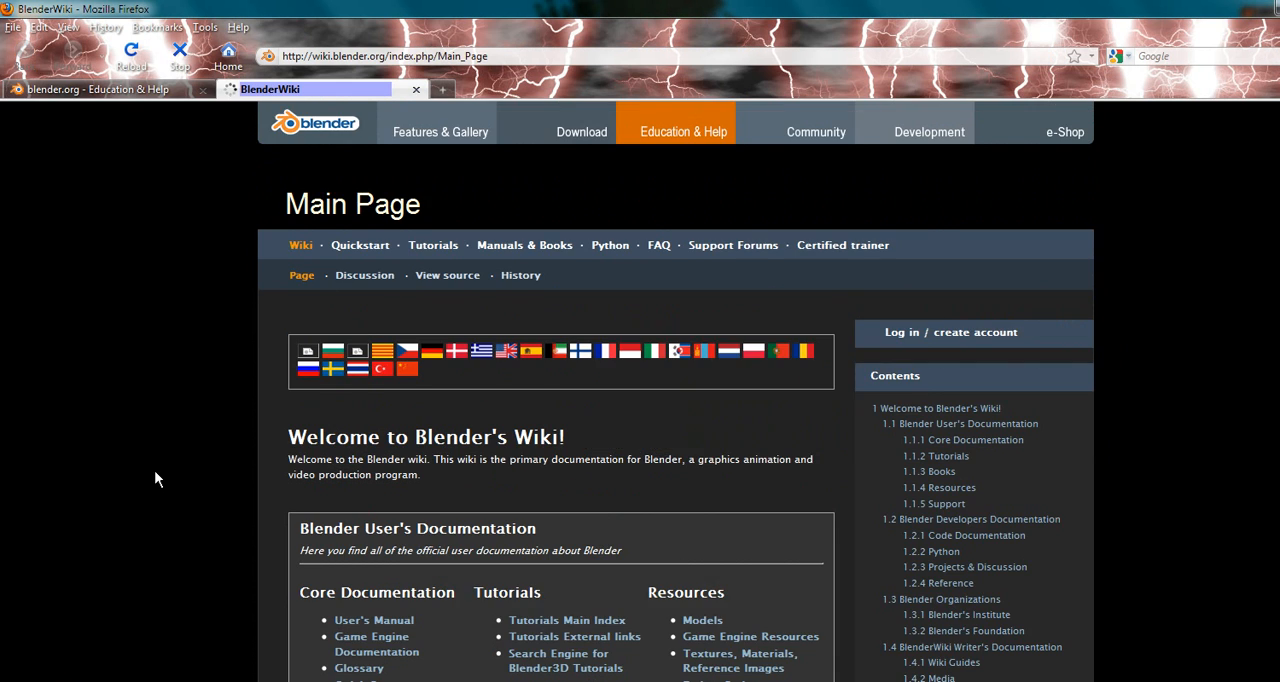
{"action": "scroll", "scroll_direction": "down", "scroll_amount": 3}
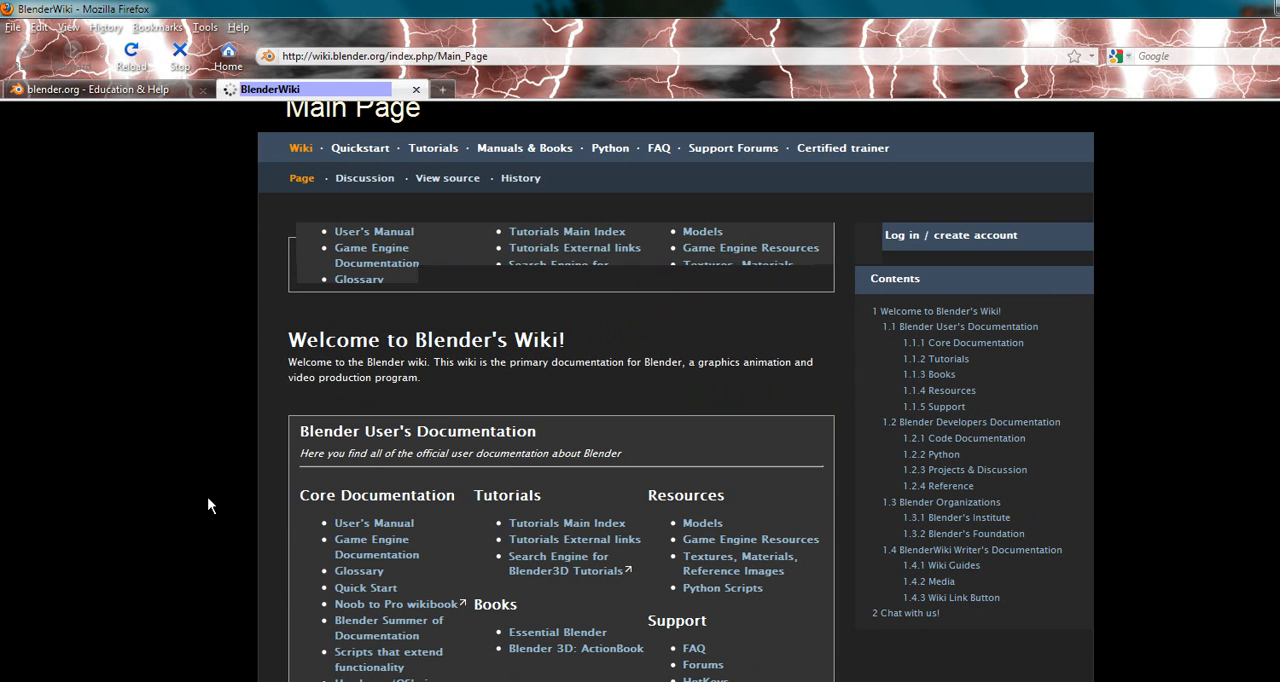
{"action": "scroll", "scroll_direction": "down", "scroll_amount": 3}
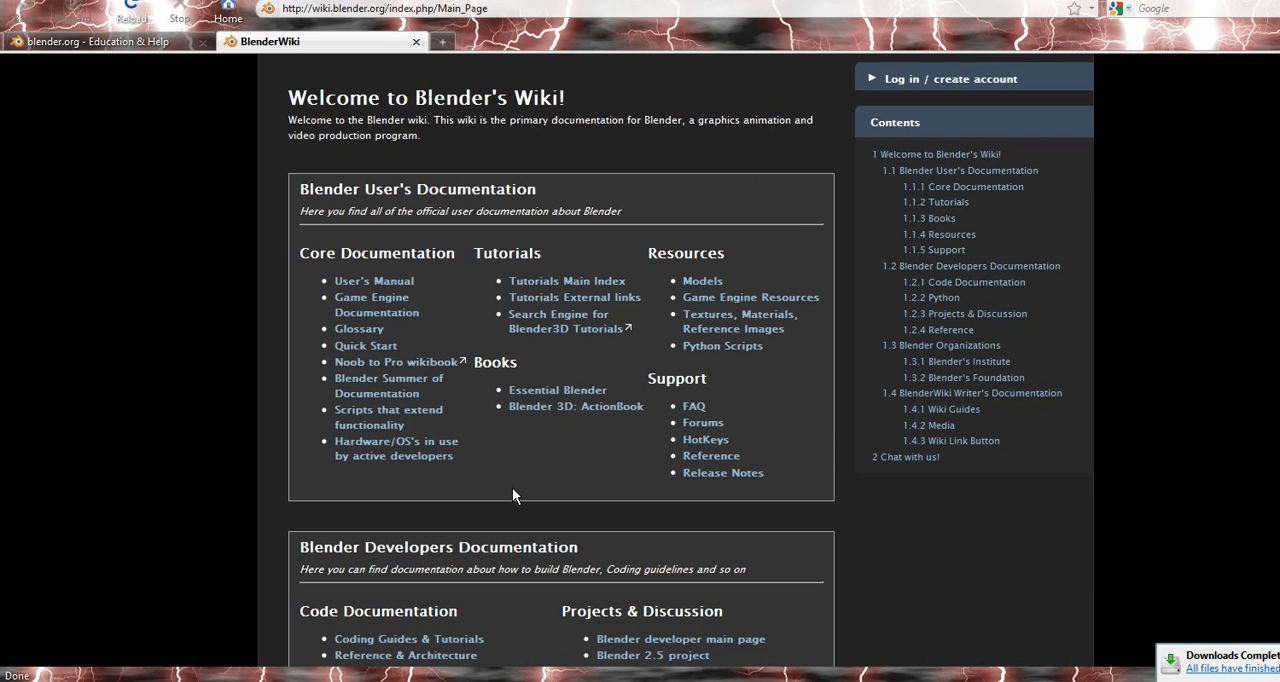
{"action": "scroll", "scroll_direction": "down", "scroll_amount": 3}
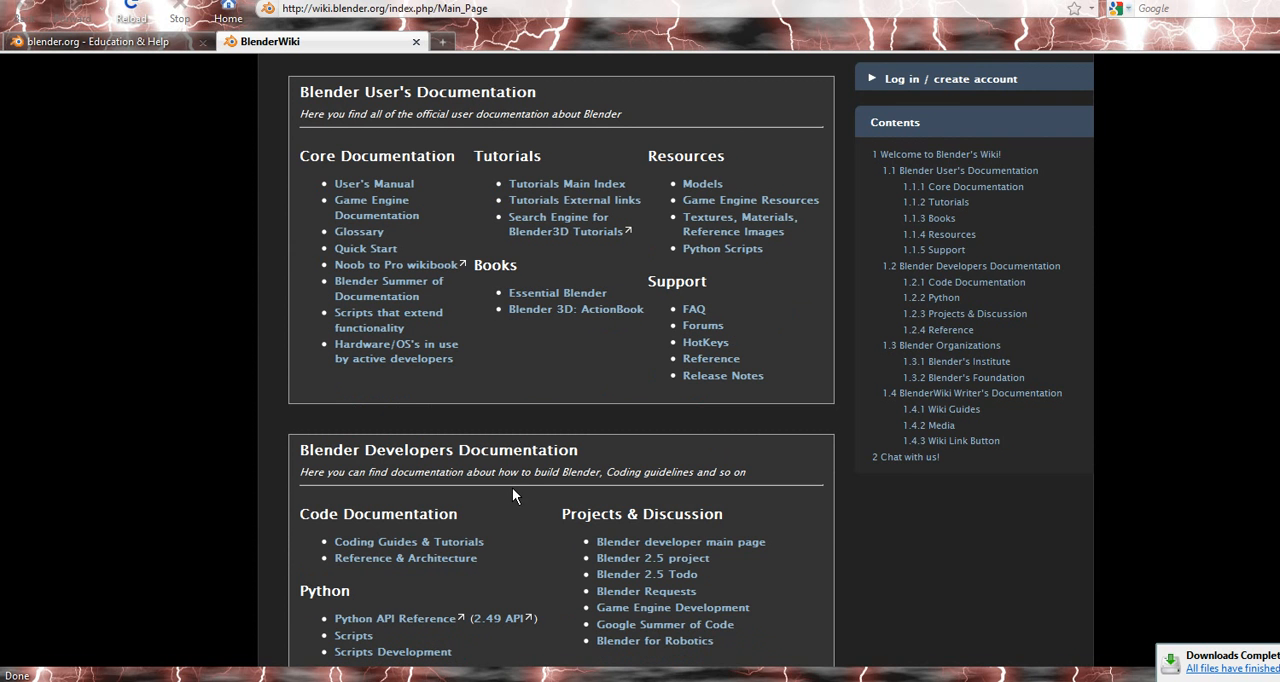
{"action": "scroll", "scroll_direction": "down", "scroll_amount": 3}
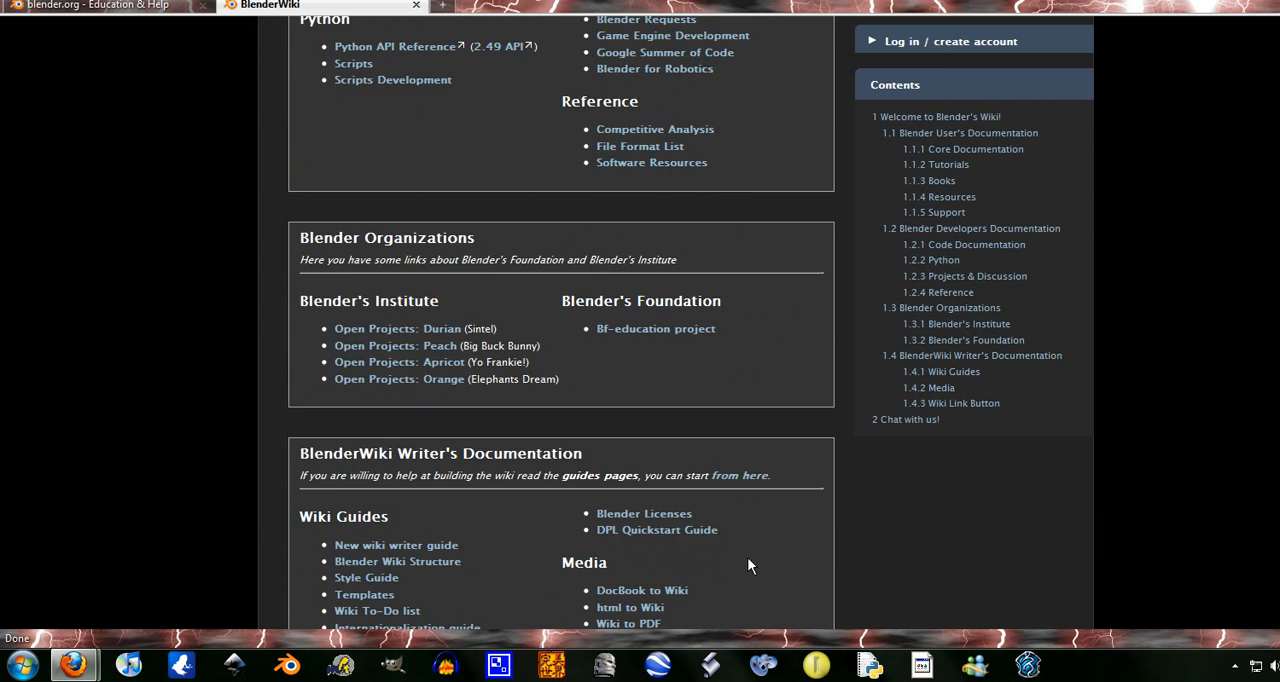
{"action": "scroll", "scroll_direction": "up", "scroll_amount": 3}
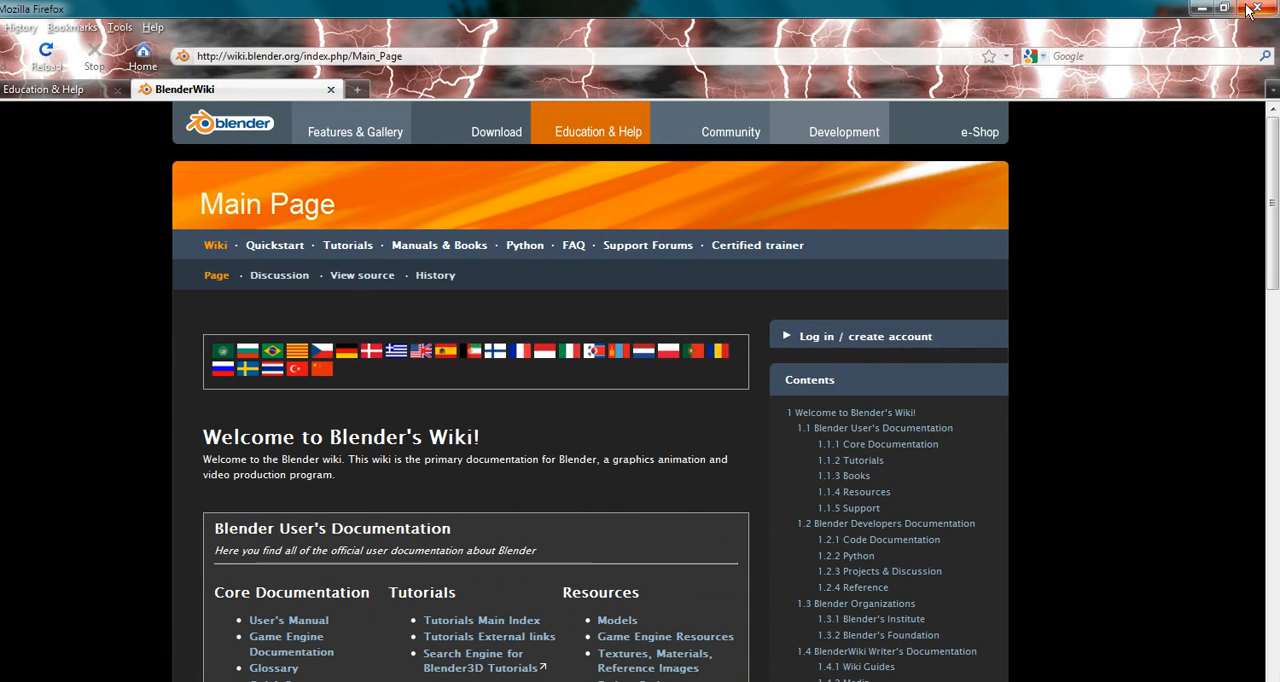
Bring the Downloads window forward and select the finished blender-2.55-beta-windows64.exe entry.
{"action": "left_click", "coordinate": [1258, 8]}
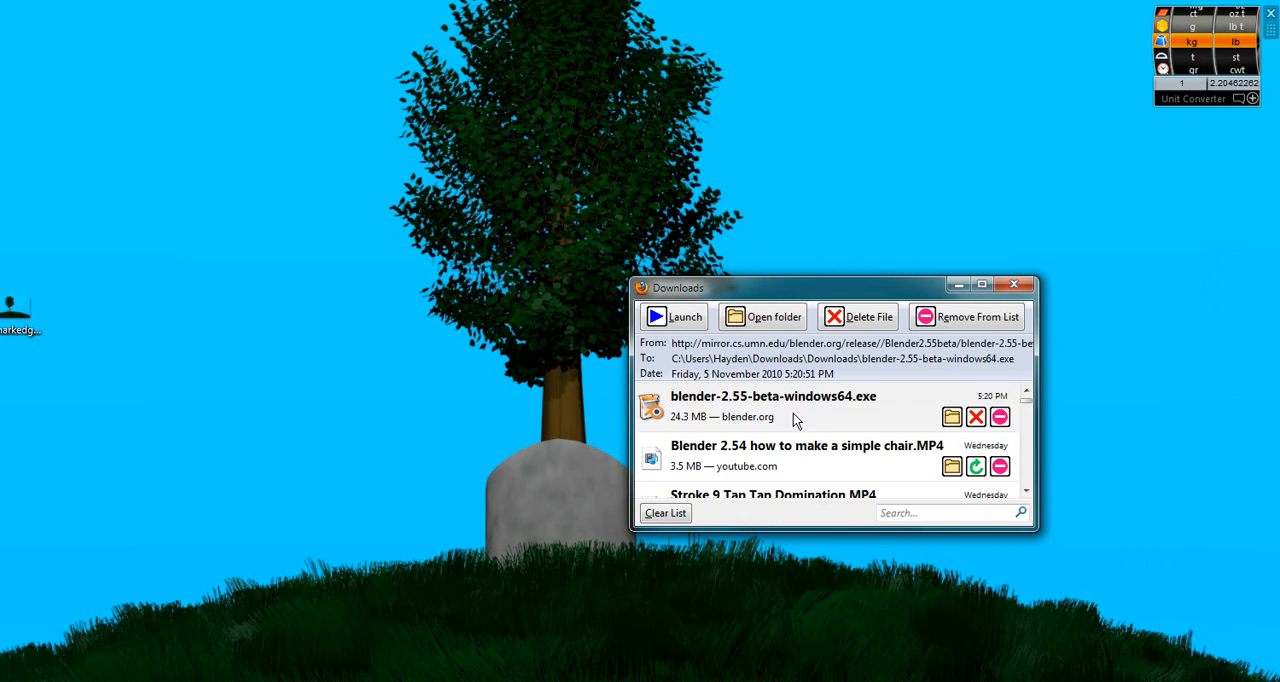
{"action": "left_click", "coordinate": [772, 404]}
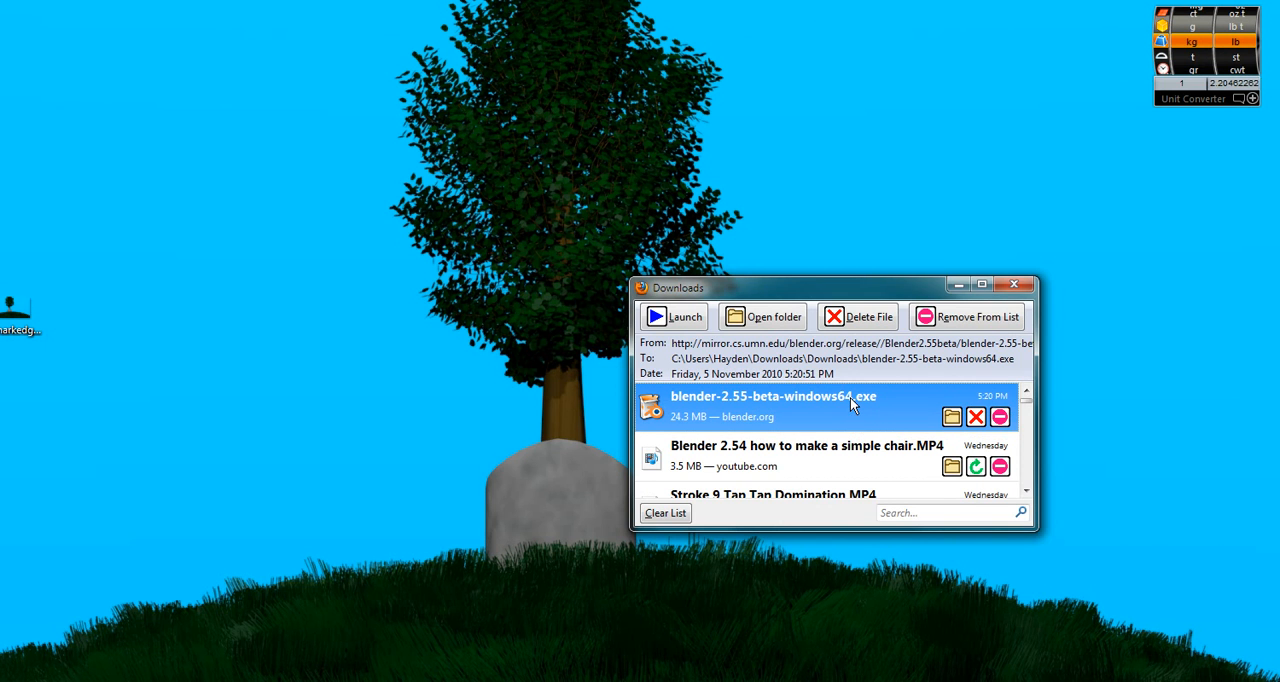
{"action": "mouse_move", "coordinate": [336, 388]}
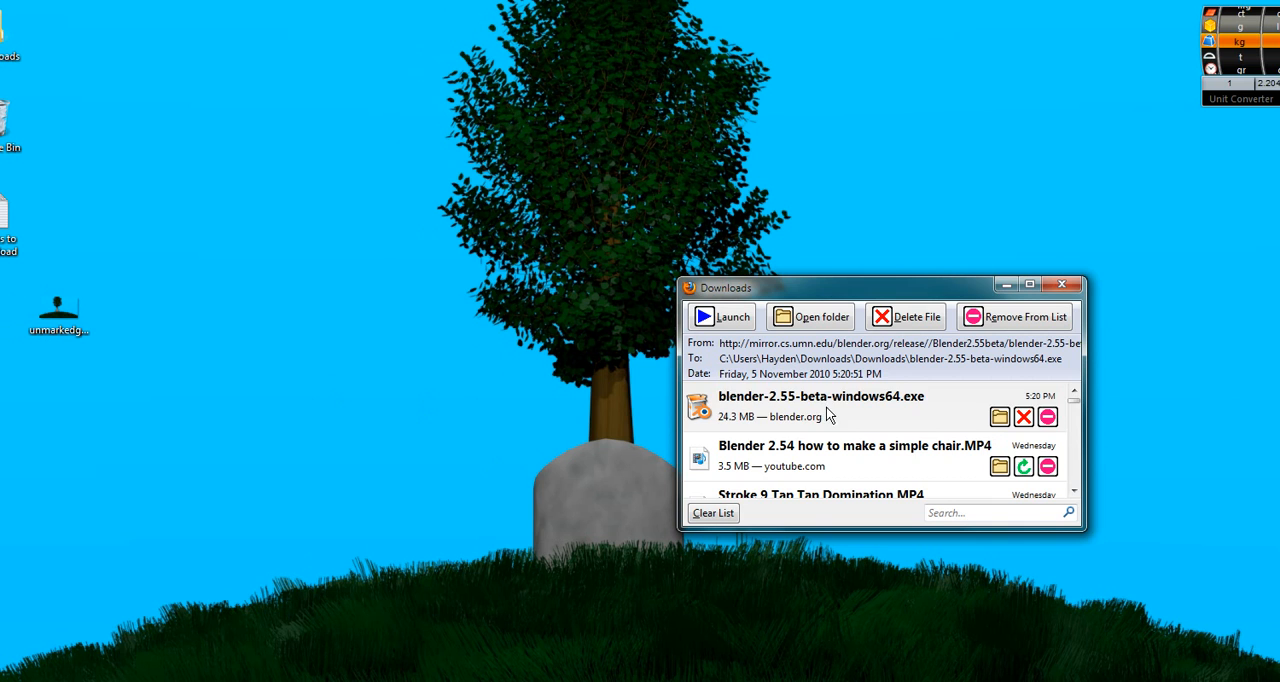
{"action": "left_click", "coordinate": [820, 404]}
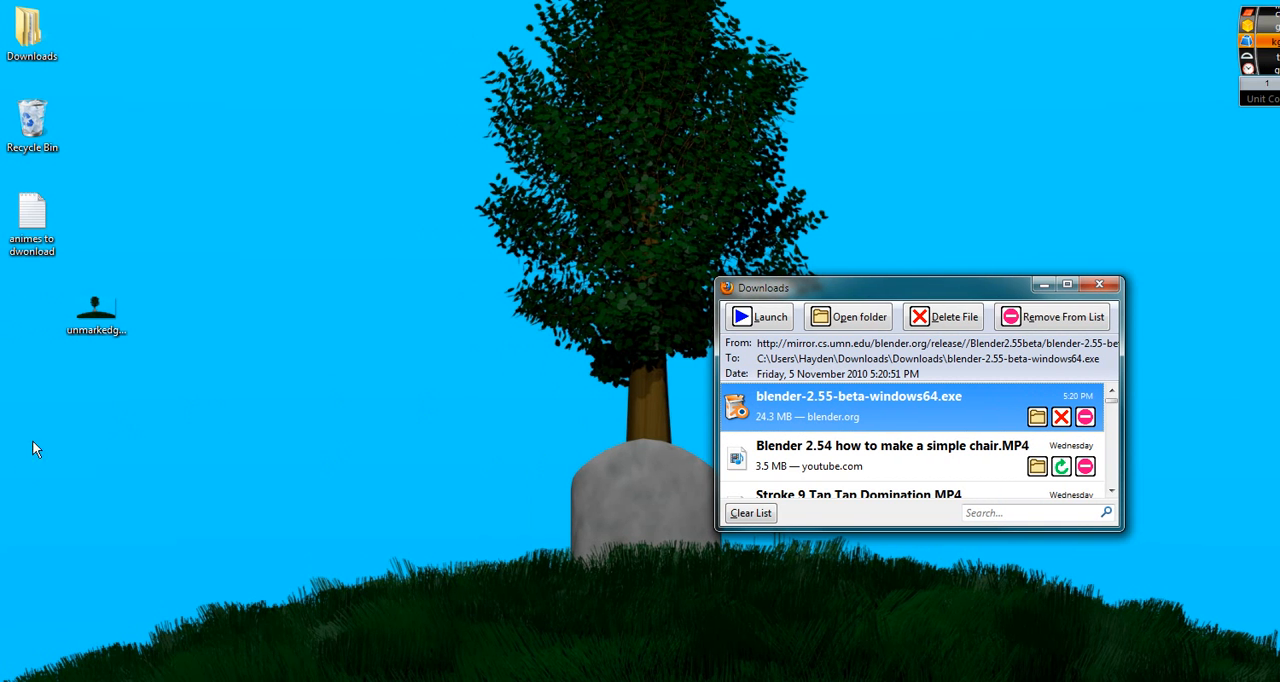
{"action": "mouse_move", "coordinate": [800, 408]}
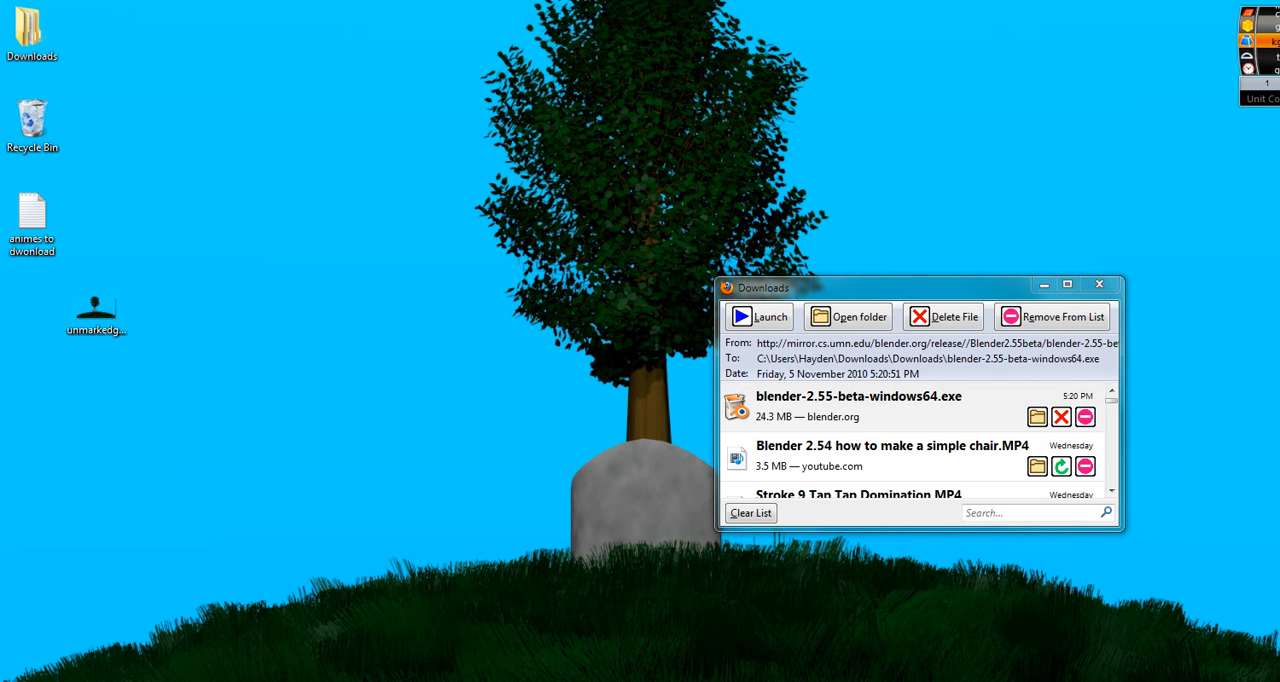
{"action": "mouse_move", "coordinate": [724, 400]}
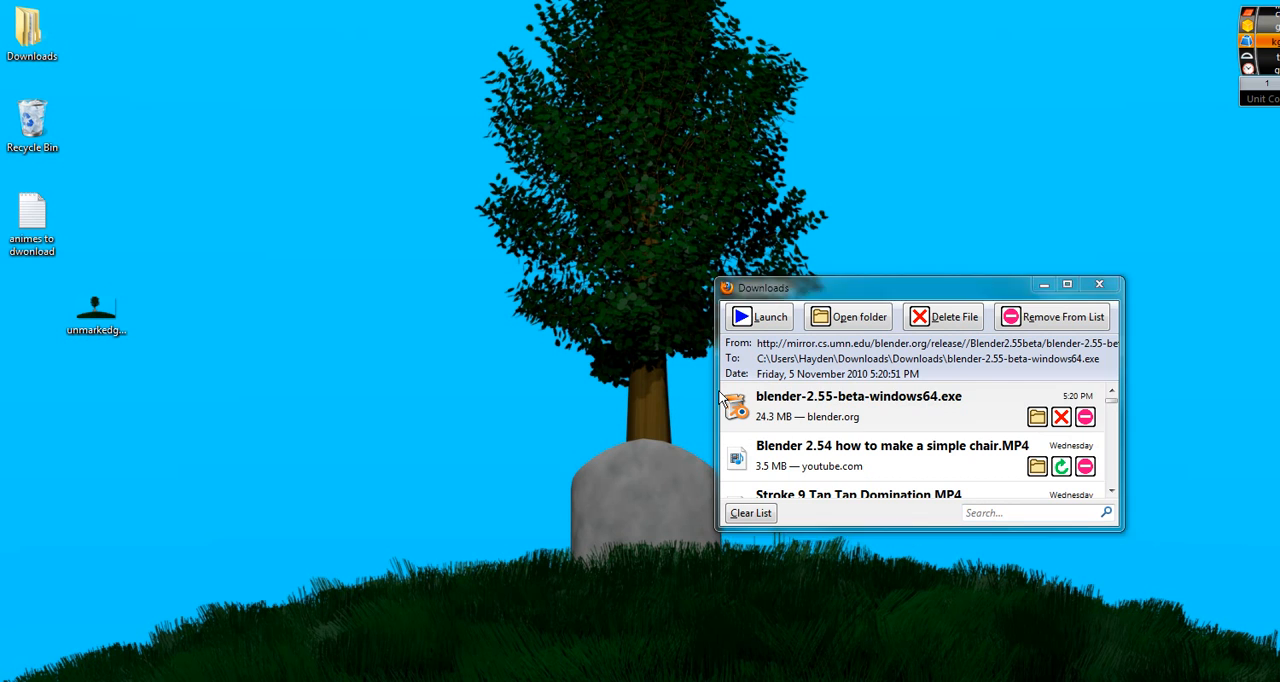
Launch the installer, leave out the desktop shortcut and accept C:\Program Files\Blender Foundation\Blender.
{"action": "left_click", "coordinate": [858, 406]}
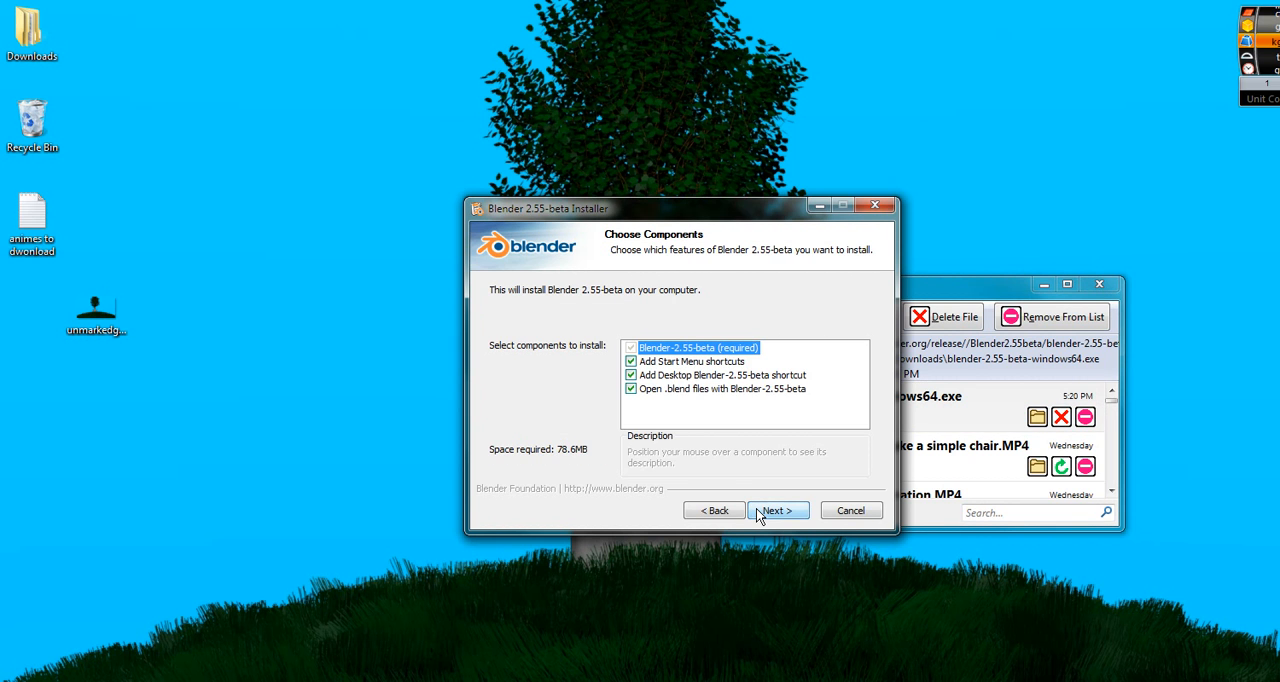
{"action": "mouse_move", "coordinate": [668, 360]}
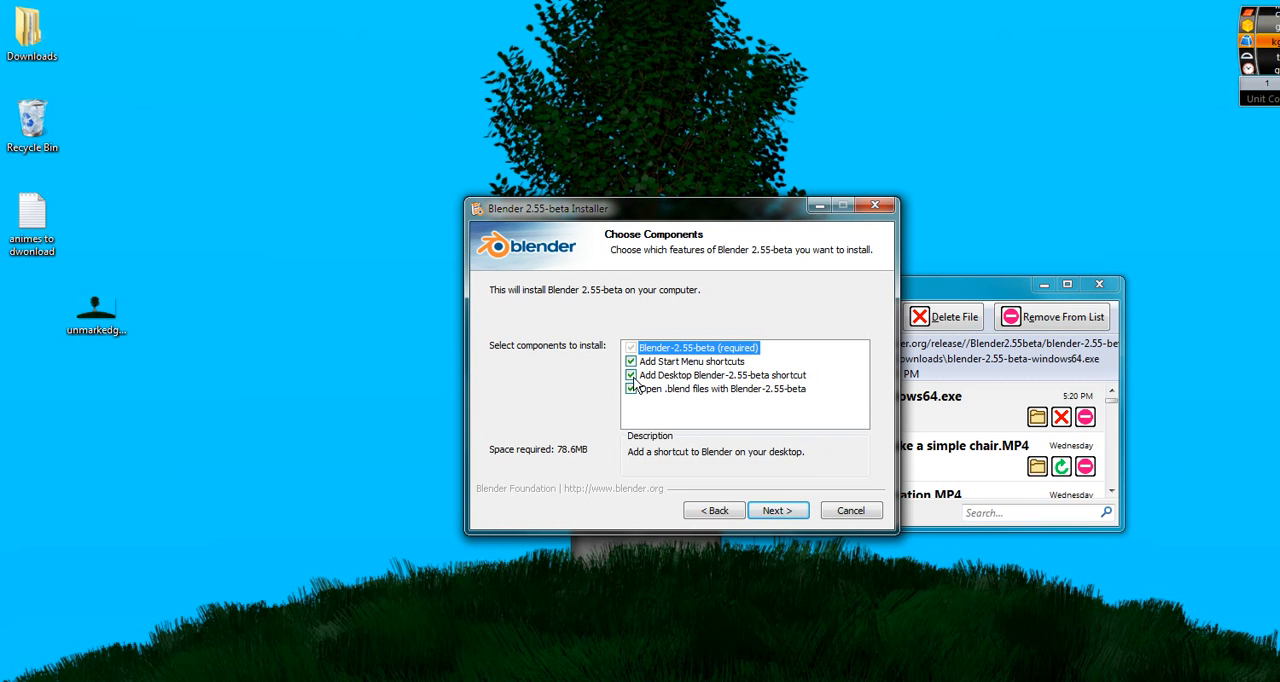
{"action": "left_click", "coordinate": [632, 374]}
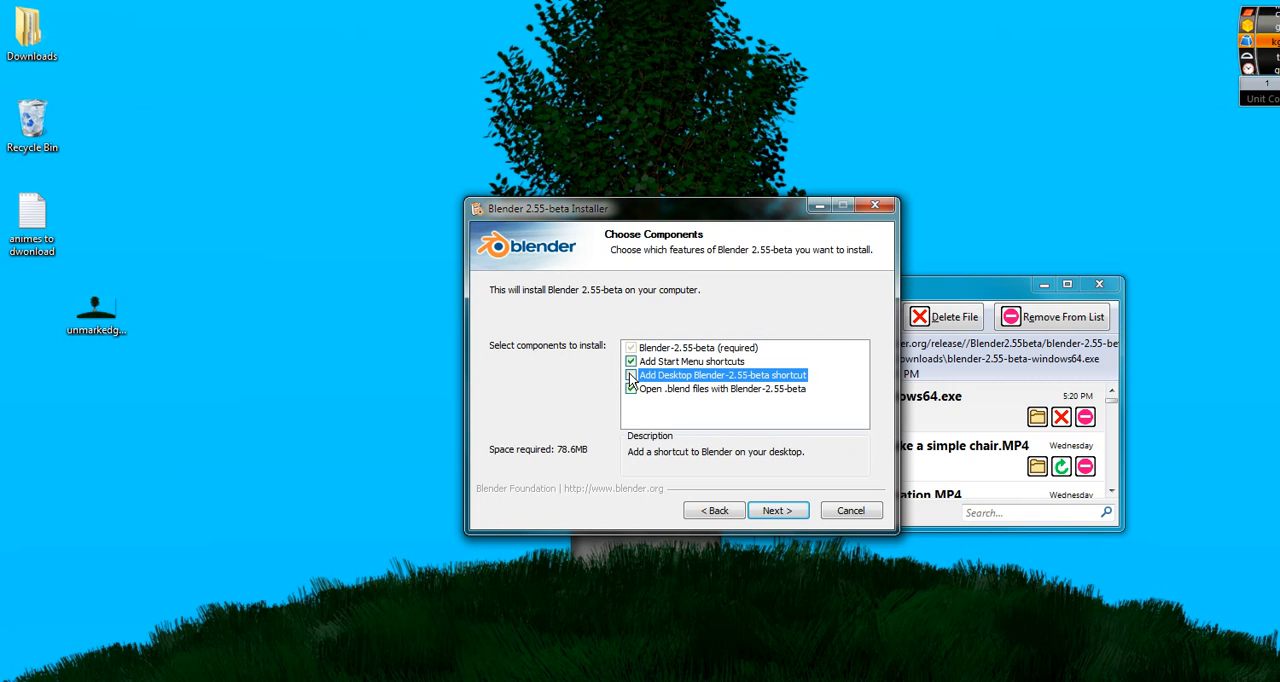
{"action": "left_click", "coordinate": [632, 374]}
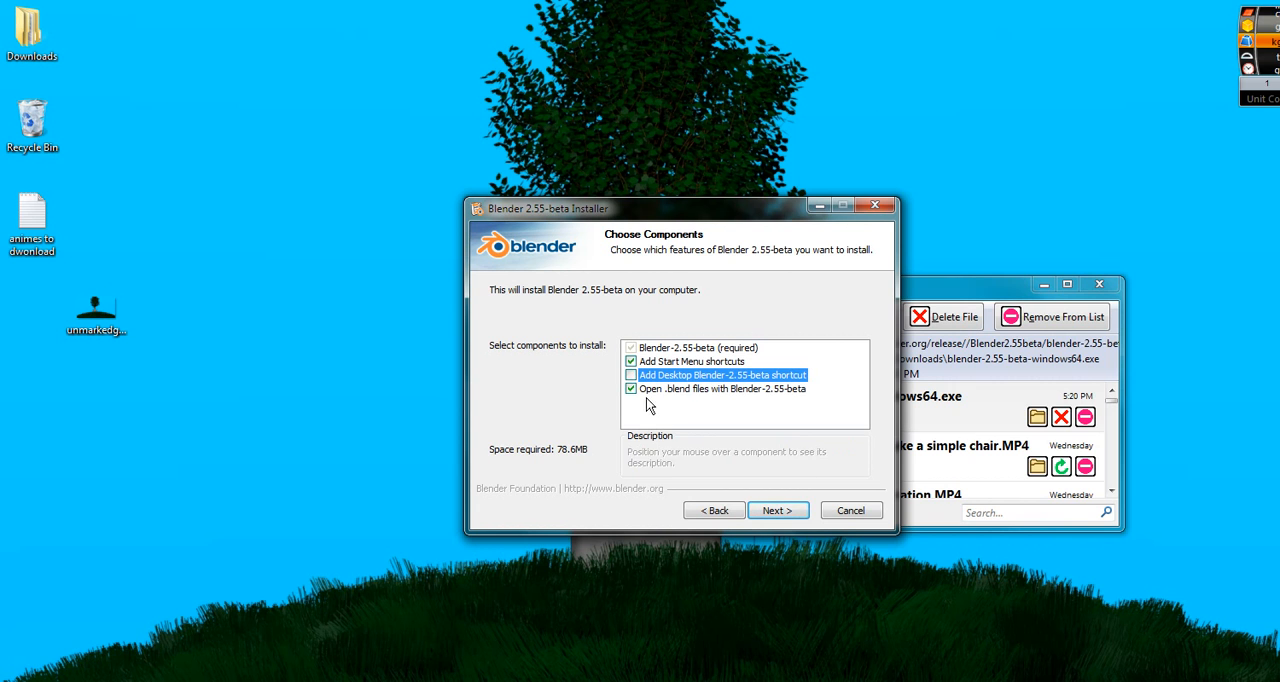
{"action": "mouse_move", "coordinate": [778, 510]}
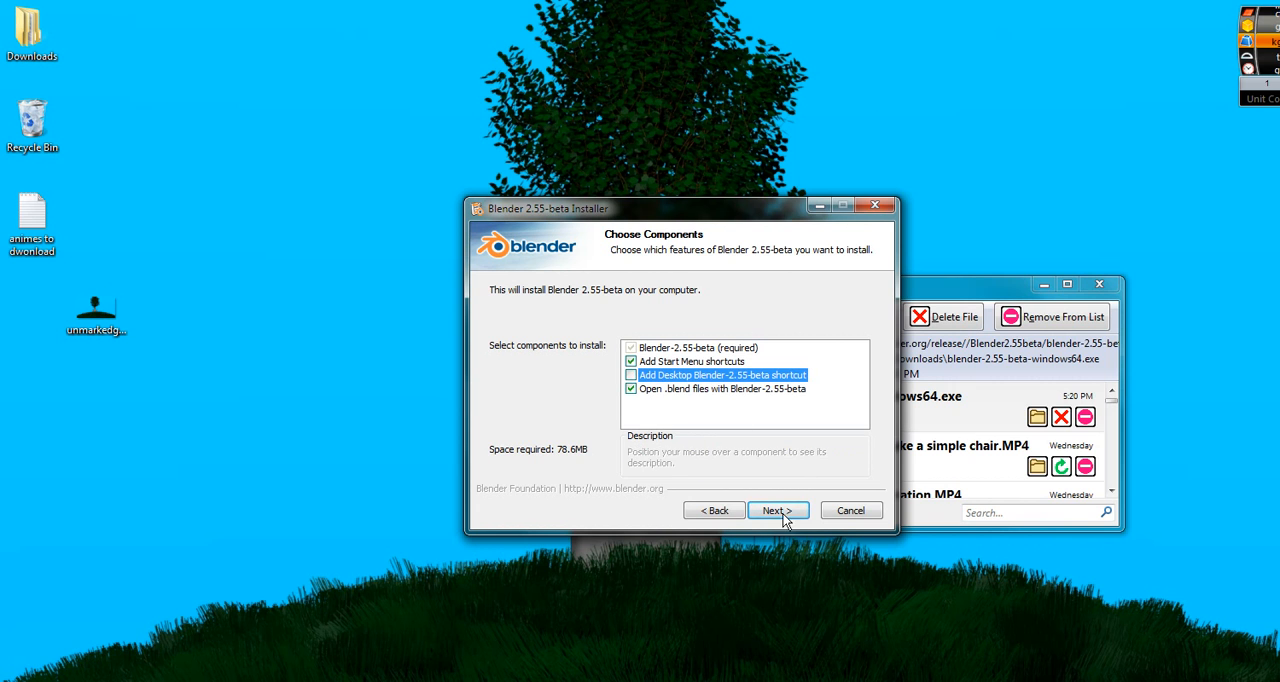
{"action": "left_click", "coordinate": [776, 510]}
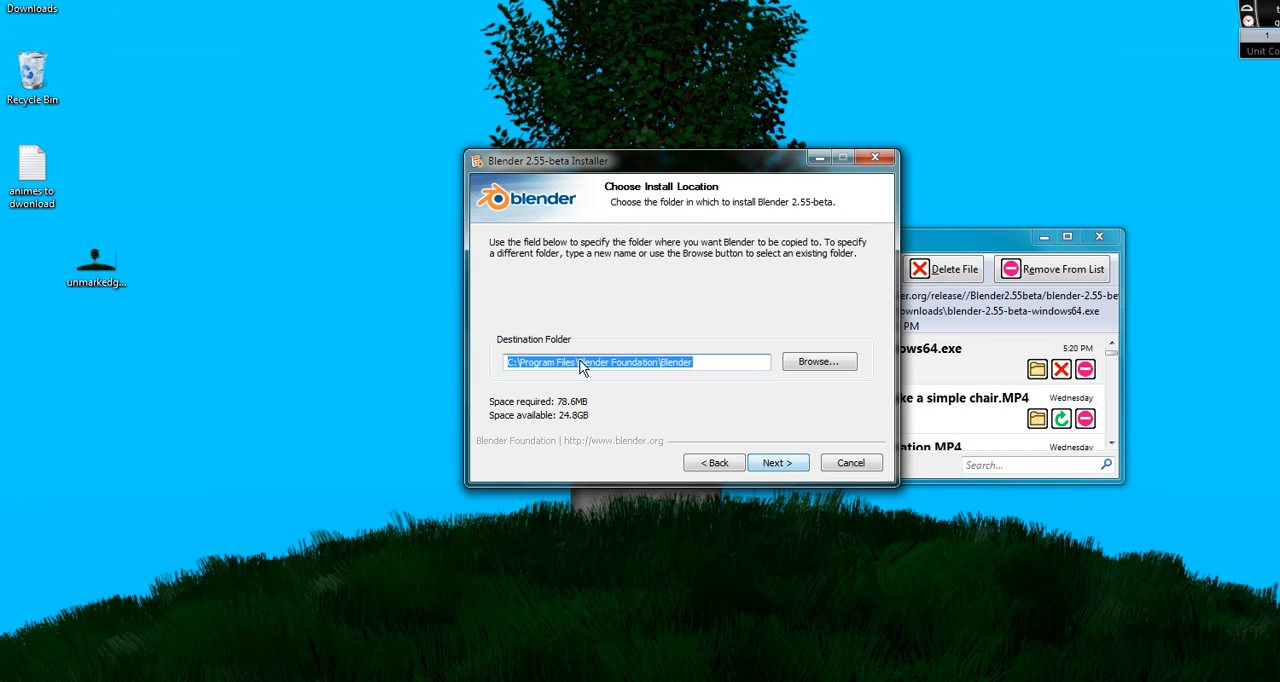
{"action": "left_click", "coordinate": [776, 462]}
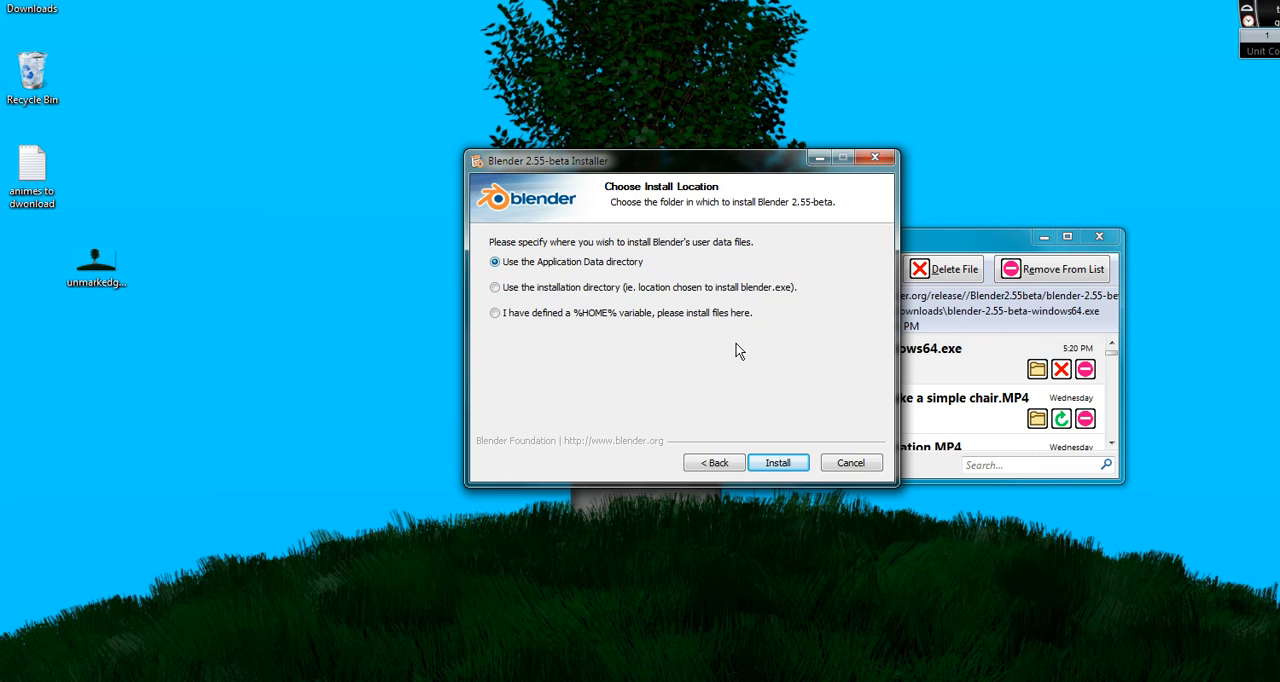
Install with the Application Data directory for user files and show the detailed log.
{"action": "left_click", "coordinate": [776, 462]}
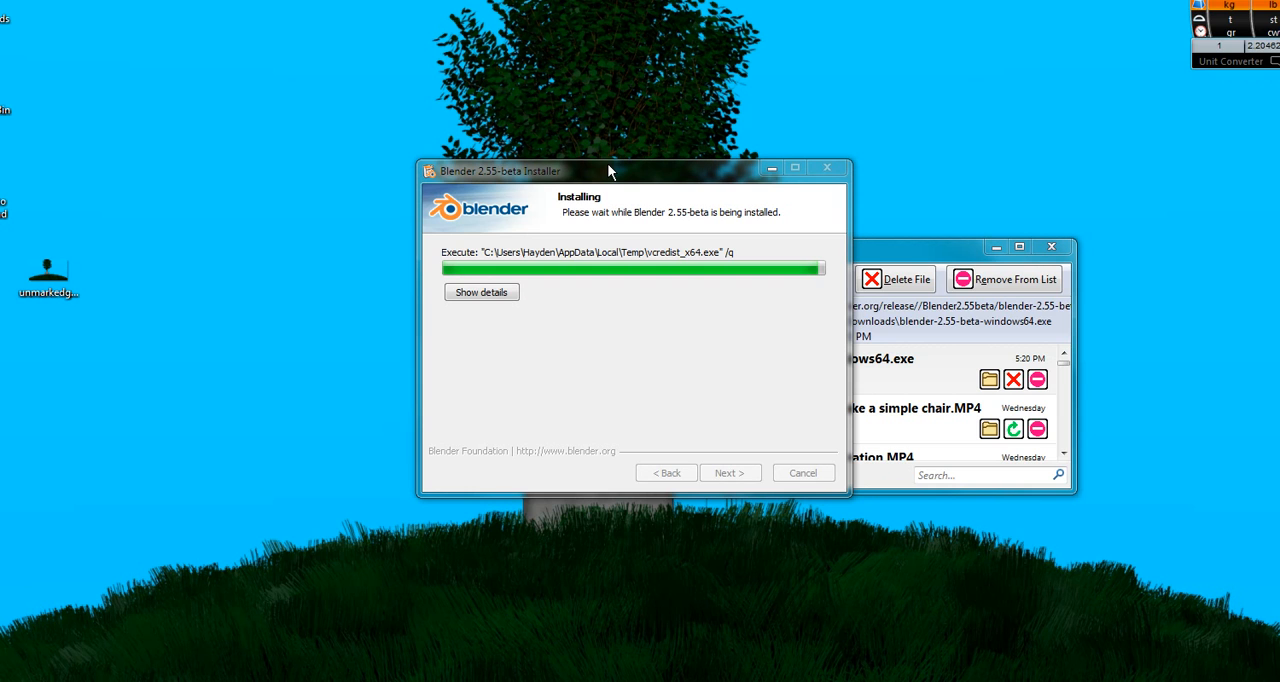
{"action": "mouse_move", "coordinate": [592, 176]}
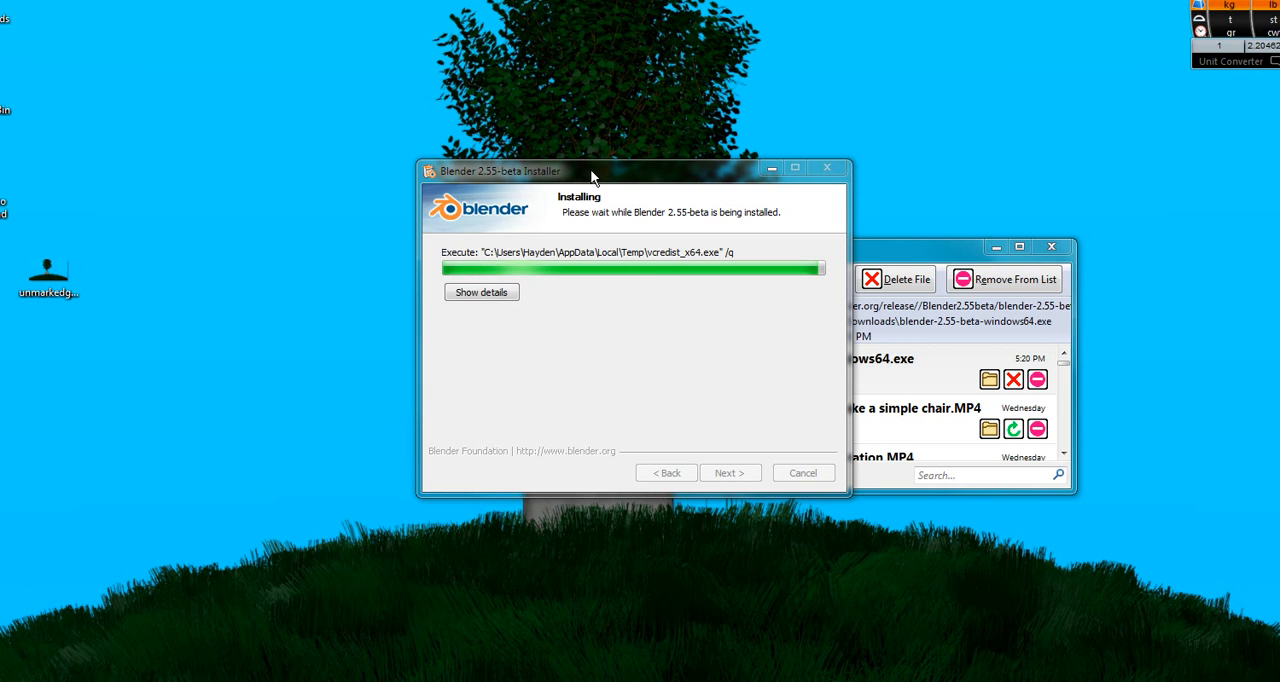
{"action": "left_click", "coordinate": [480, 292]}
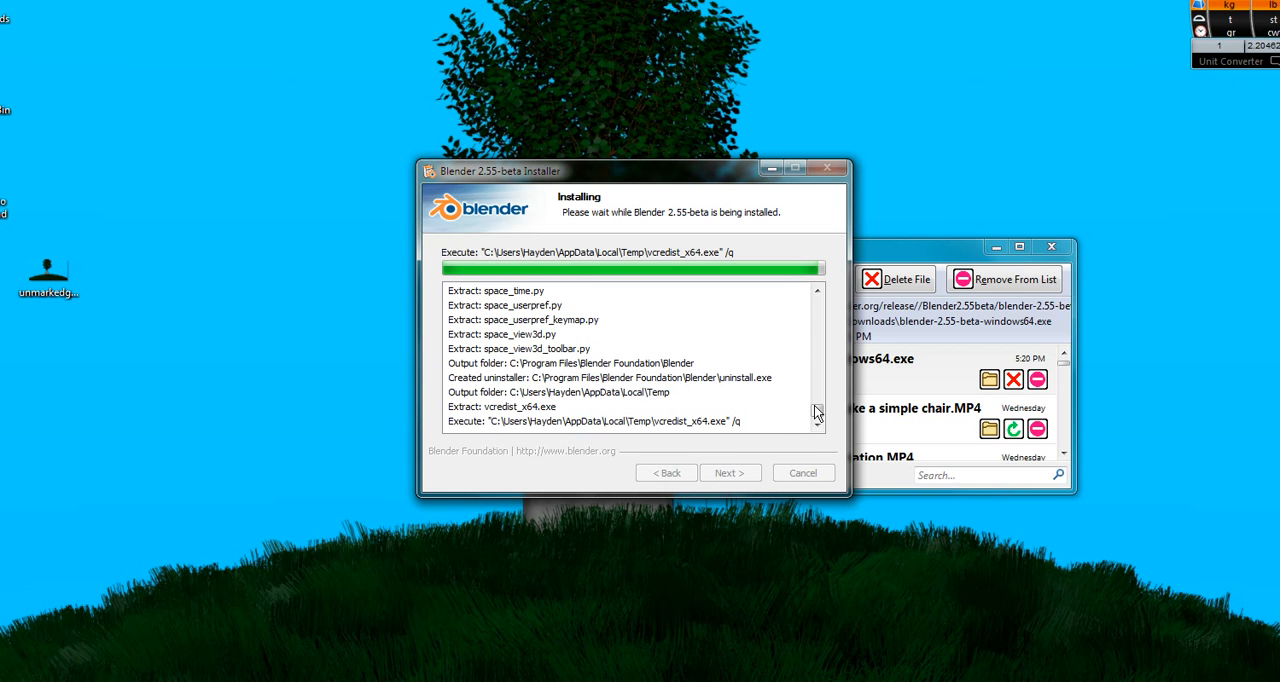
{"action": "mouse_move", "coordinate": [588, 386]}
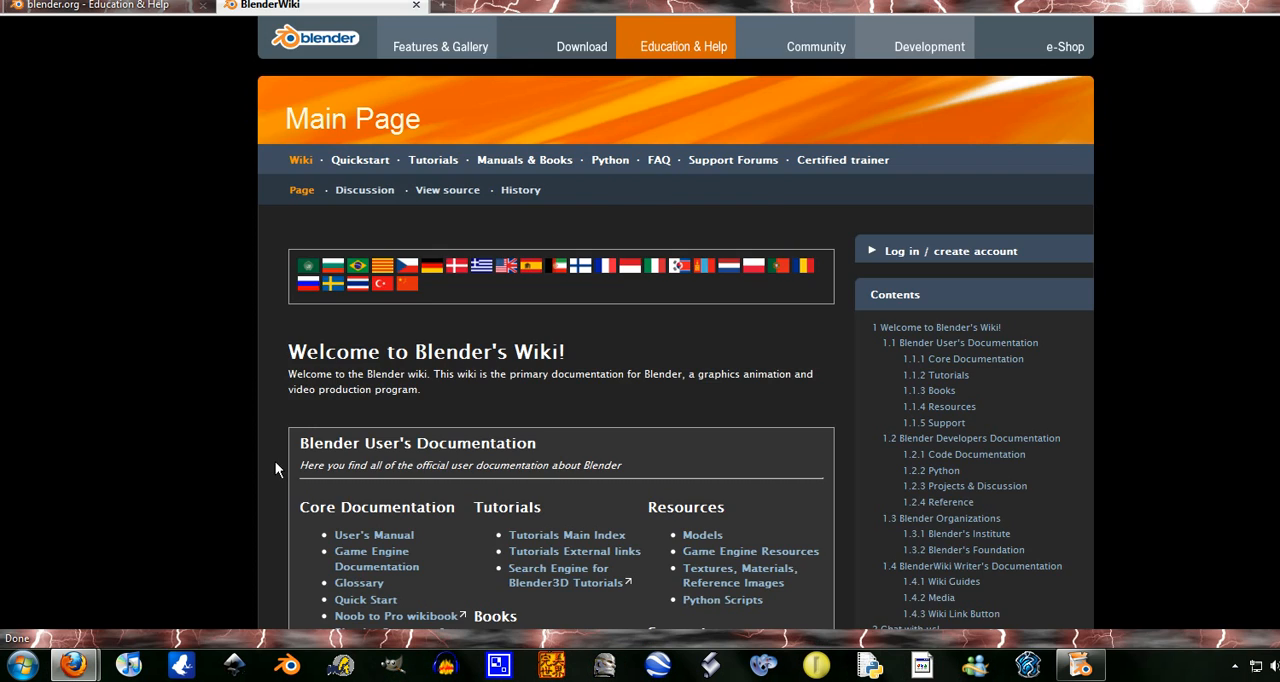
Follow the Blender 2.5 project link under Projects & Discussion on the wiki main page.
{"action": "scroll", "scroll_direction": "down", "scroll_amount": 3}
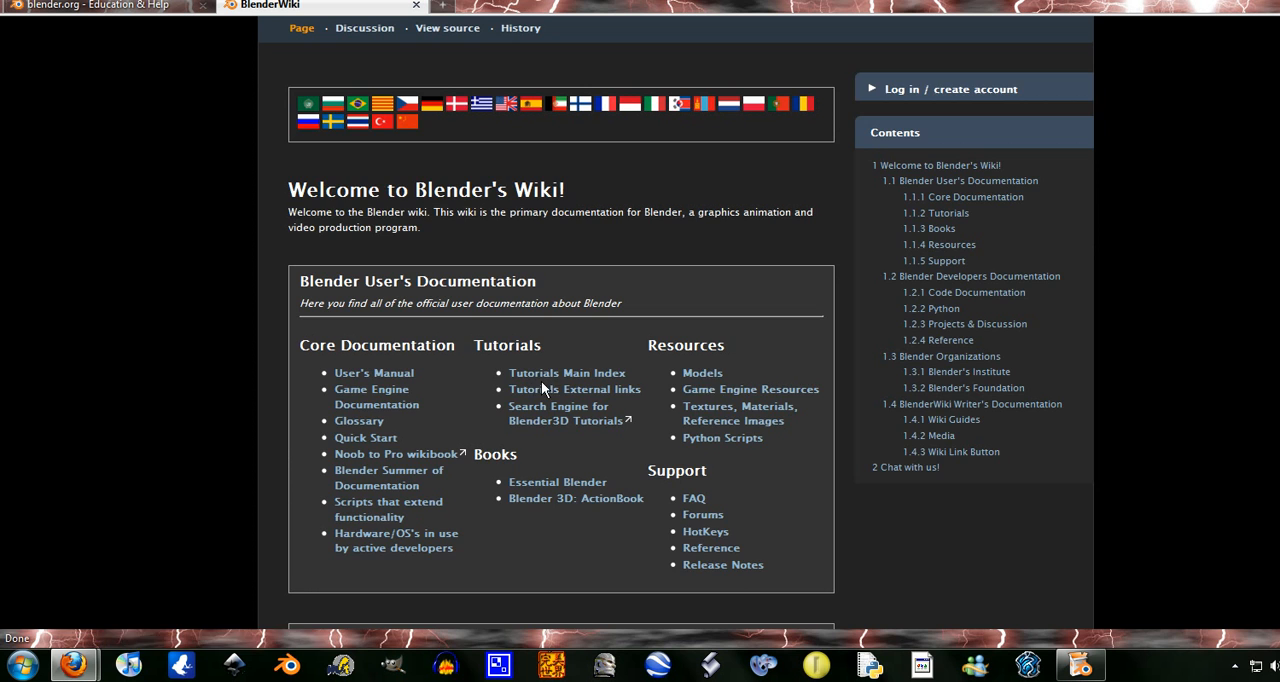
{"action": "scroll", "scroll_direction": "down", "scroll_amount": 3}
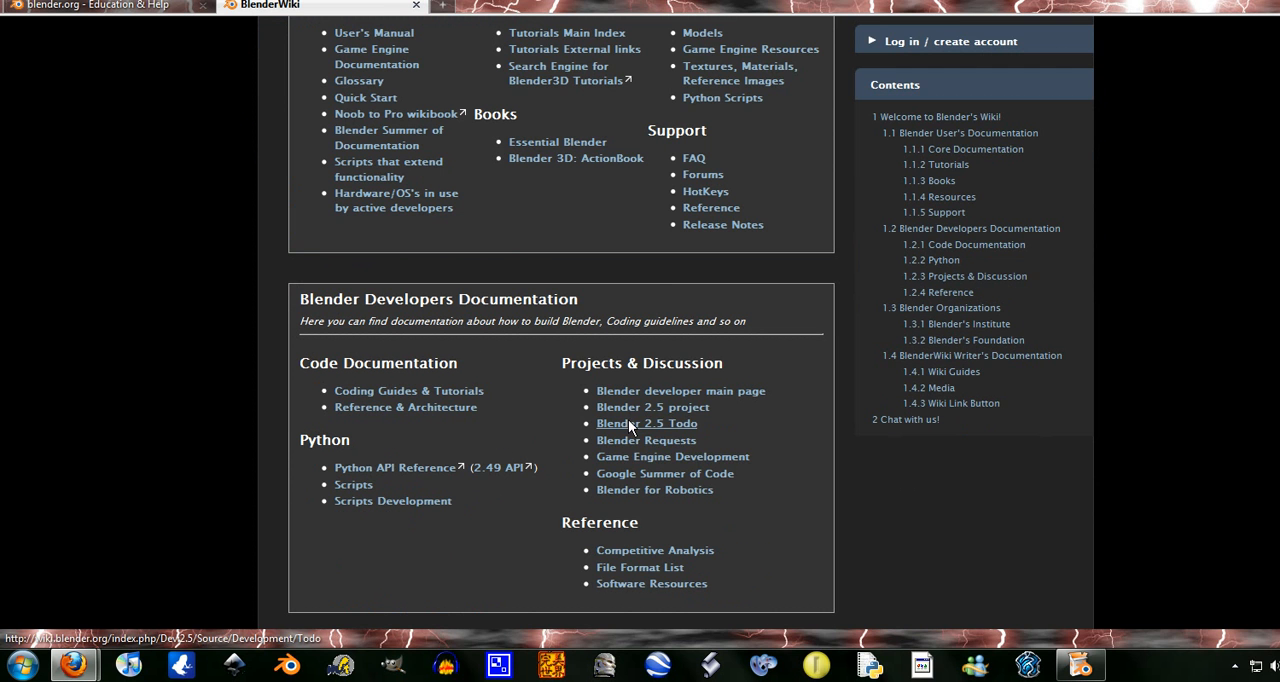
{"action": "left_click", "coordinate": [652, 408]}
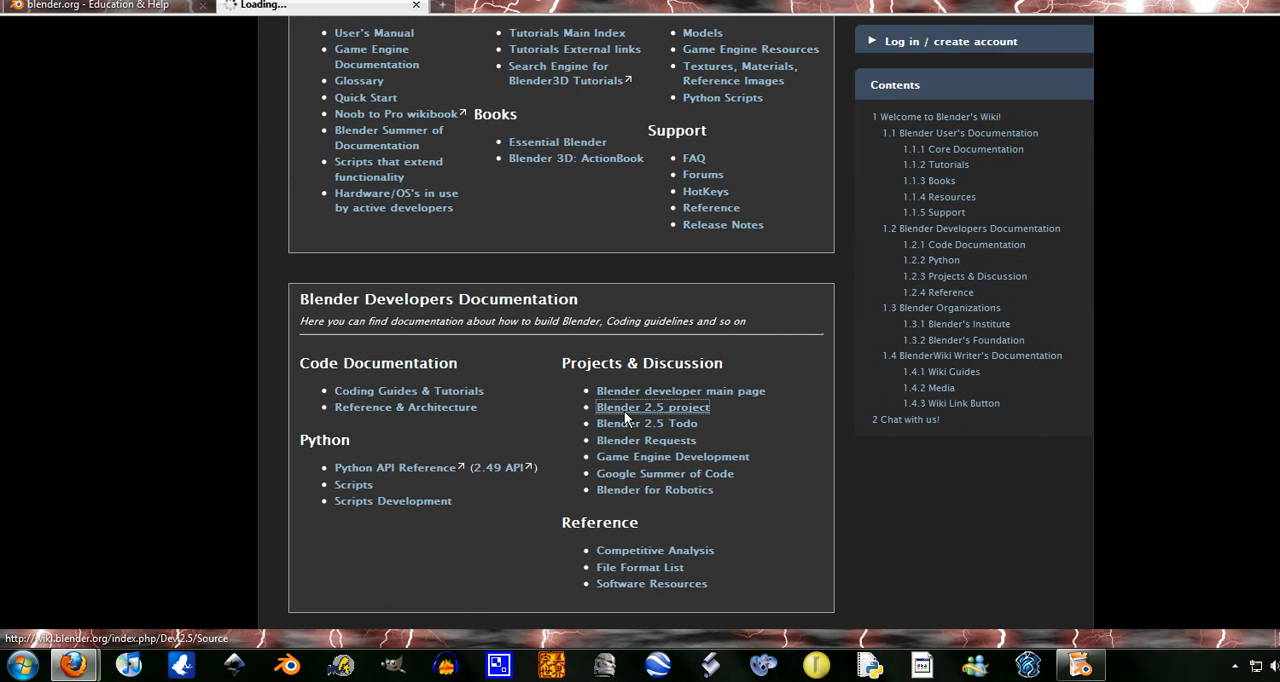
Scroll through the Dev:2.5/Source page's design and implementation documents.
{"action": "scroll", "scroll_direction": "down", "scroll_amount": 3}
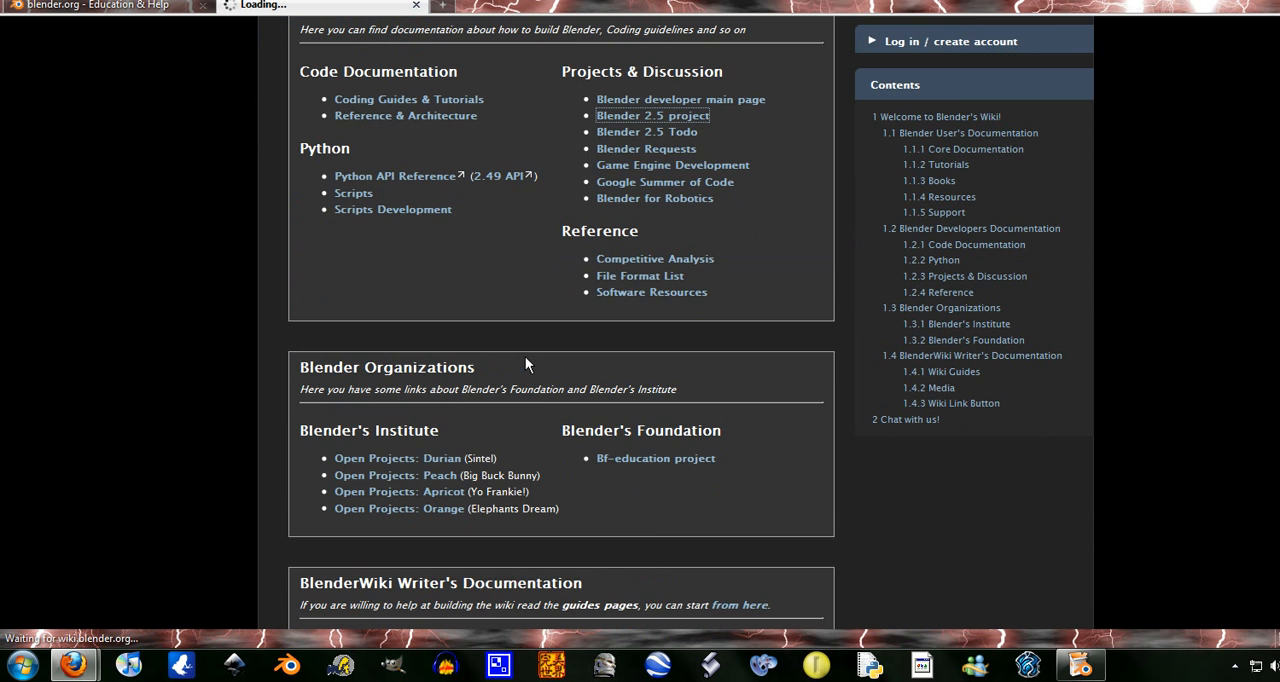
{"action": "scroll", "scroll_direction": "down", "scroll_amount": 3}
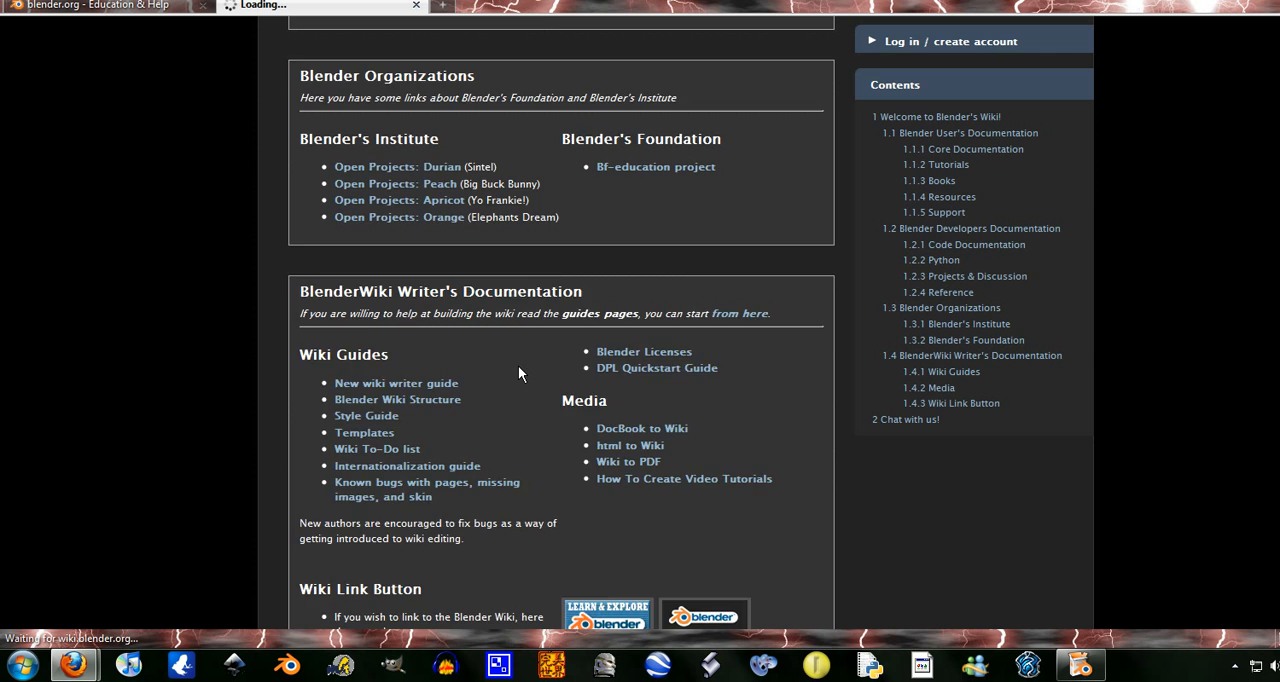
{"action": "scroll", "scroll_direction": "up", "scroll_amount": 3}
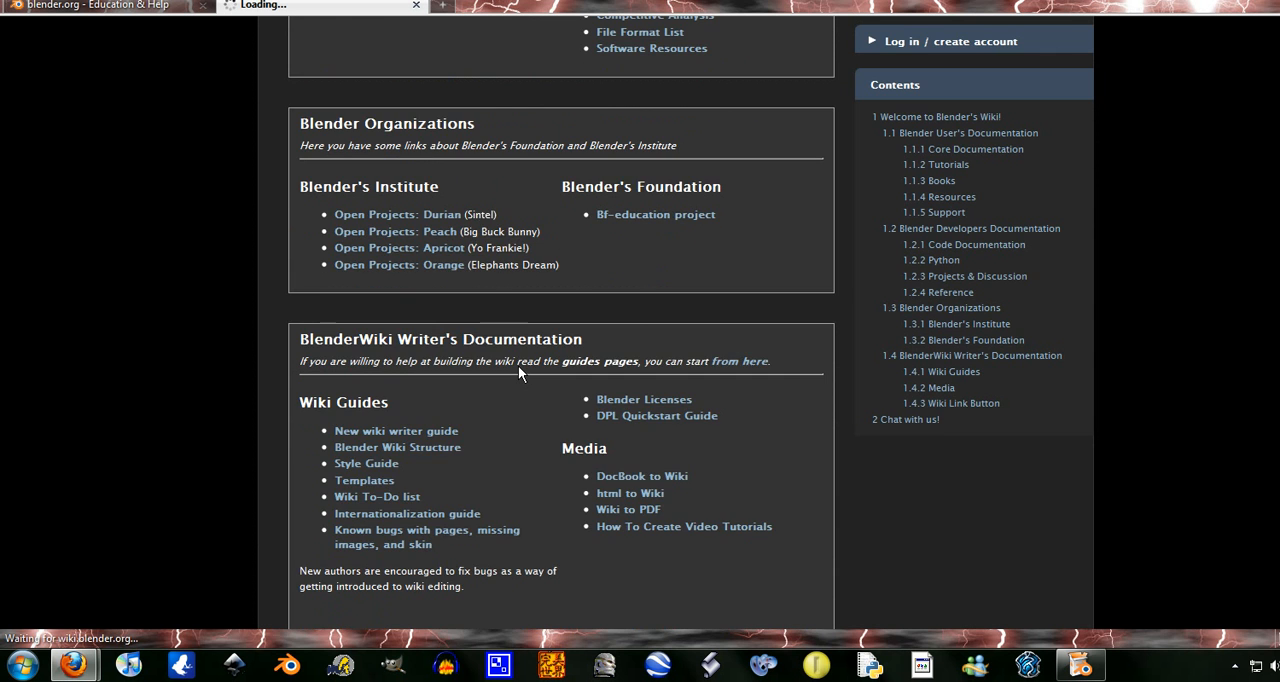
{"action": "scroll", "scroll_direction": "up", "scroll_amount": 3}
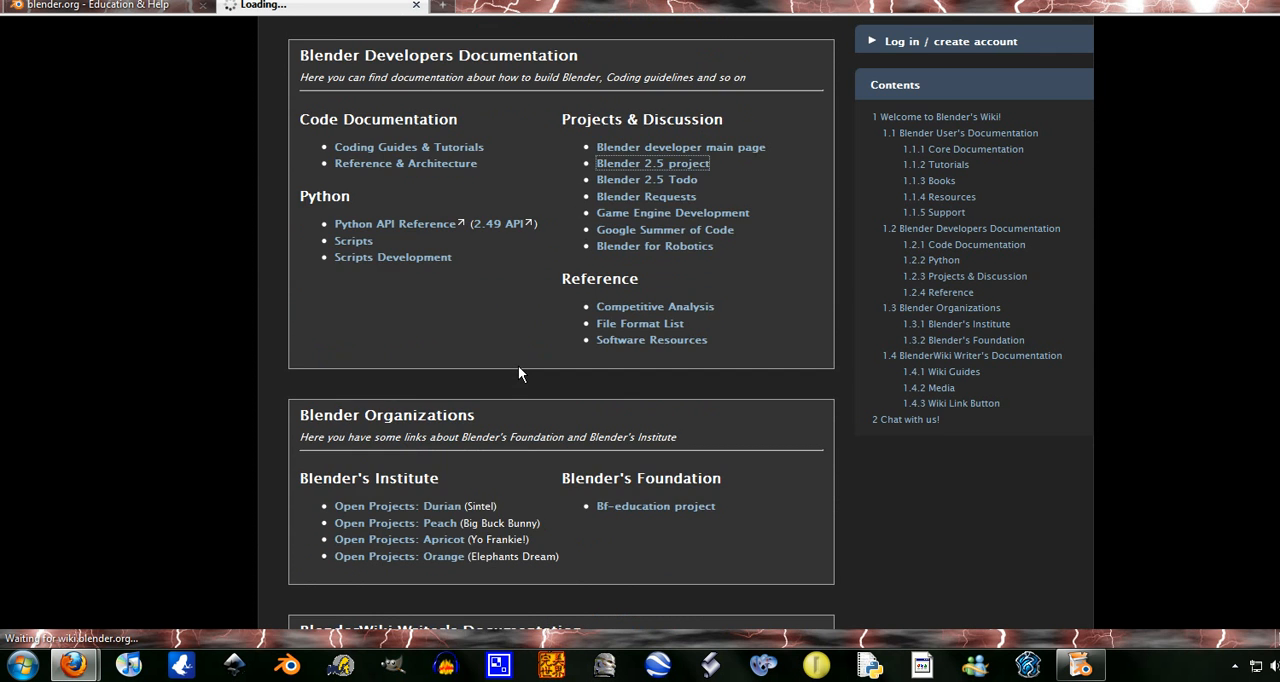
{"action": "scroll", "scroll_direction": "up", "scroll_amount": 3}
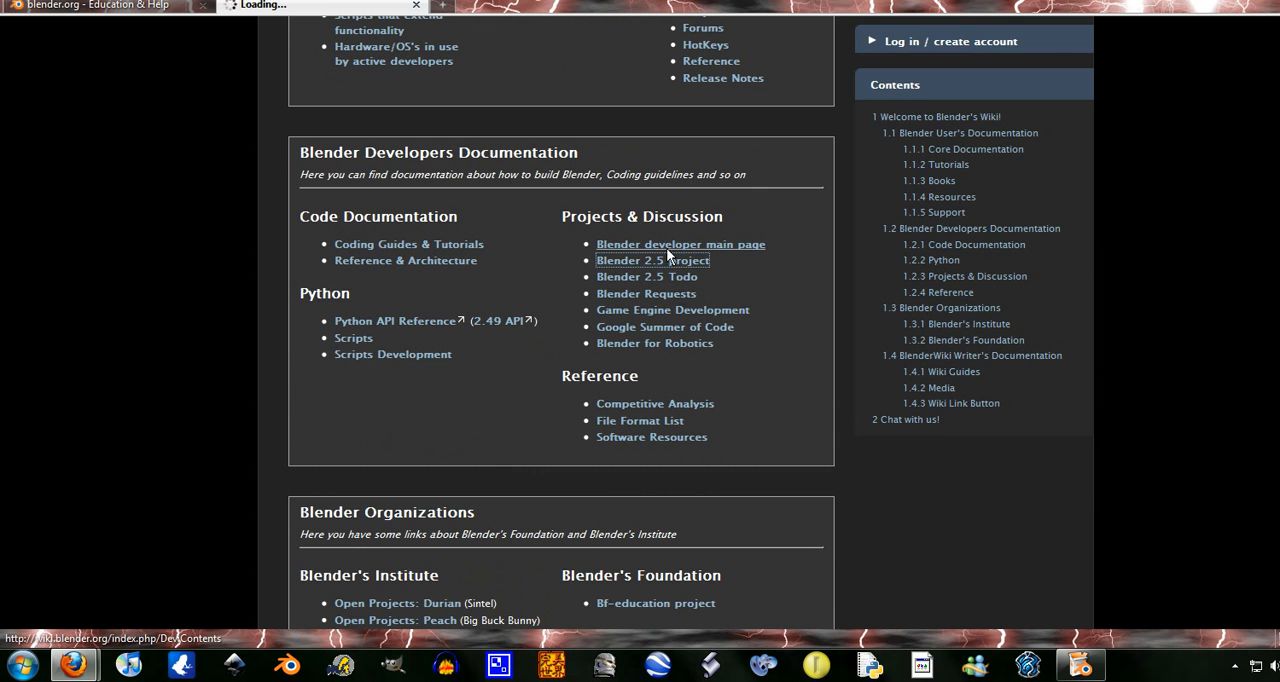
{"action": "scroll", "scroll_direction": "up", "scroll_amount": 3}
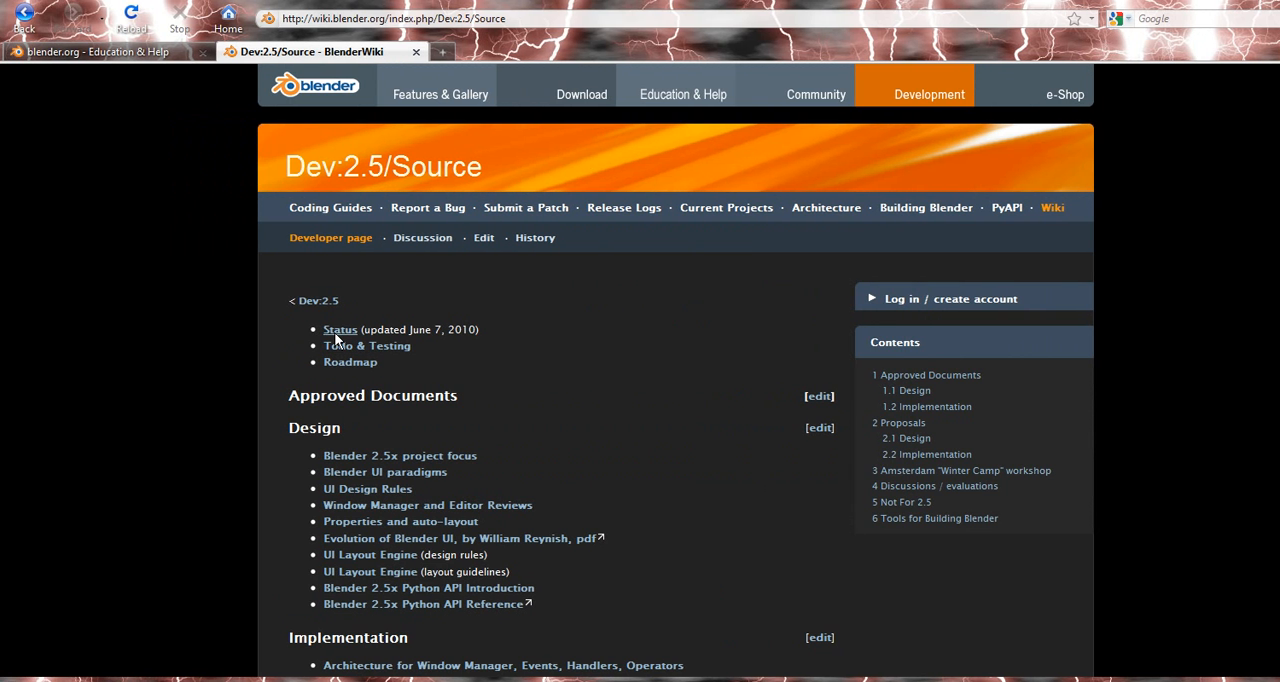
{"action": "mouse_move", "coordinate": [340, 328]}
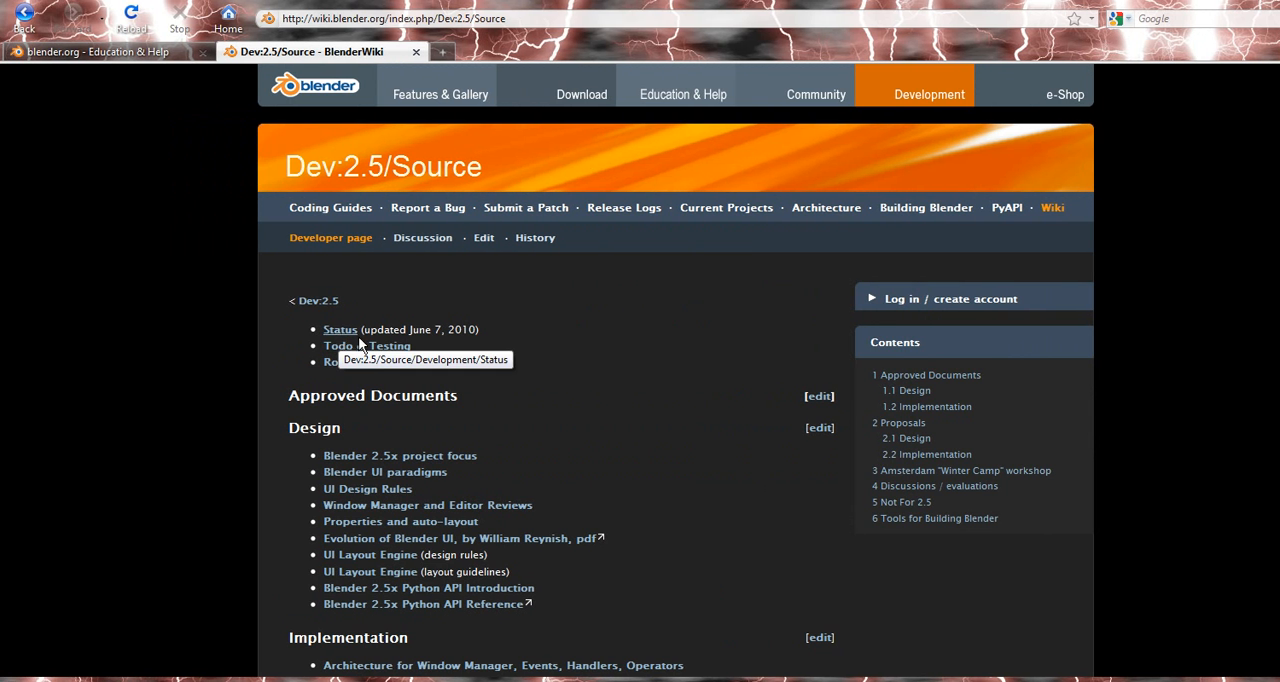
{"action": "scroll", "scroll_direction": "down", "scroll_amount": 3}
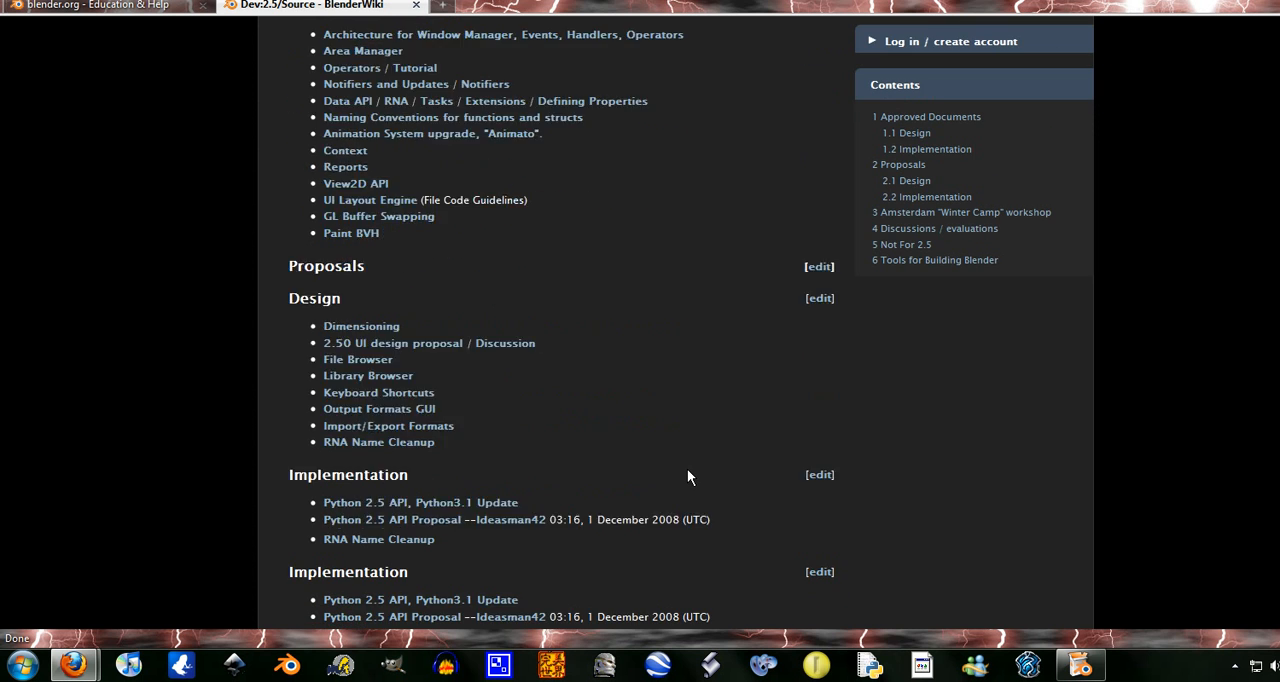
{"action": "scroll", "scroll_direction": "down", "scroll_amount": 3}
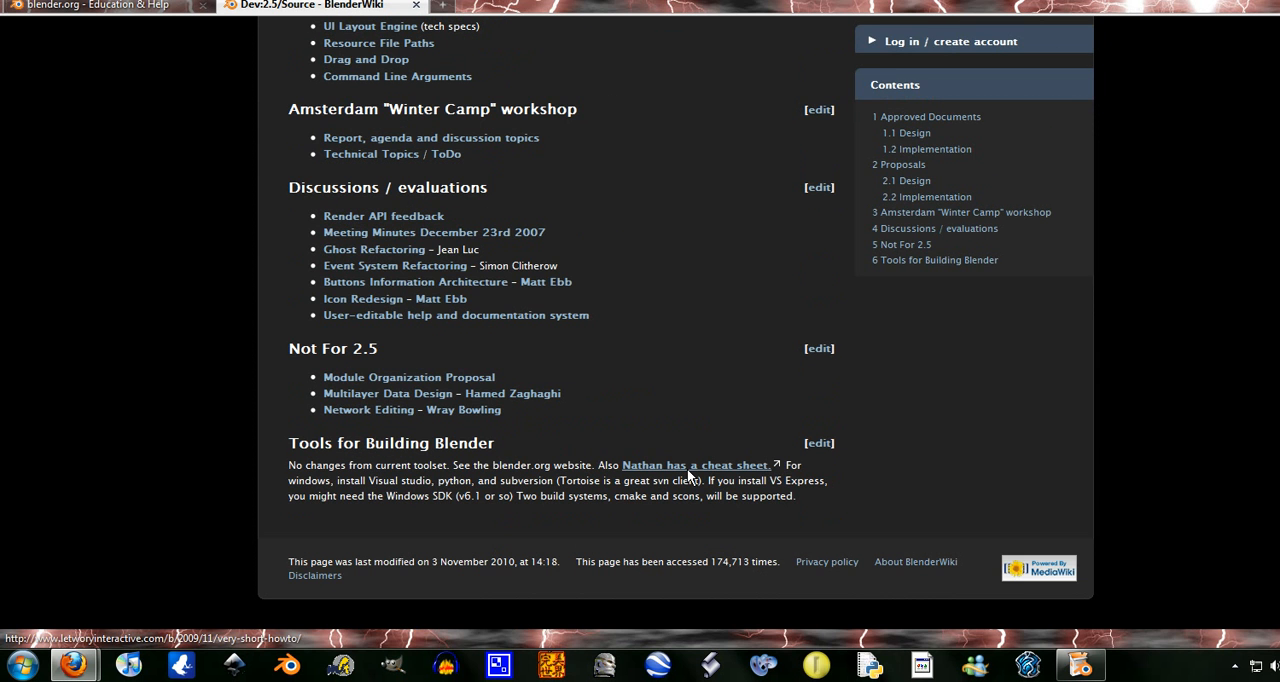
{"action": "scroll", "scroll_direction": "up", "scroll_amount": 3}
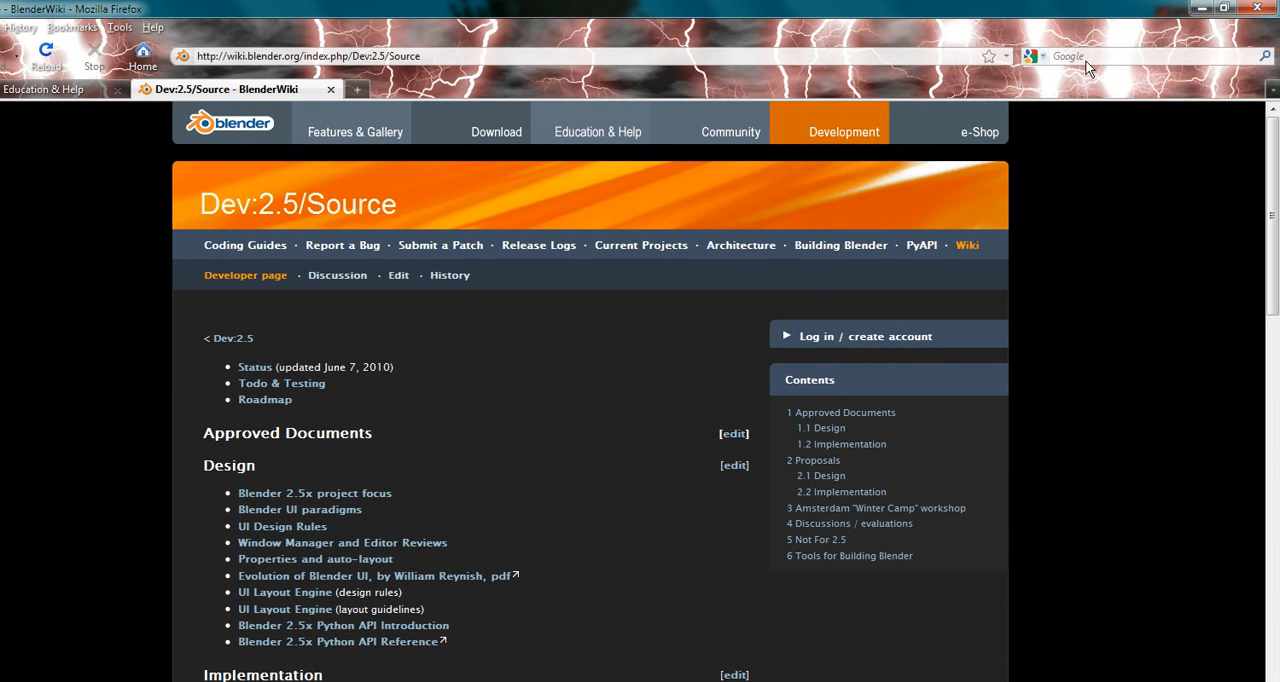
Go to blendernation via the address bar and follow the Blender 2.55 Bug Fix List link.
{"action": "type", "text": "b"}
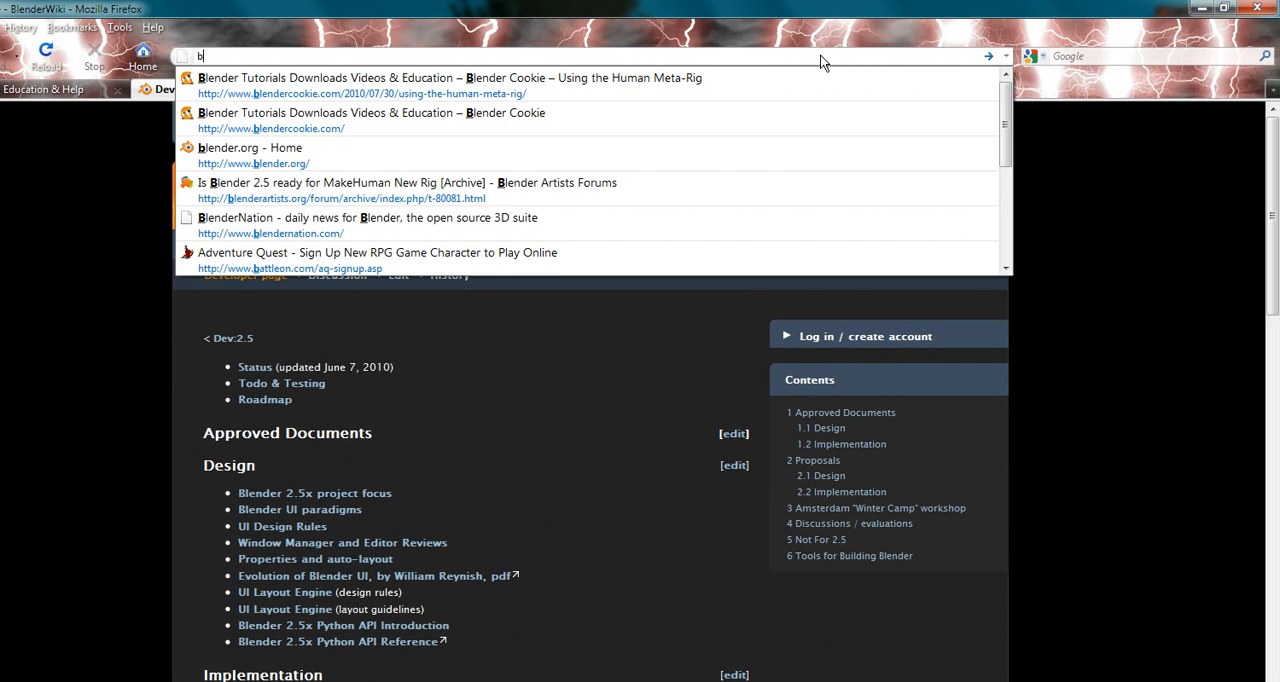
{"action": "type", "text": "lendernatio"}
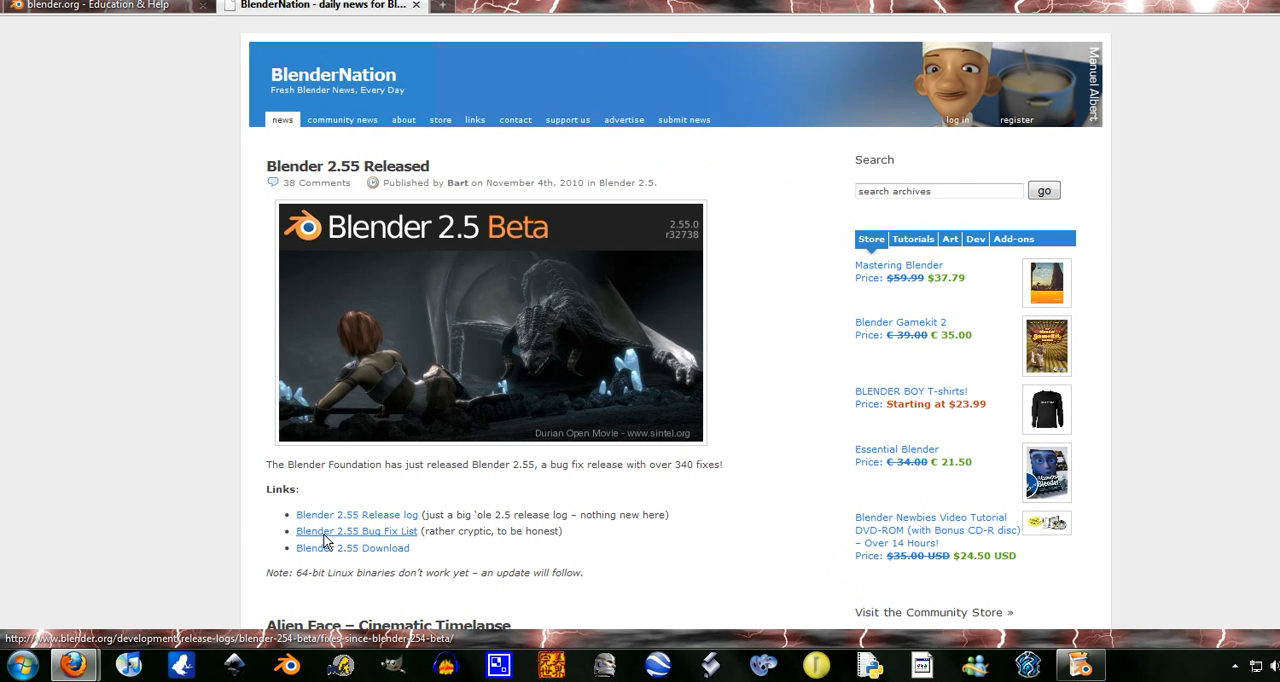
{"action": "mouse_move", "coordinate": [356, 540]}
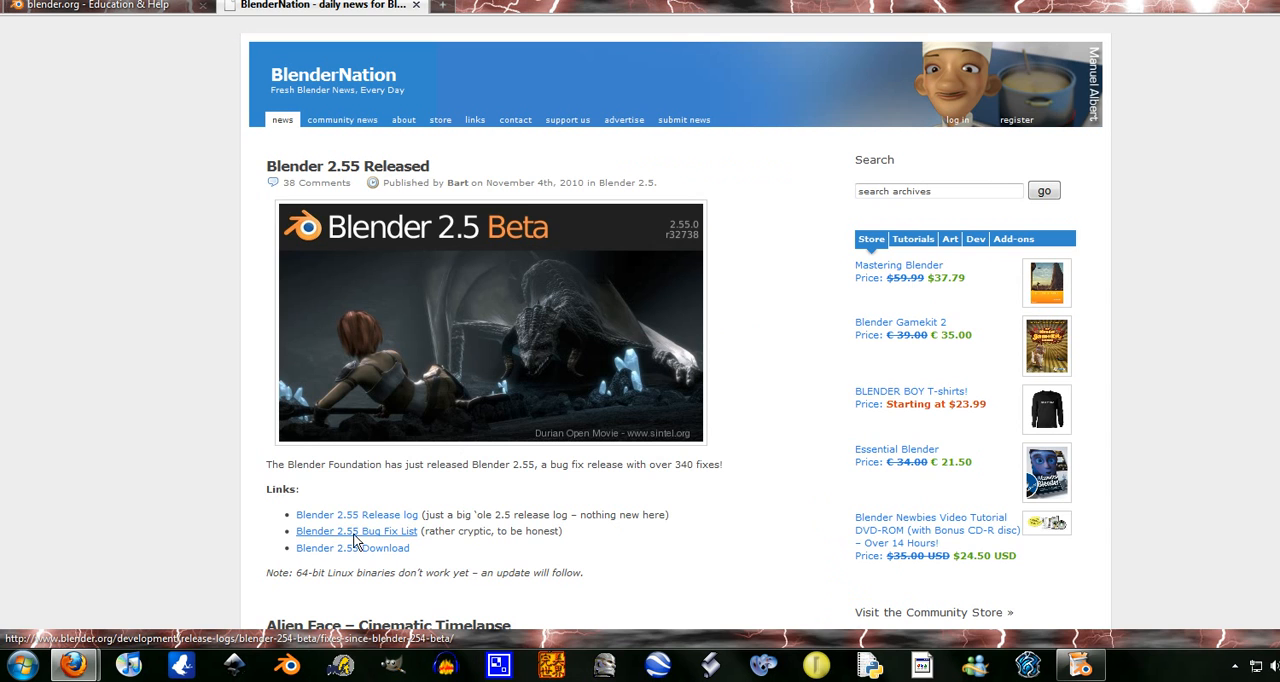
{"action": "left_click", "coordinate": [356, 532]}
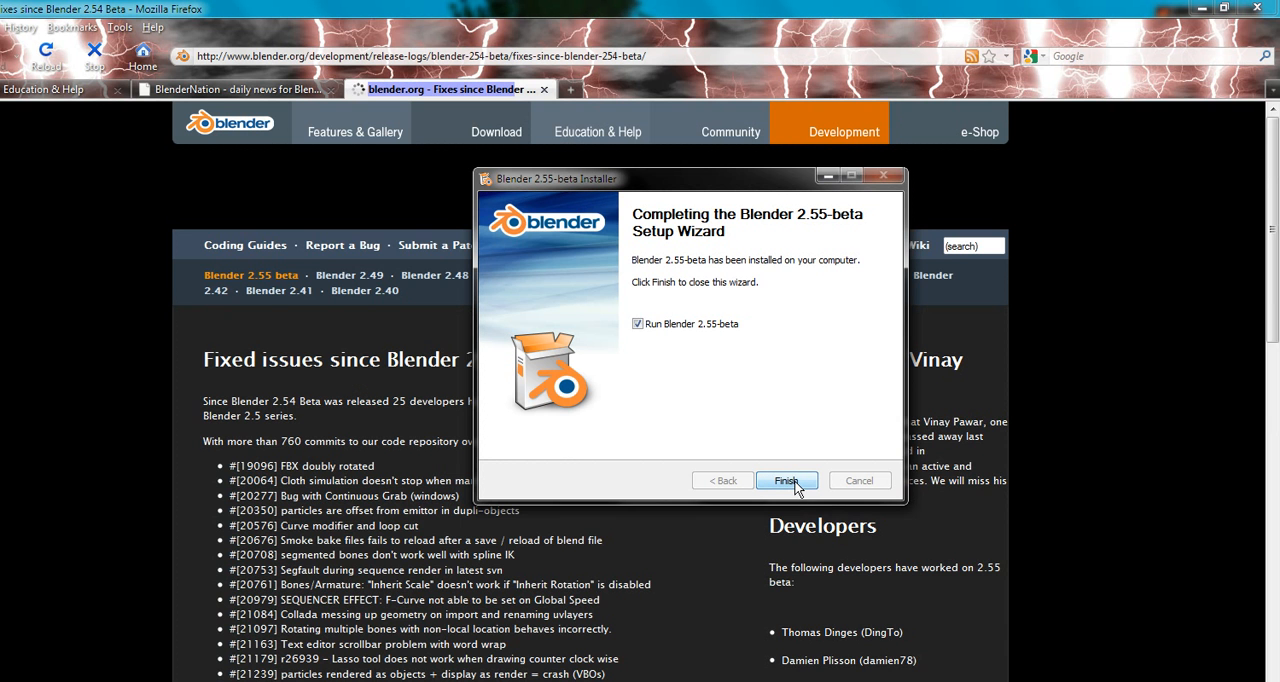
Finish the Blender 2.55-beta setup wizard with 'Run Blender 2.55-beta' kept checked.
{"action": "left_click", "coordinate": [786, 480]}
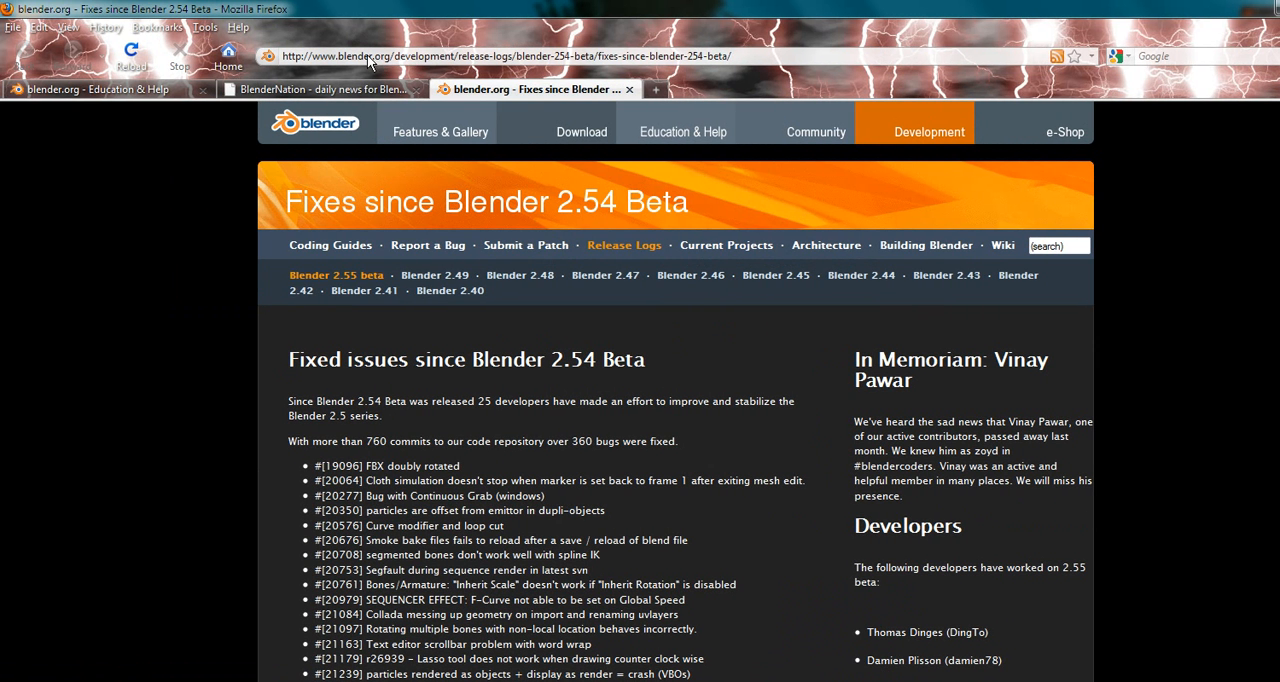
{"action": "mouse_move", "coordinate": [398, 68]}
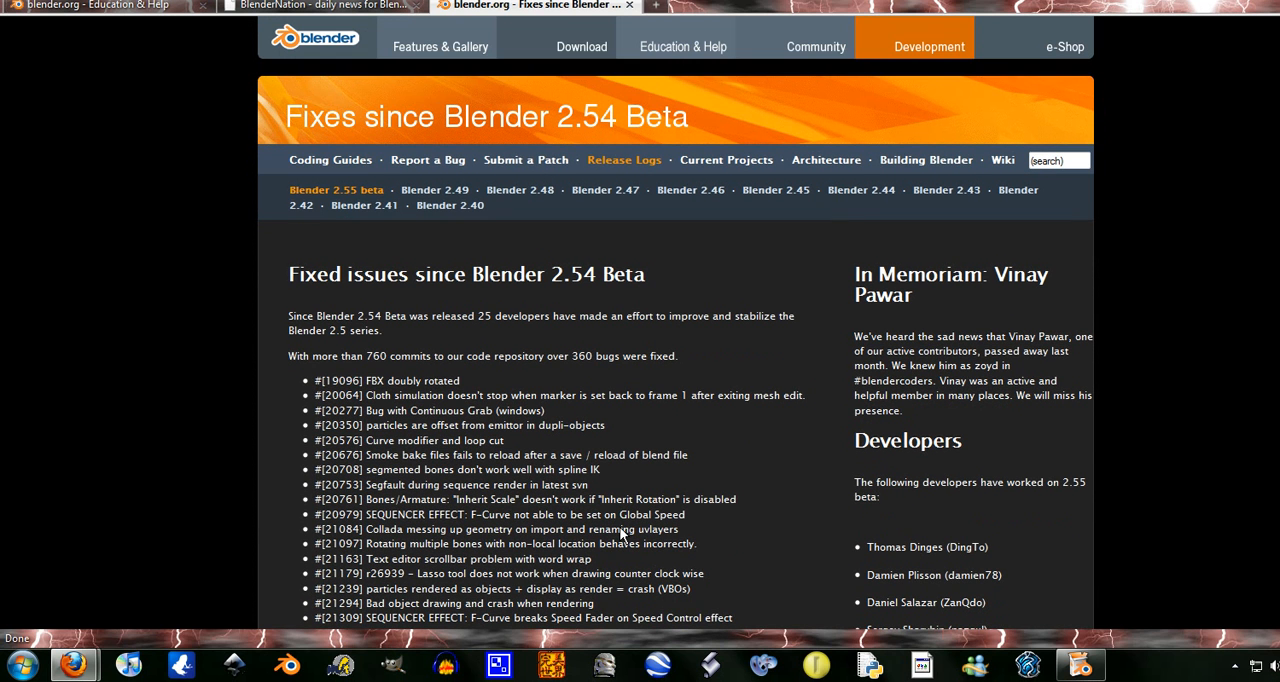
{"action": "scroll", "scroll_direction": "down", "scroll_amount": 3}
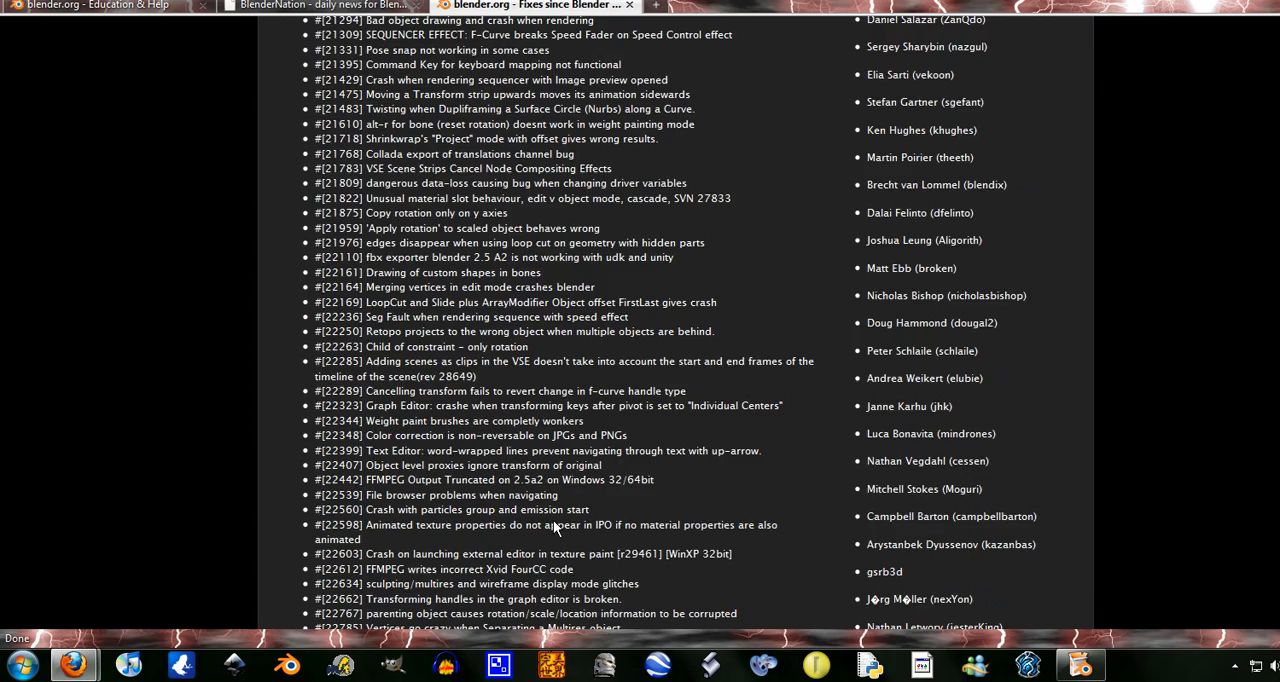
{"action": "scroll", "scroll_direction": "down", "scroll_amount": 3}
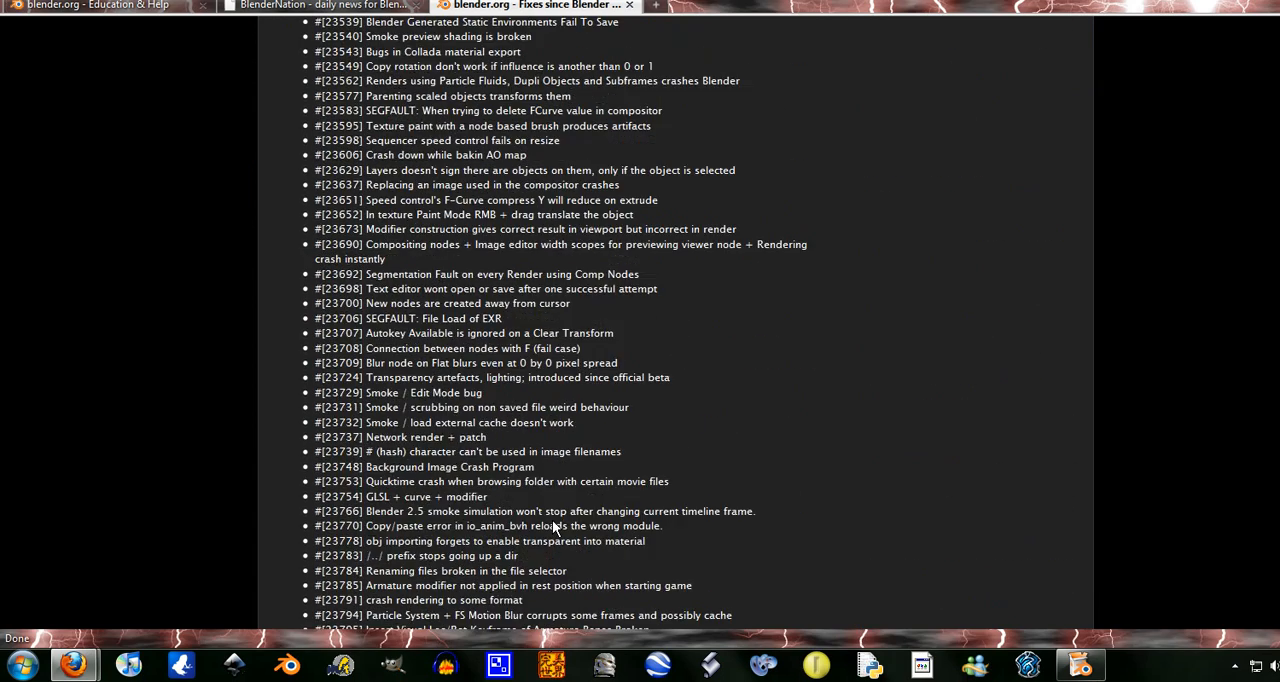
{"action": "scroll", "scroll_direction": "down", "scroll_amount": 3}
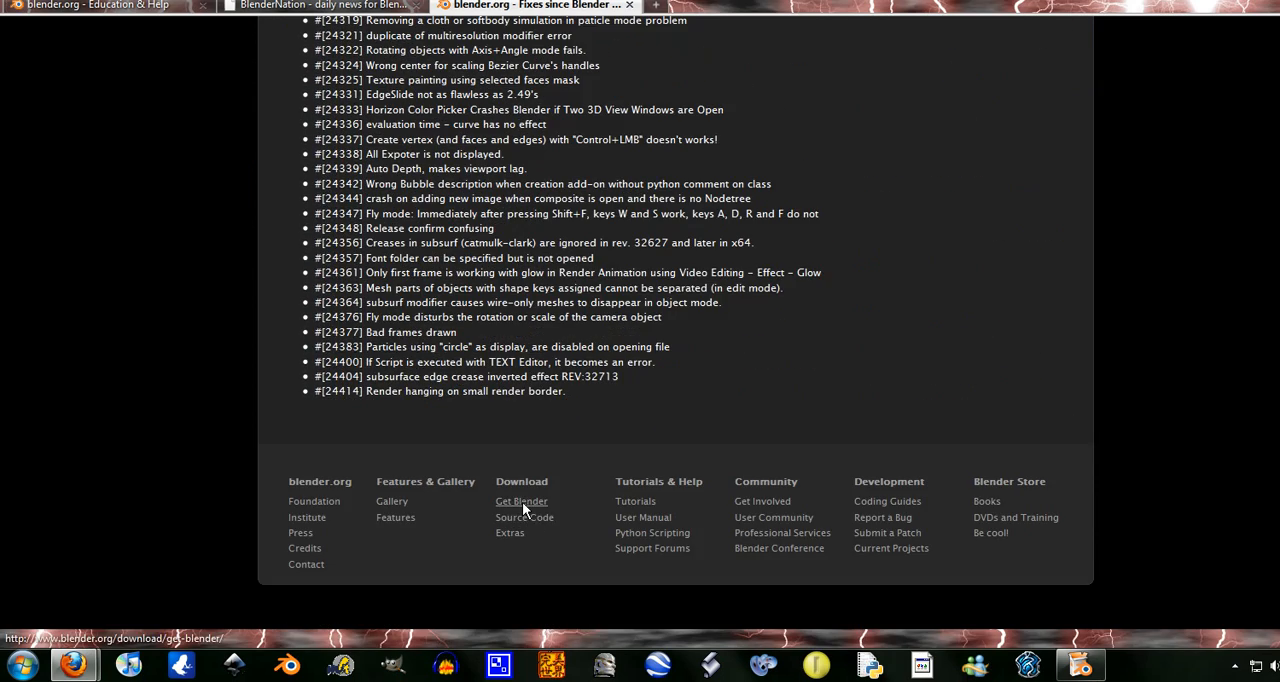
{"action": "mouse_move", "coordinate": [450, 424]}
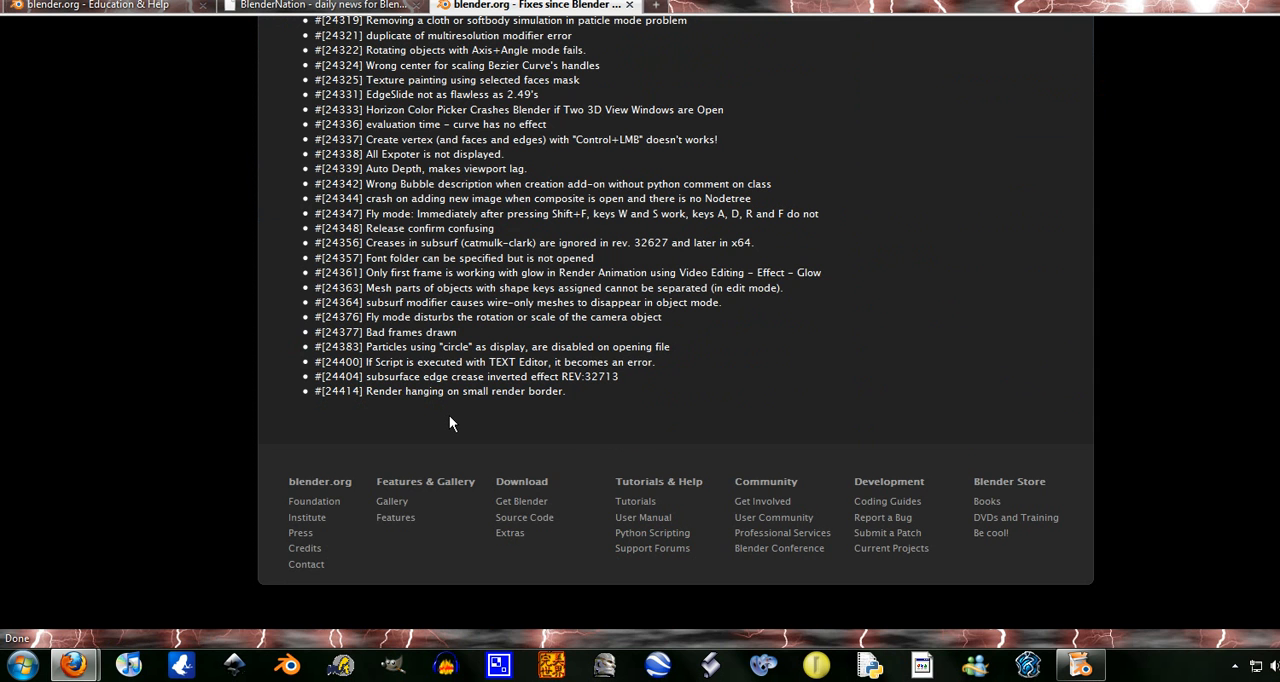
{"action": "scroll", "scroll_direction": "up", "scroll_amount": 3}
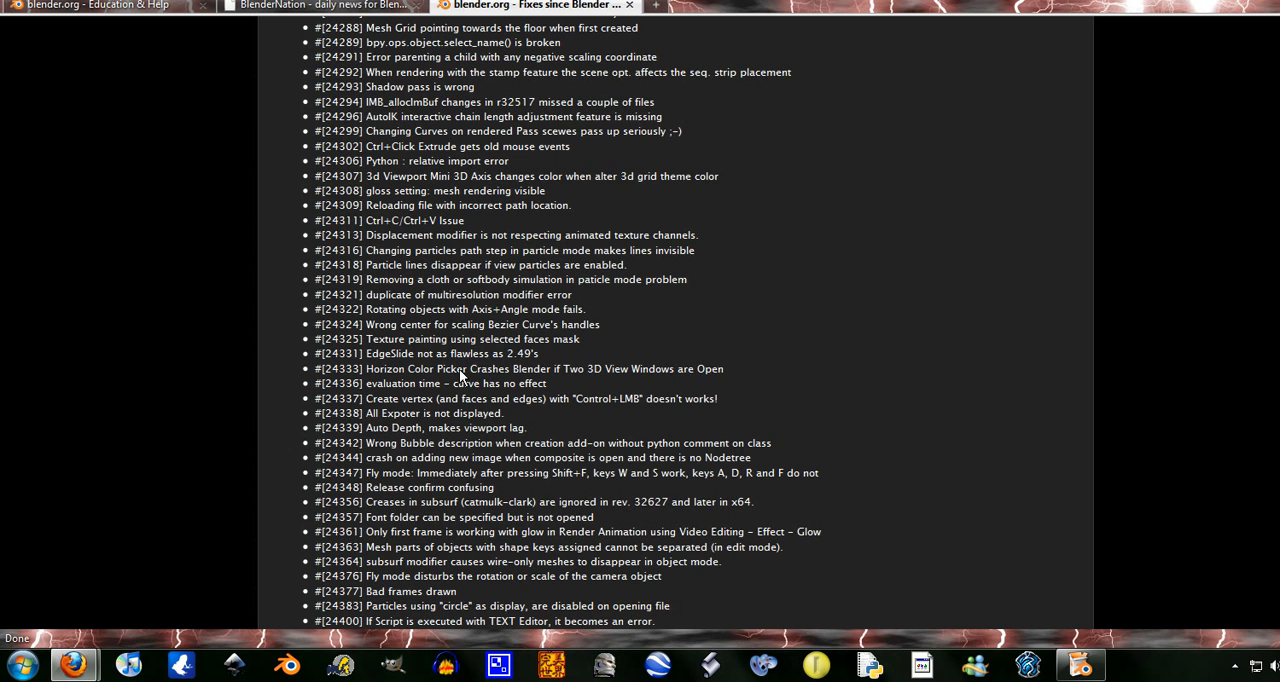
{"action": "mouse_move", "coordinate": [448, 222]}
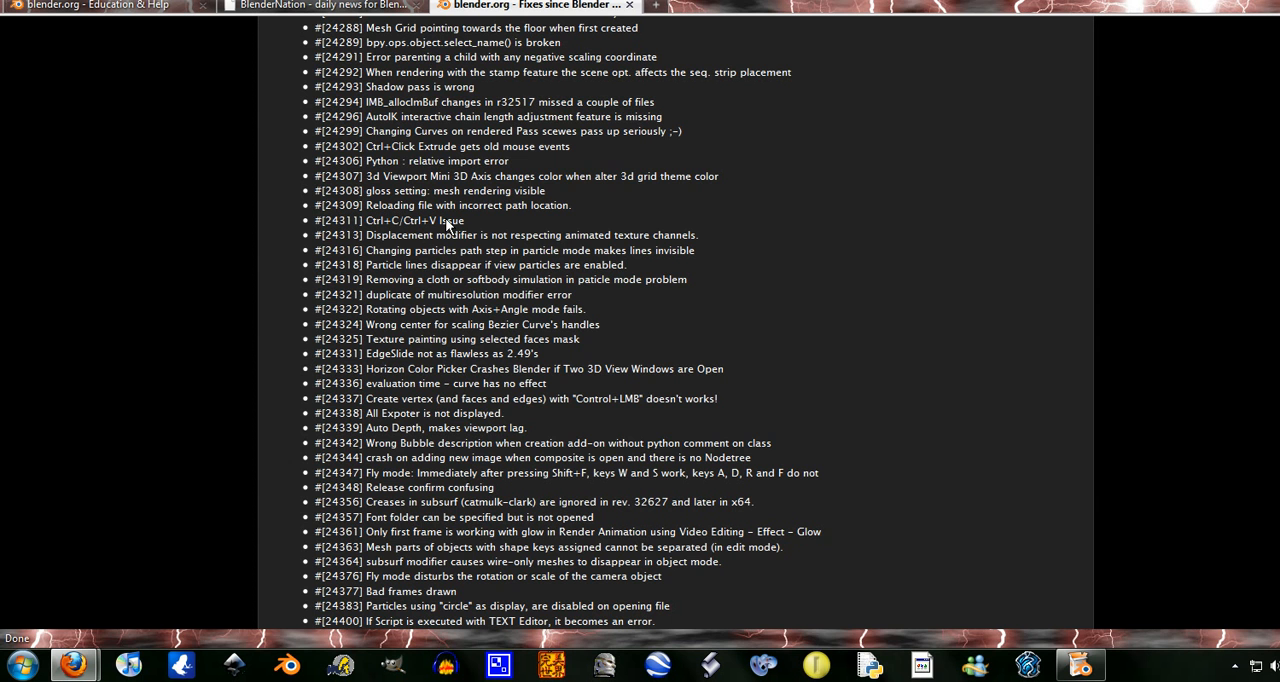
{"action": "scroll", "scroll_direction": "up", "scroll_amount": 3}
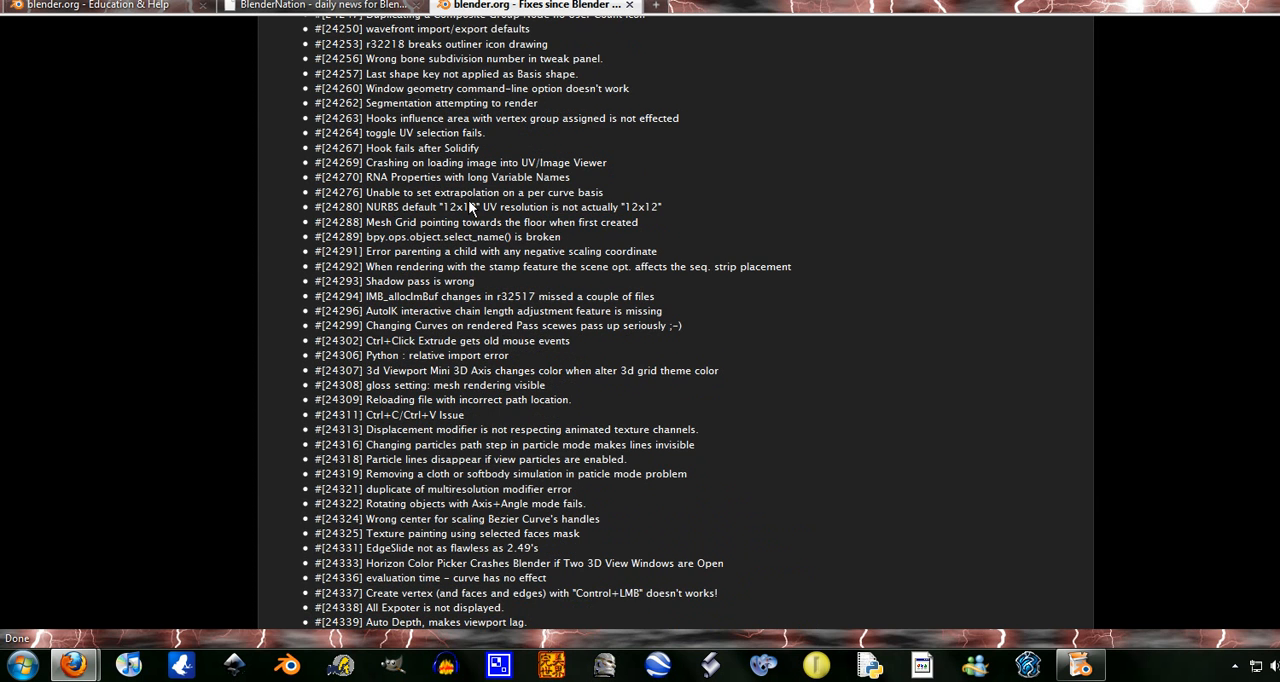
{"action": "scroll", "scroll_direction": "up", "scroll_amount": 3}
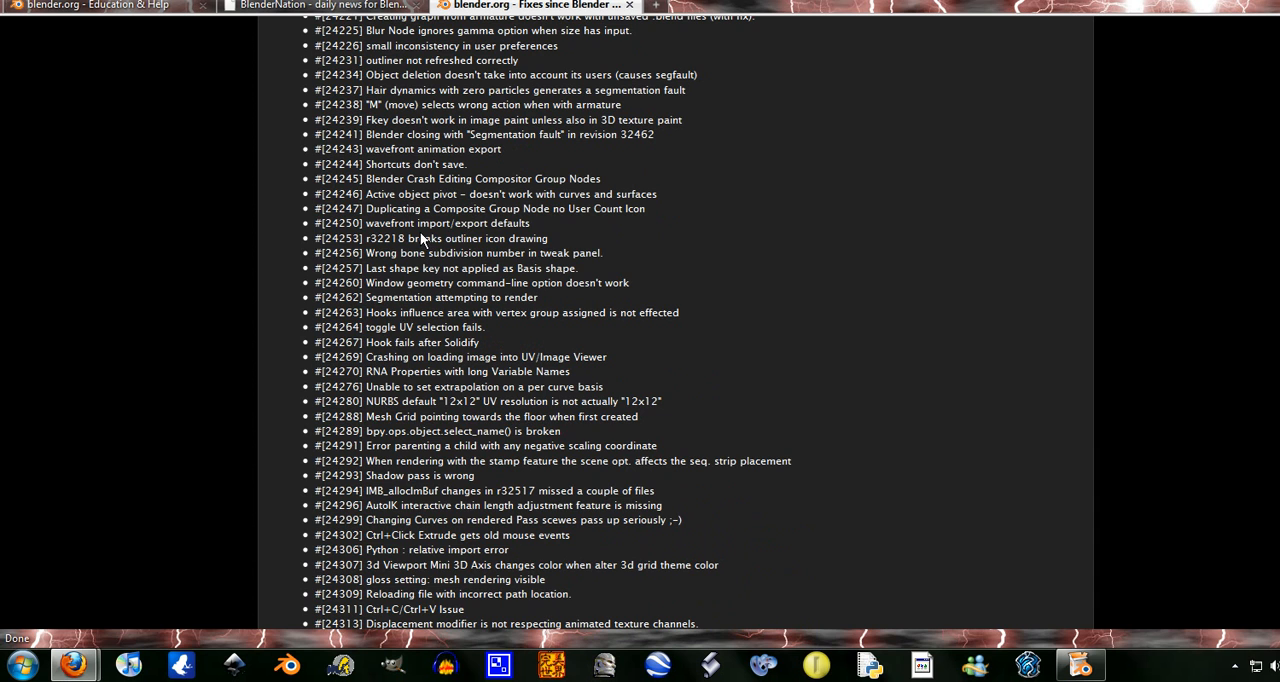
{"action": "scroll", "scroll_direction": "up", "scroll_amount": 3}
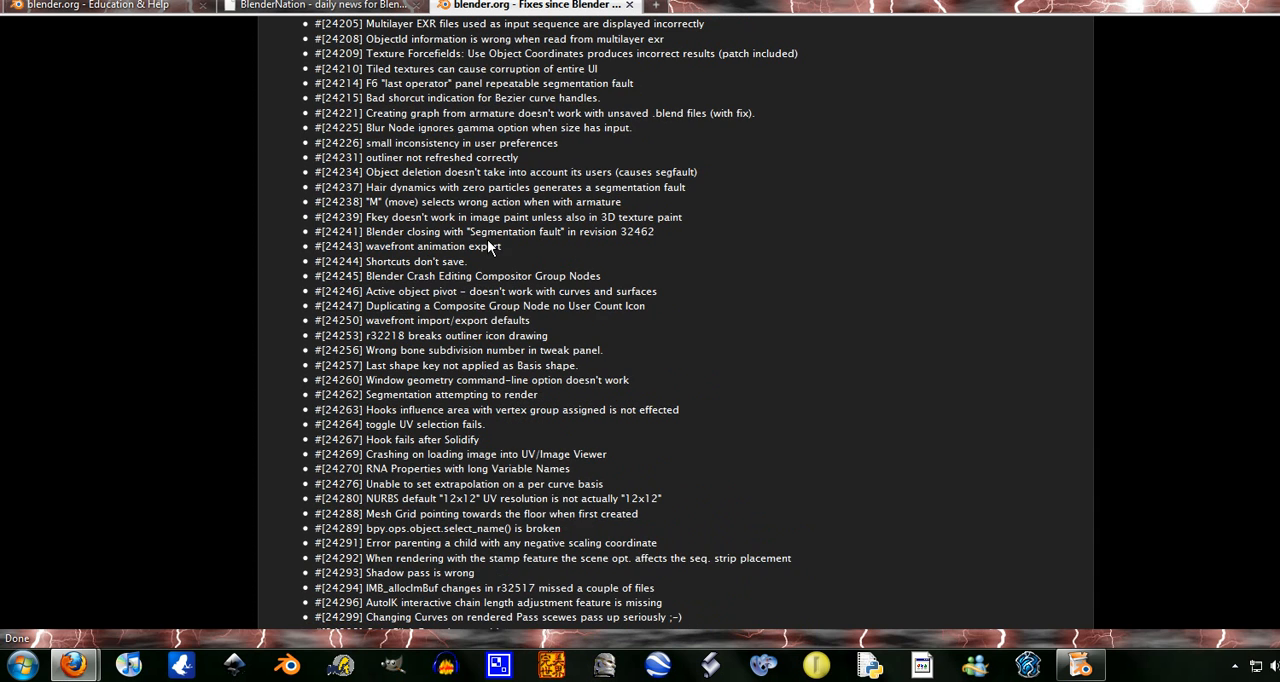
{"action": "scroll", "scroll_direction": "up", "scroll_amount": 3}
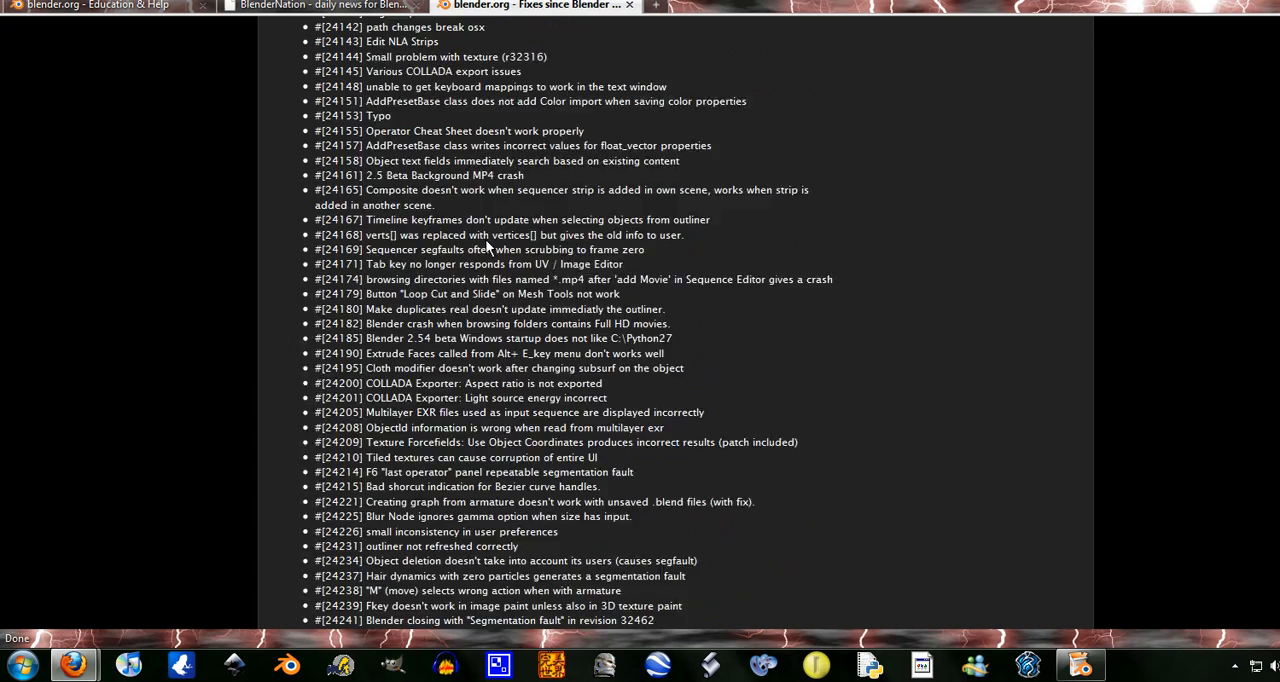
{"action": "scroll", "scroll_direction": "up", "scroll_amount": 3}
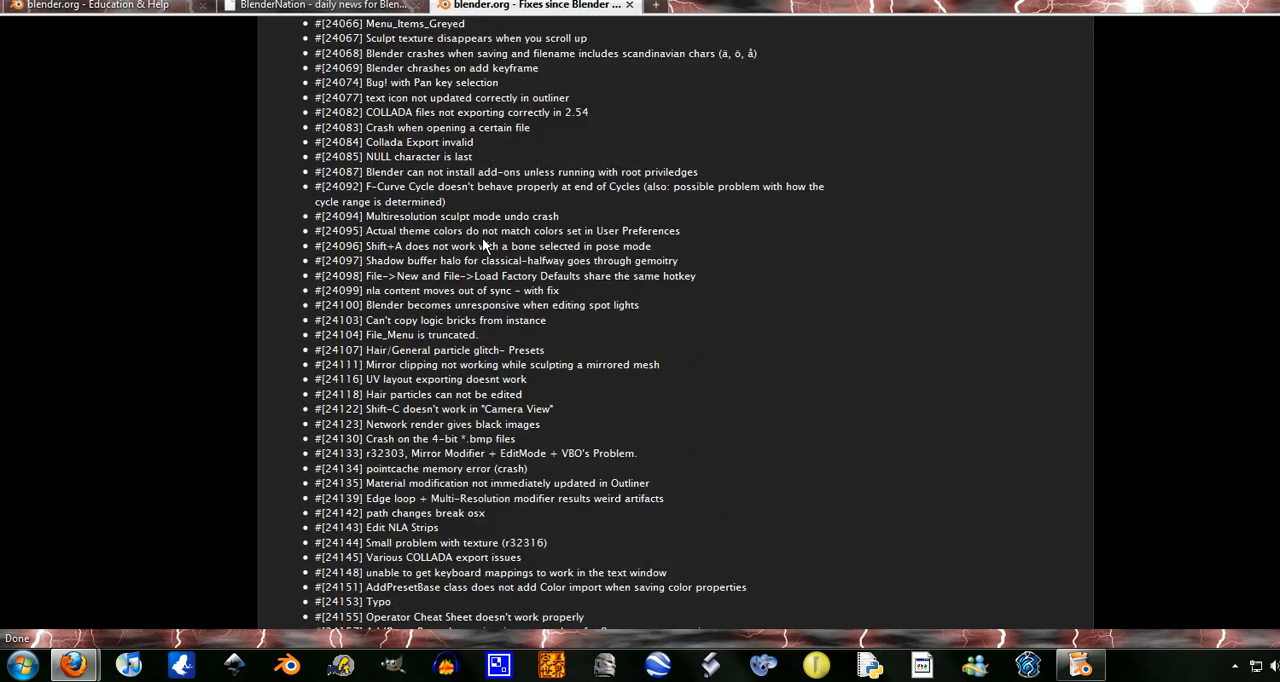
{"action": "scroll", "scroll_direction": "up", "scroll_amount": 3}
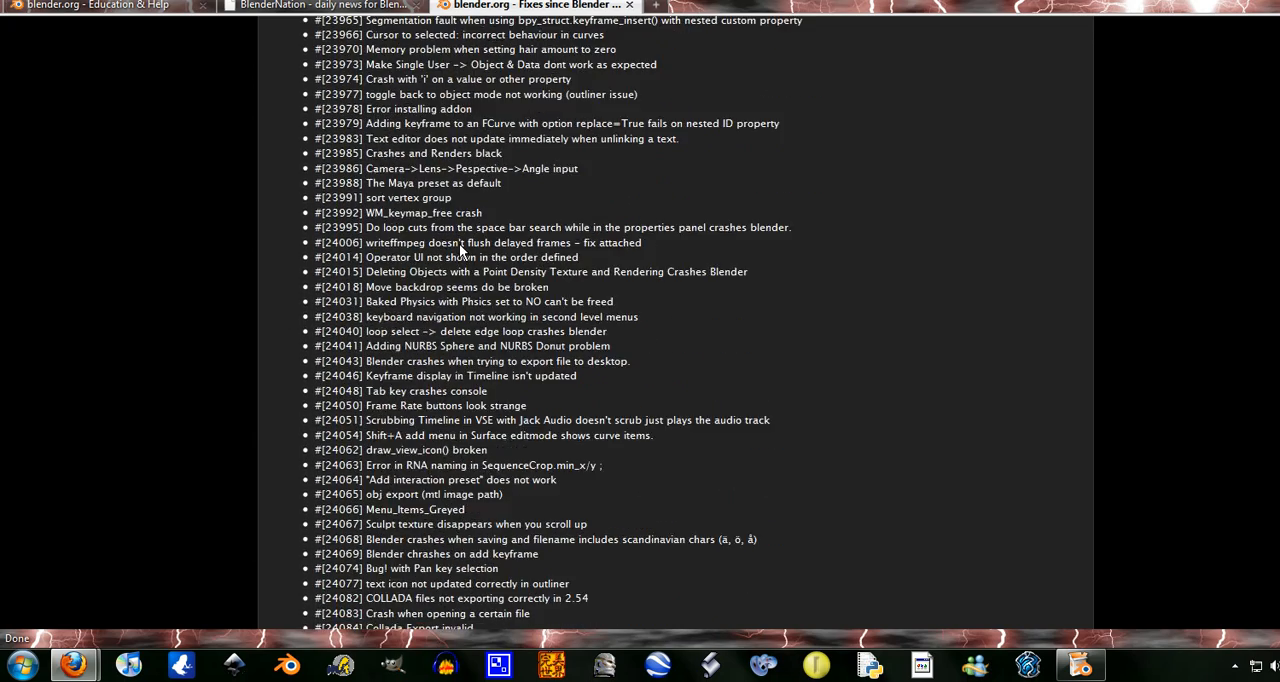
{"action": "scroll", "scroll_direction": "up", "scroll_amount": 3}
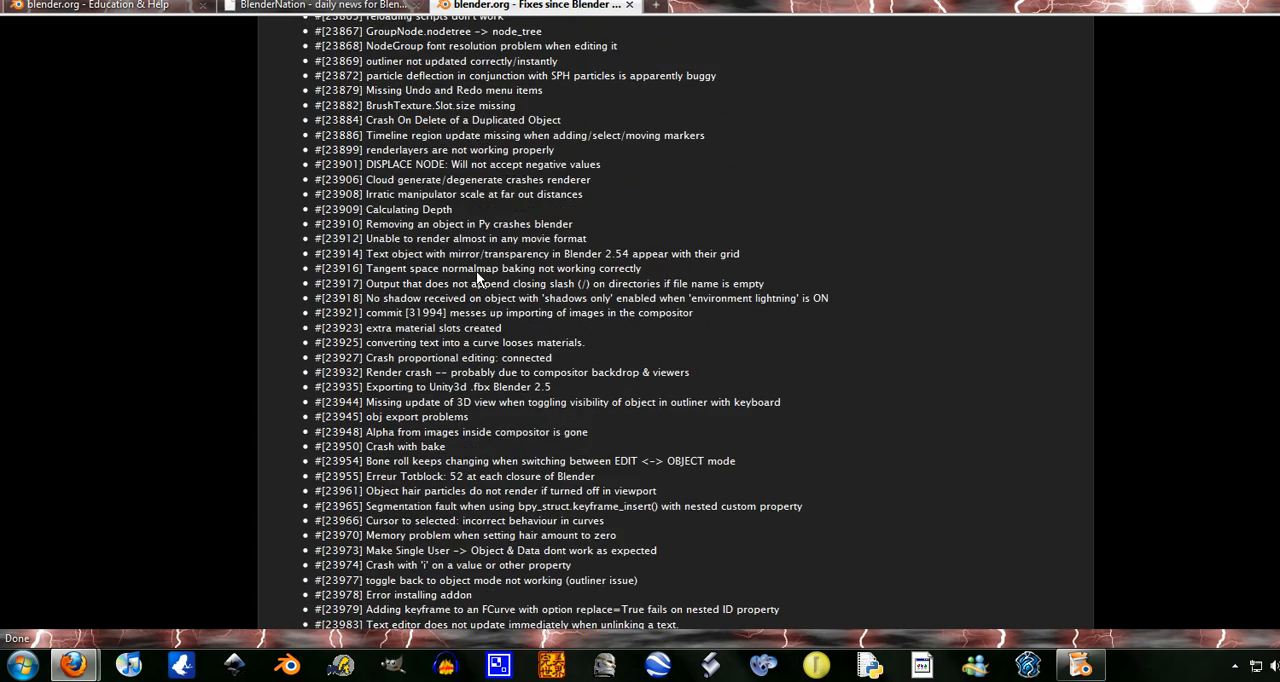
{"action": "scroll", "scroll_direction": "up", "scroll_amount": 3}
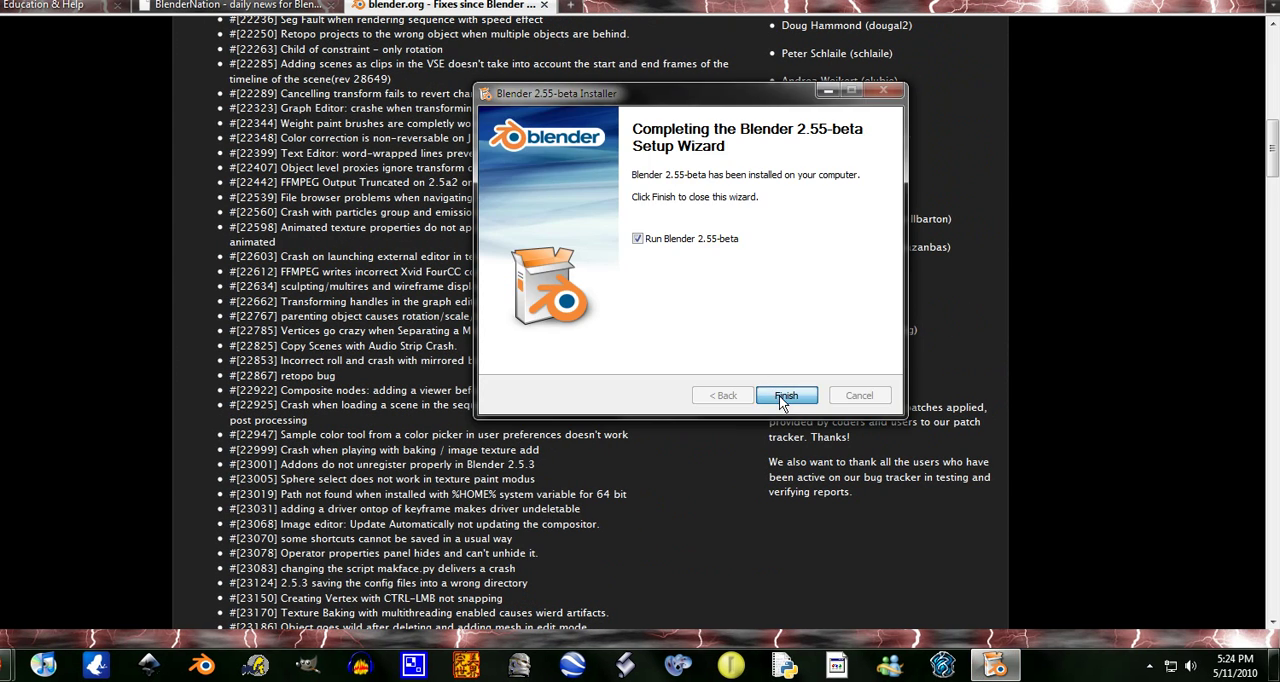
Finish the setup wizard to launch Blender 2.55 beta and unpin the old Blender taskbar icon.
{"action": "left_click", "coordinate": [786, 396]}
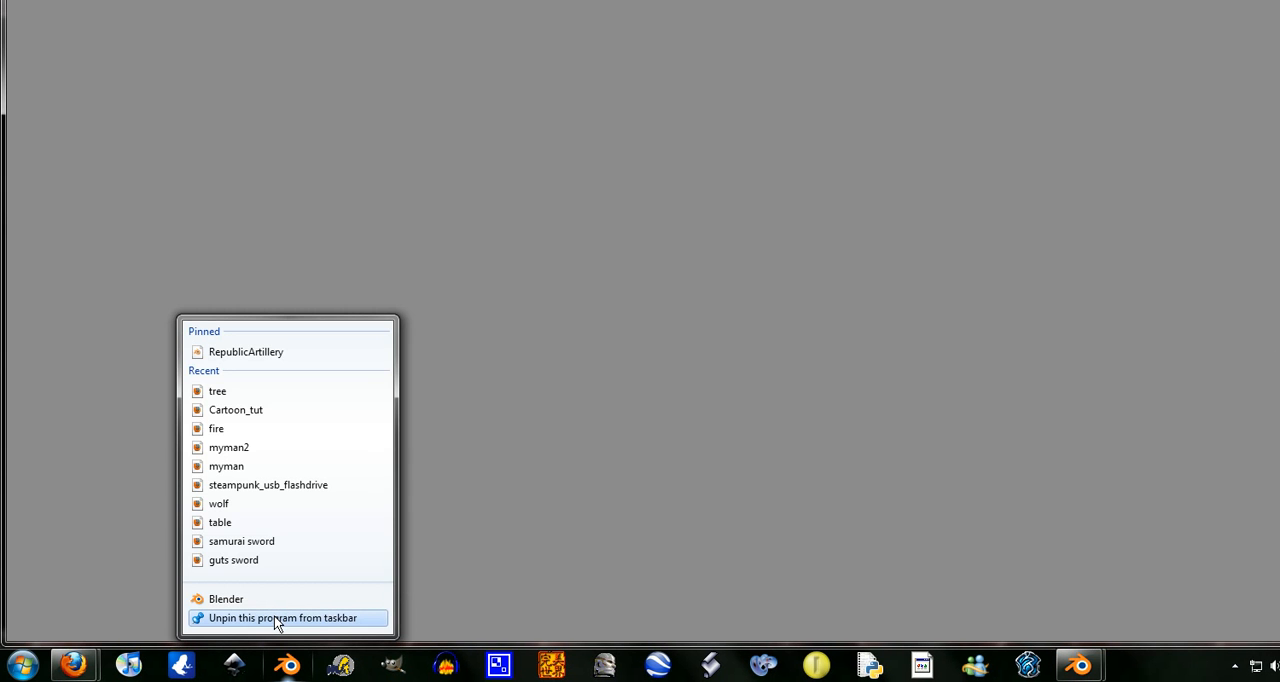
{"action": "left_click", "coordinate": [284, 616]}
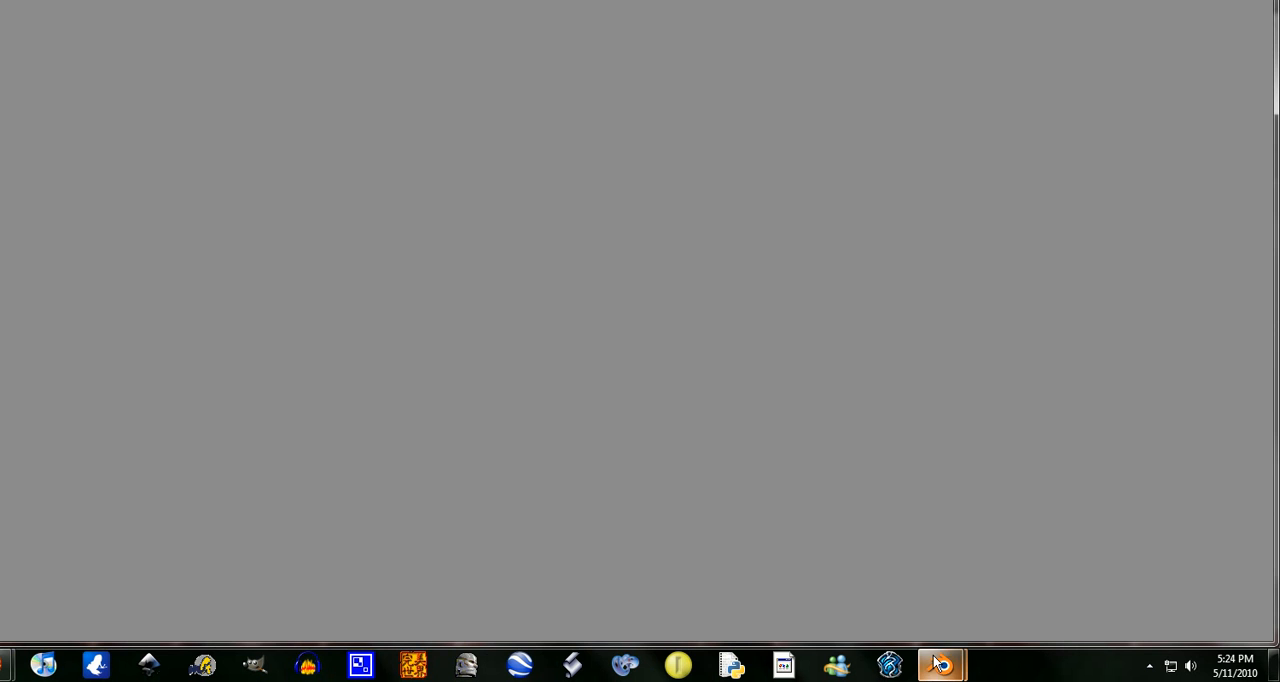
{"action": "right_click", "coordinate": [938, 664]}
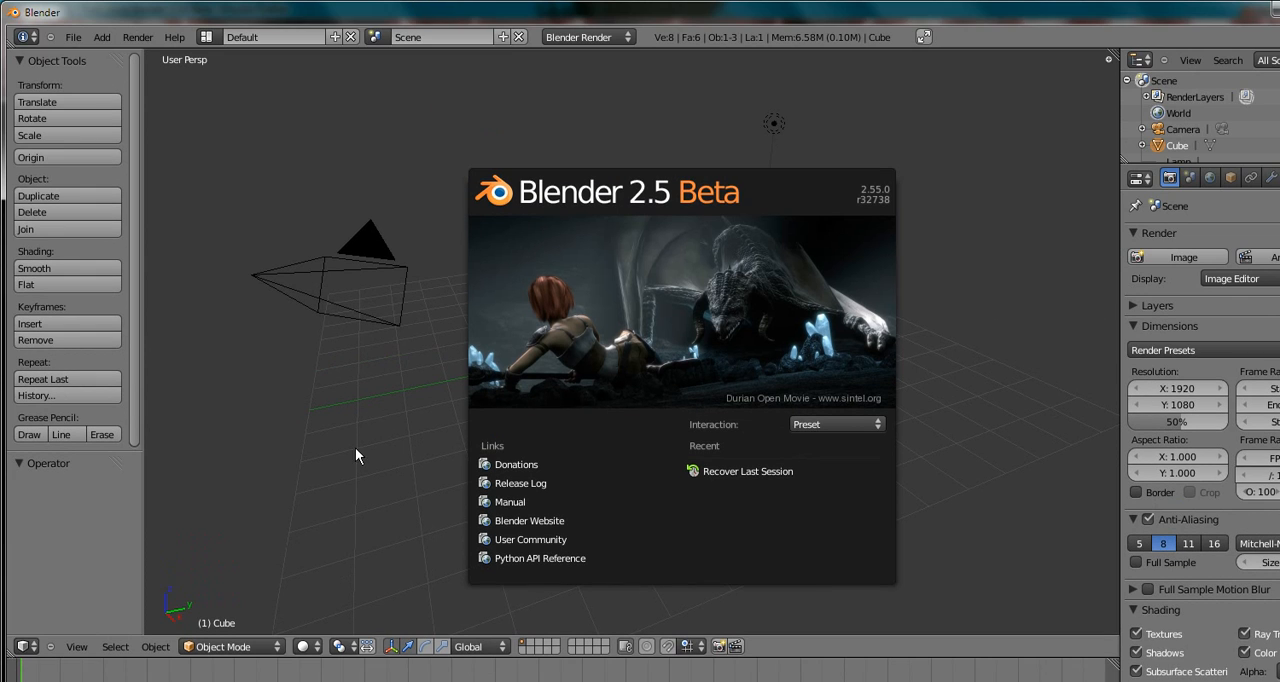
Dismiss Blender's welcome splash and zoom out until the cube, camera and lamp are visible.
{"action": "left_click", "coordinate": [358, 454]}
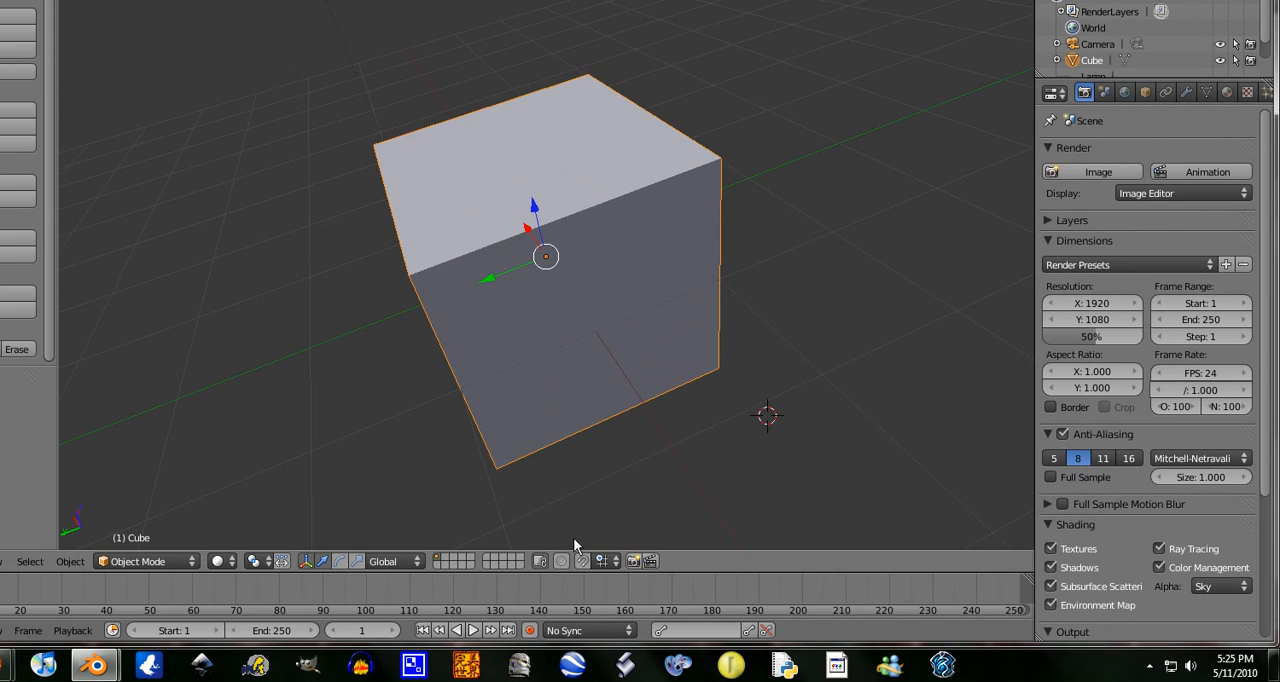
{"action": "scroll", "scroll_direction": "down", "scroll_amount": 3}
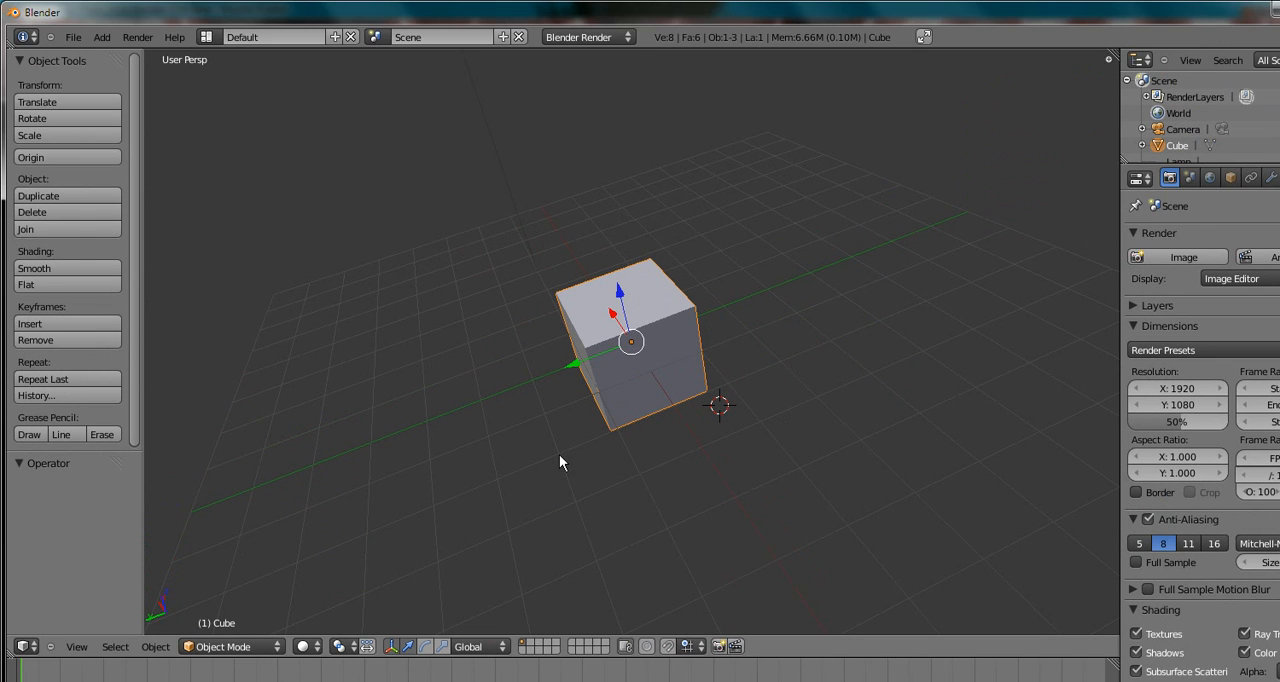
{"action": "mouse_move", "coordinate": [546, 362]}
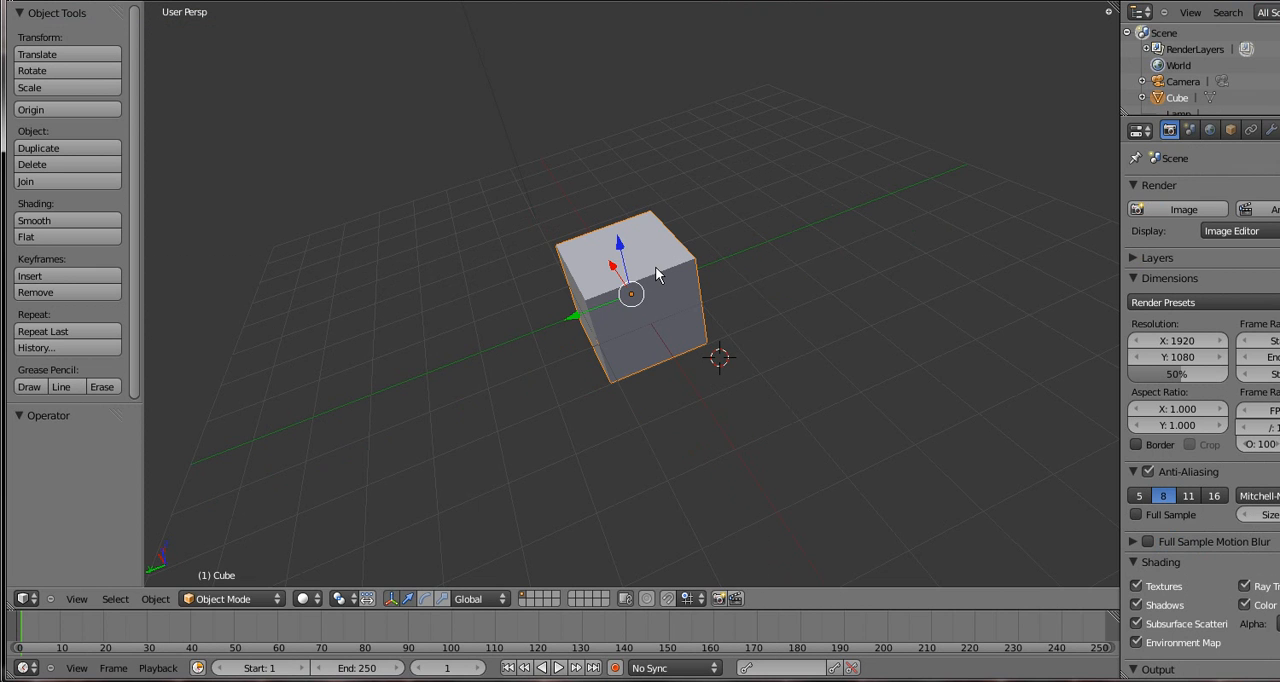
{"action": "mouse_move", "coordinate": [676, 260]}
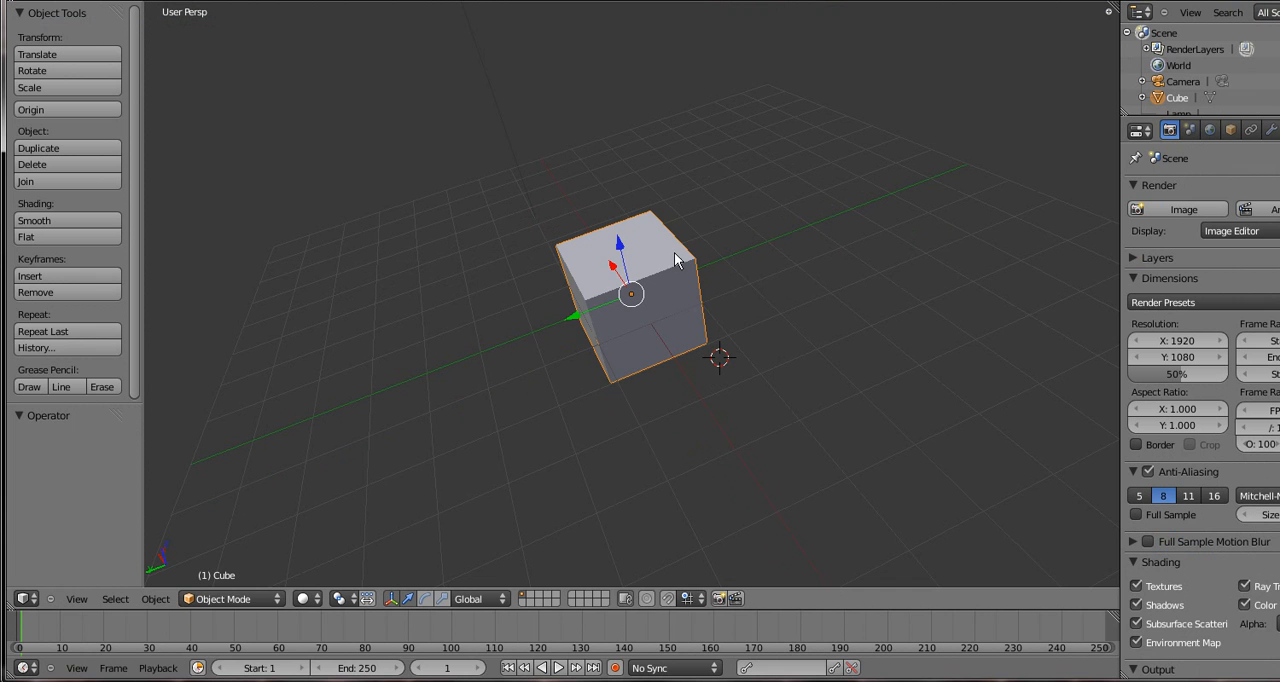
{"action": "mouse_move", "coordinate": [764, 246]}
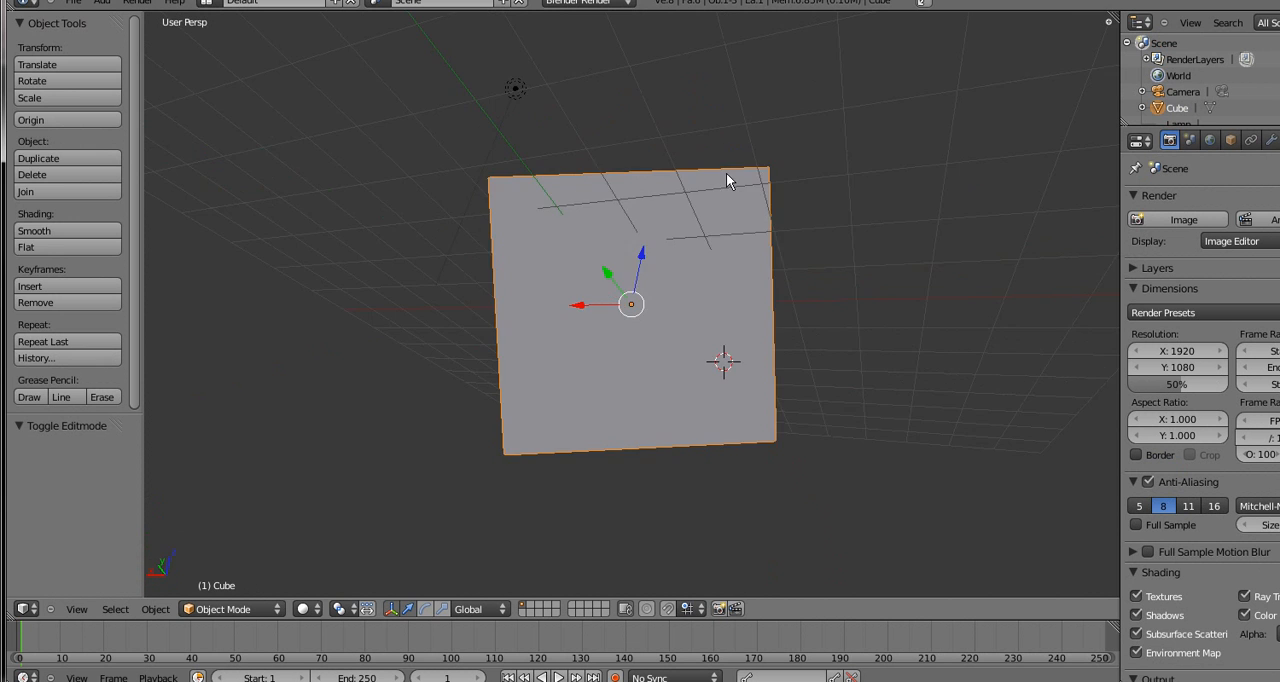
Orbit around the default cube to view it from several angles, including below, then reveal the hidden taskbar icons.
{"action": "left_click_drag", "start_coordinate": [730, 180], "coordinate": [378, 240]}
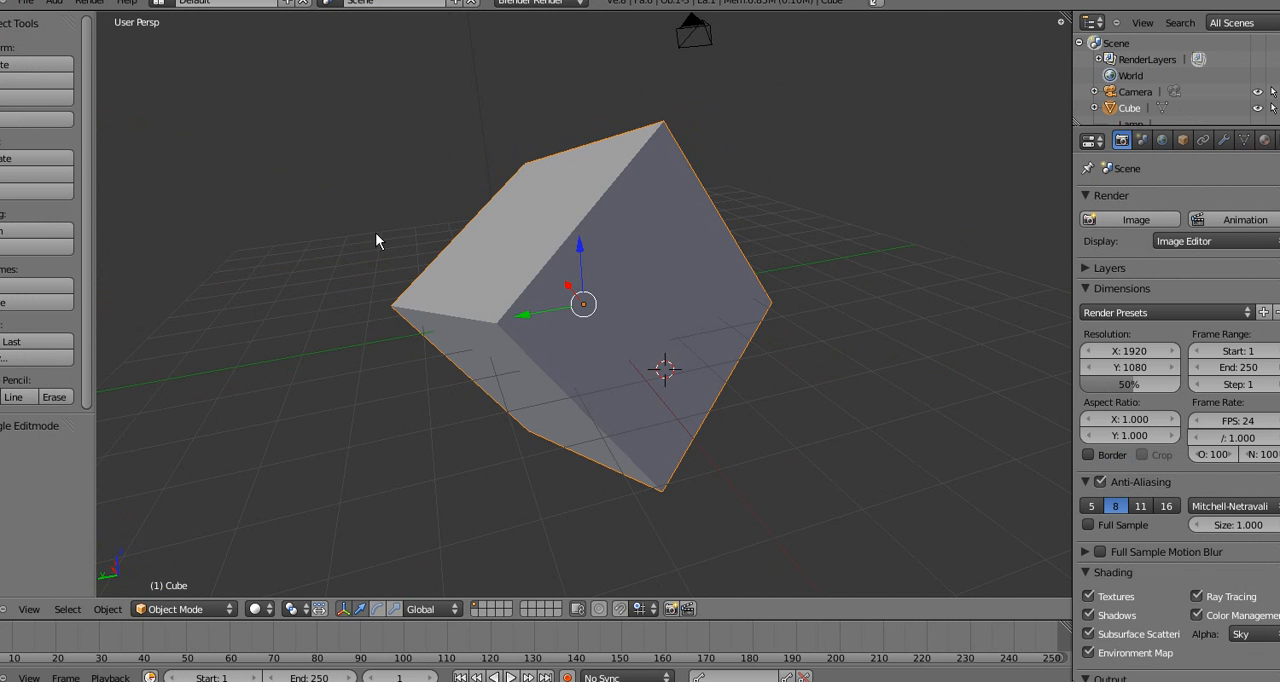
{"action": "left_click_drag", "start_coordinate": [378, 240], "coordinate": [588, 446]}
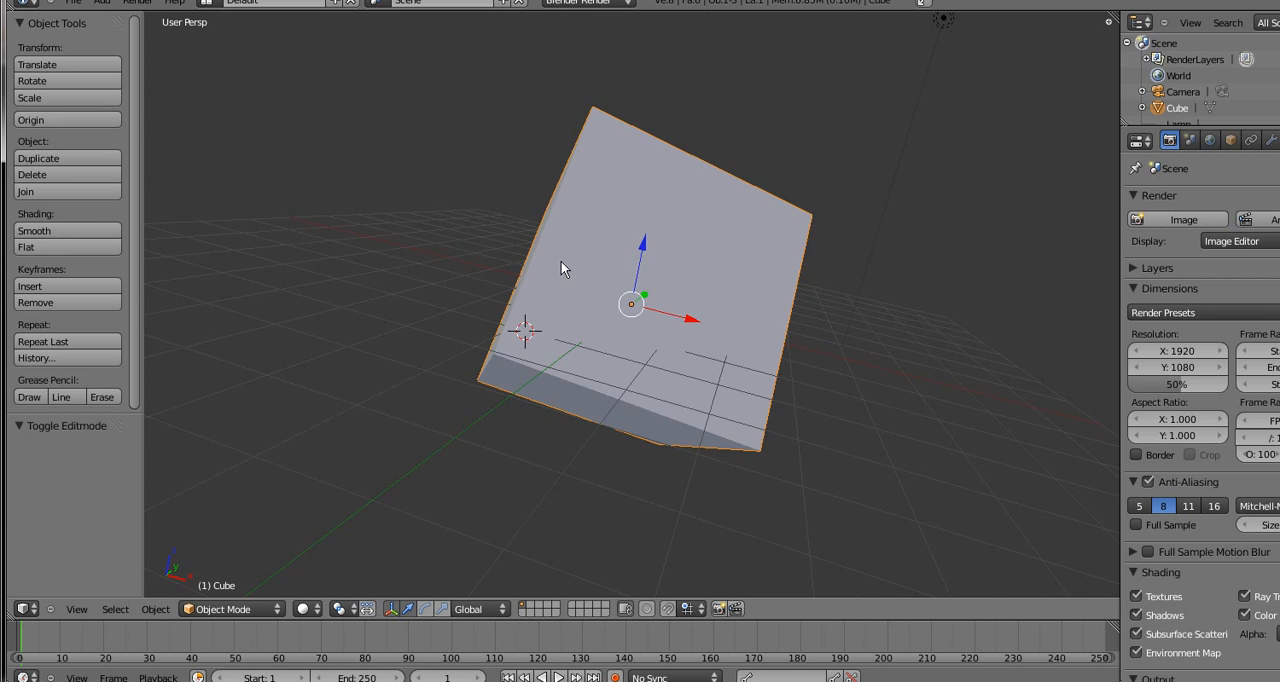
{"action": "left_click_drag", "start_coordinate": [564, 268], "coordinate": [400, 396]}
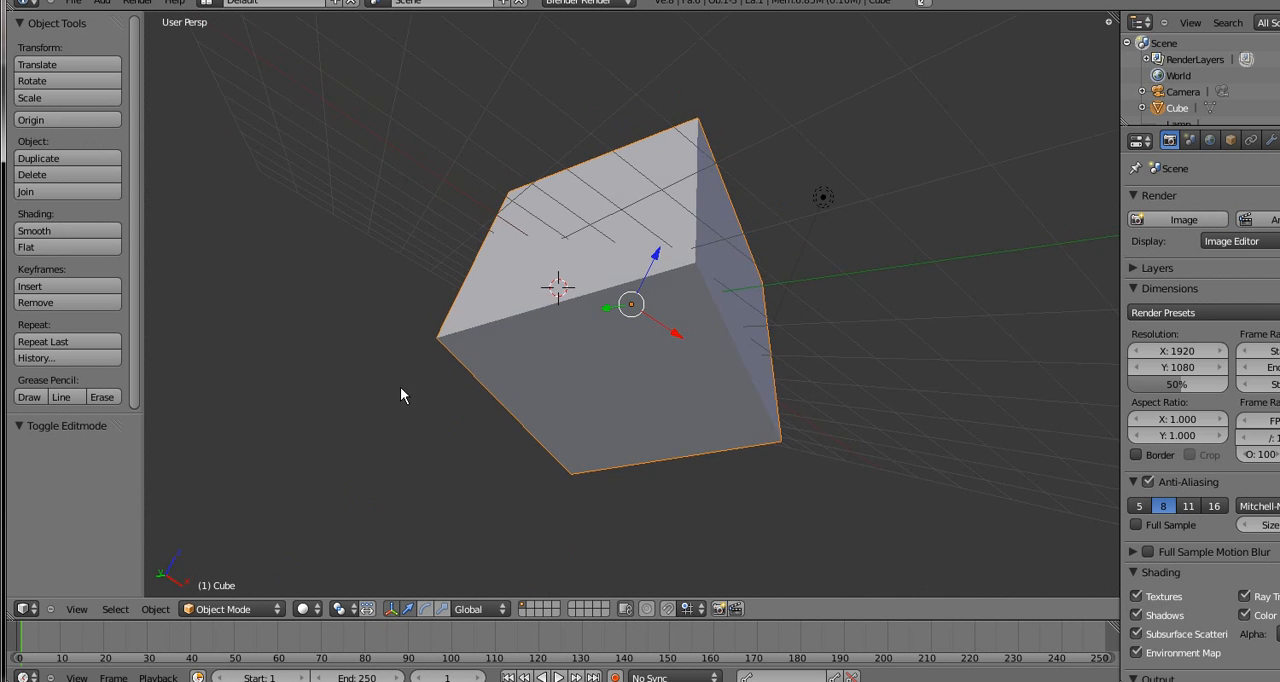
{"action": "left_click_drag", "start_coordinate": [400, 396], "coordinate": [482, 466]}
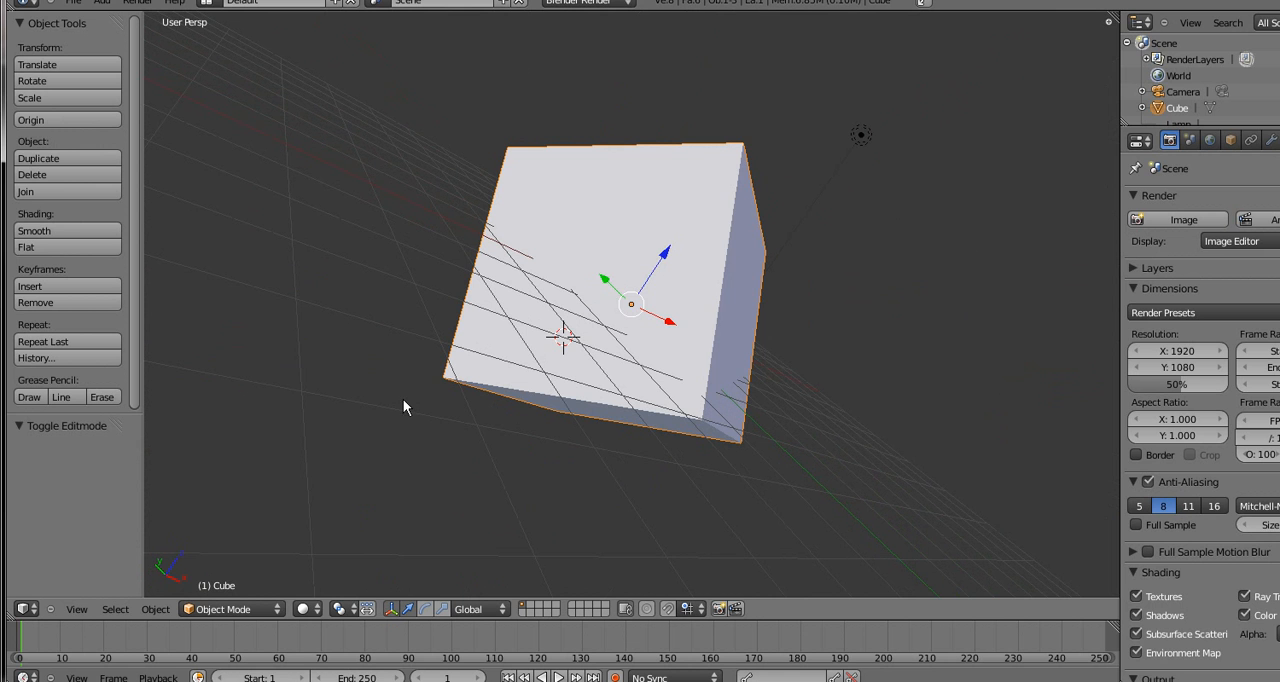
{"action": "mouse_move", "coordinate": [748, 270]}
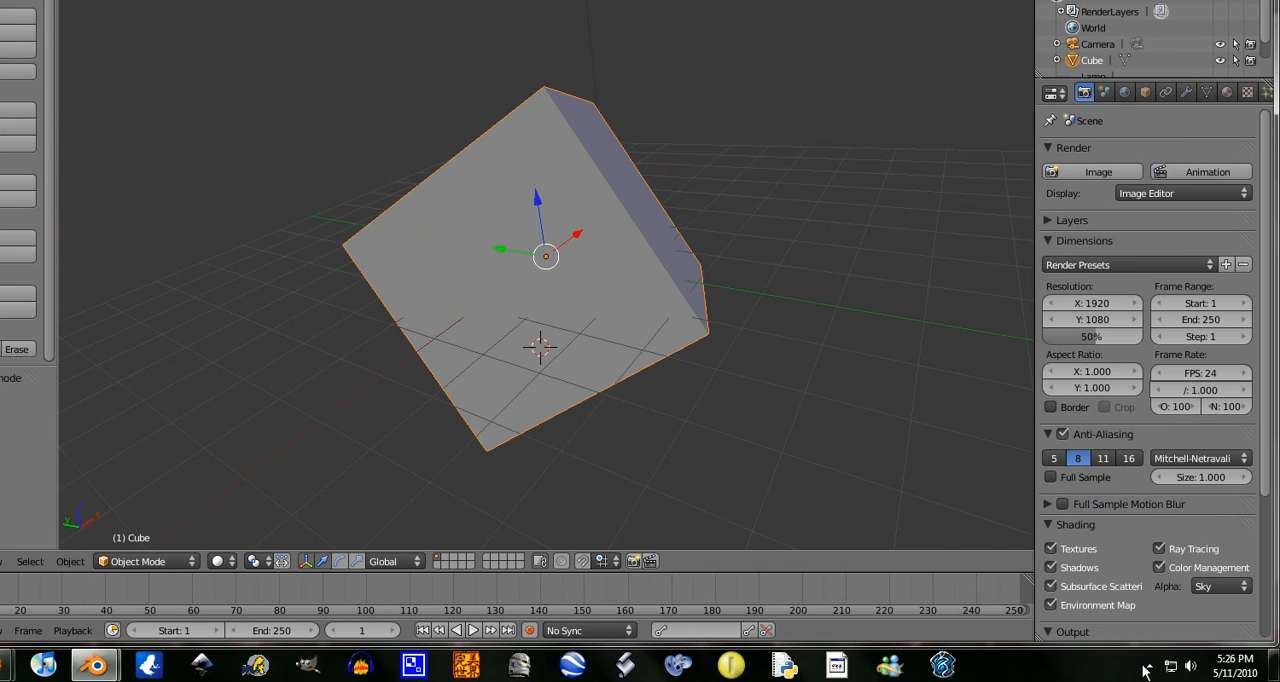
{"action": "left_click", "coordinate": [1148, 664]}
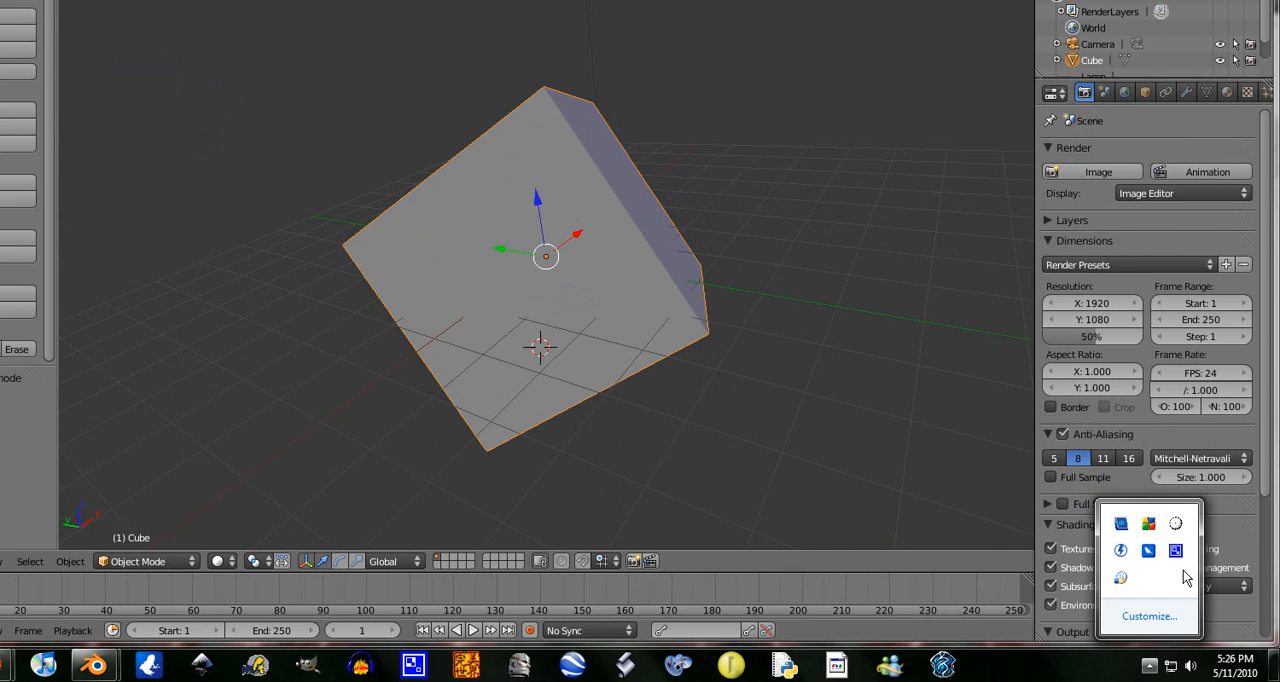